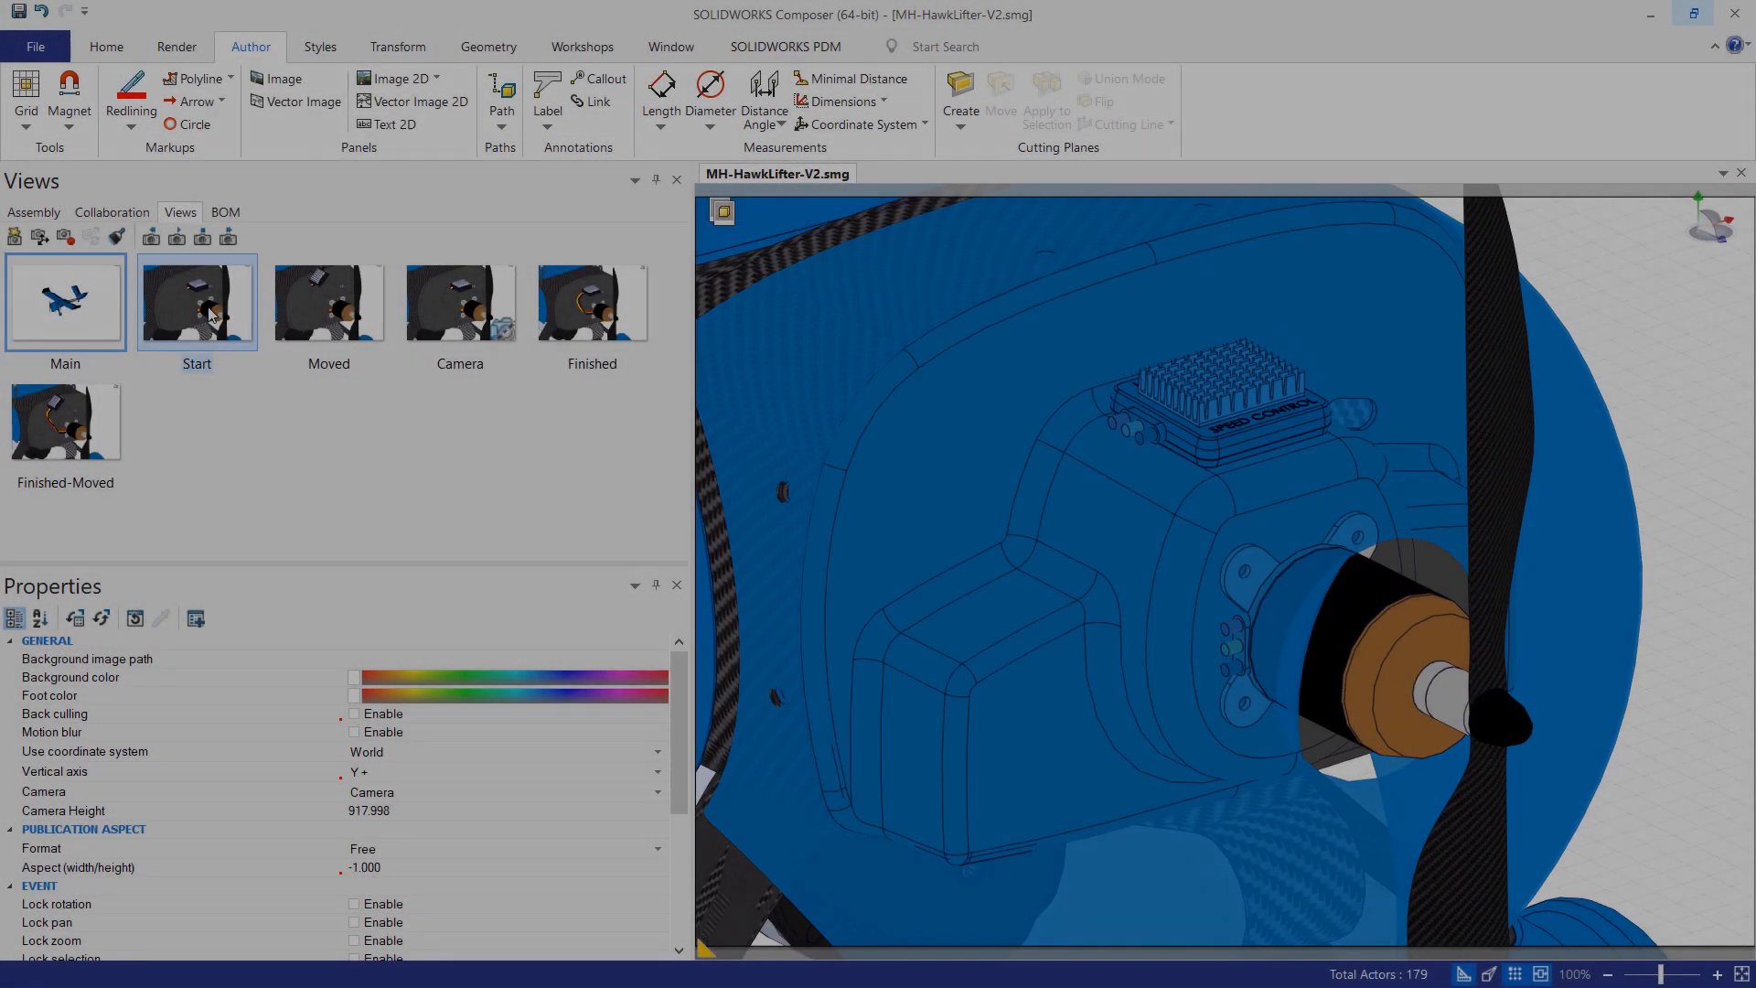
# Step: Review the Start, Finished and Finished-Moved views to compare the scene with and without wiring
pyautogui.click(195, 300)
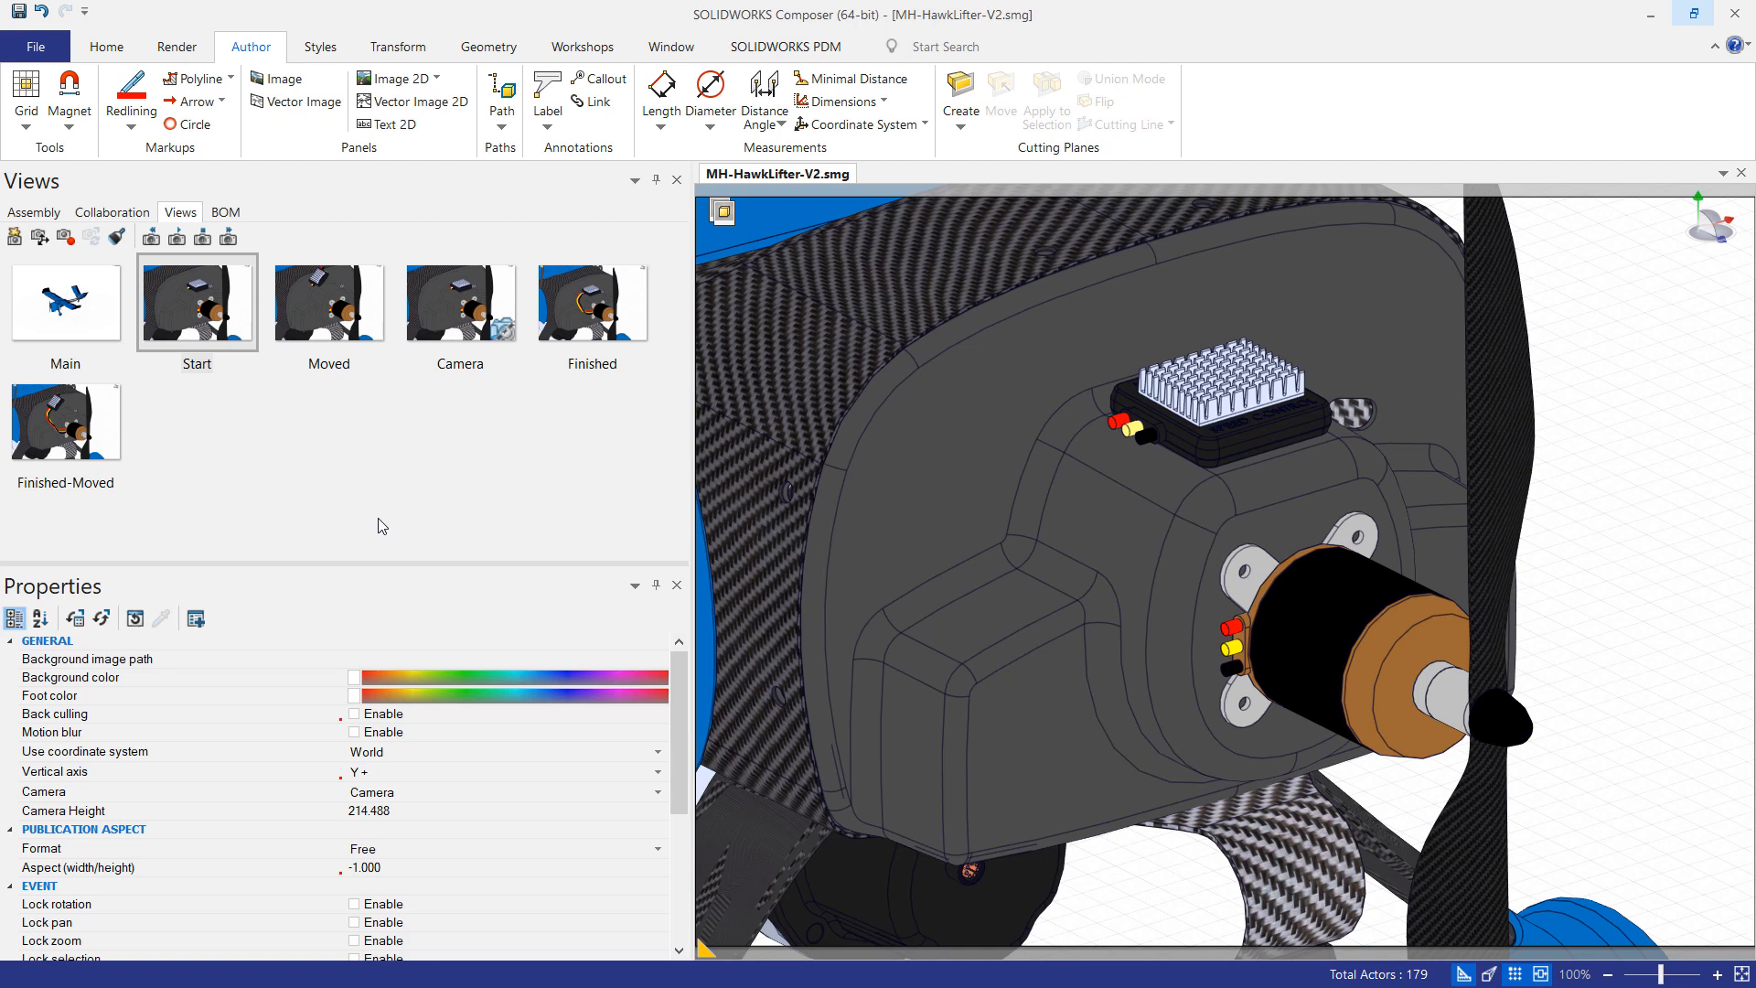
pyautogui.moveTo(607, 305)
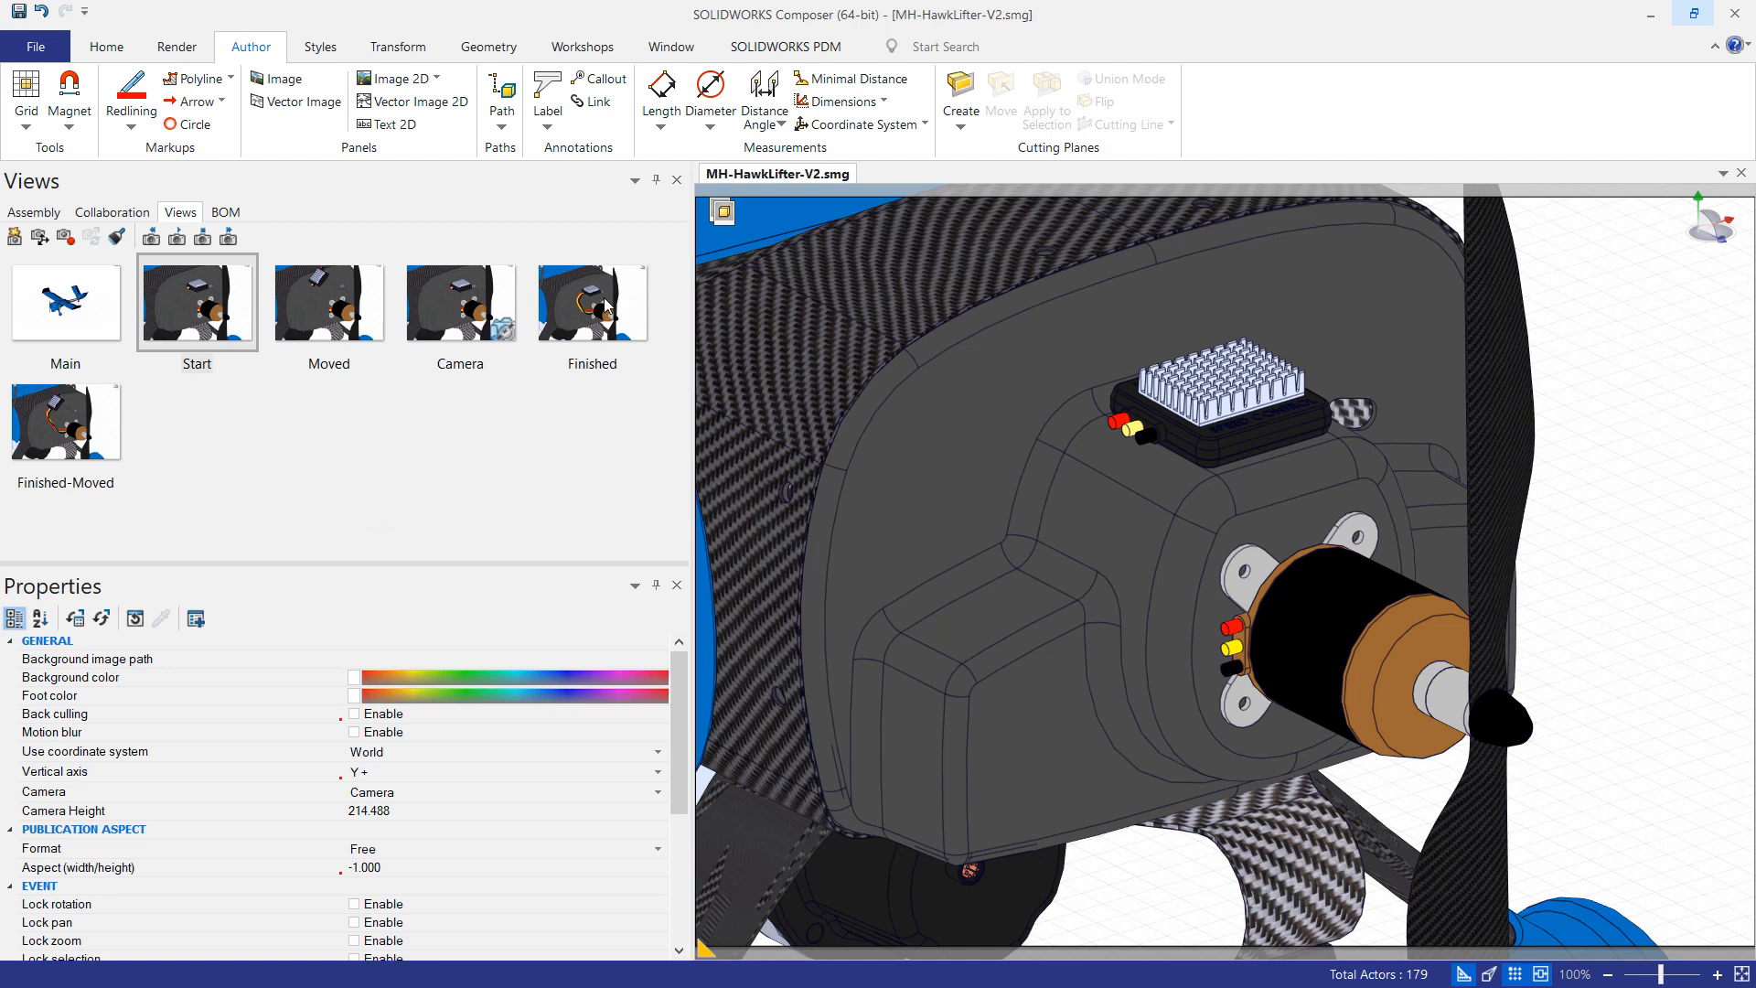
pyautogui.click(591, 300)
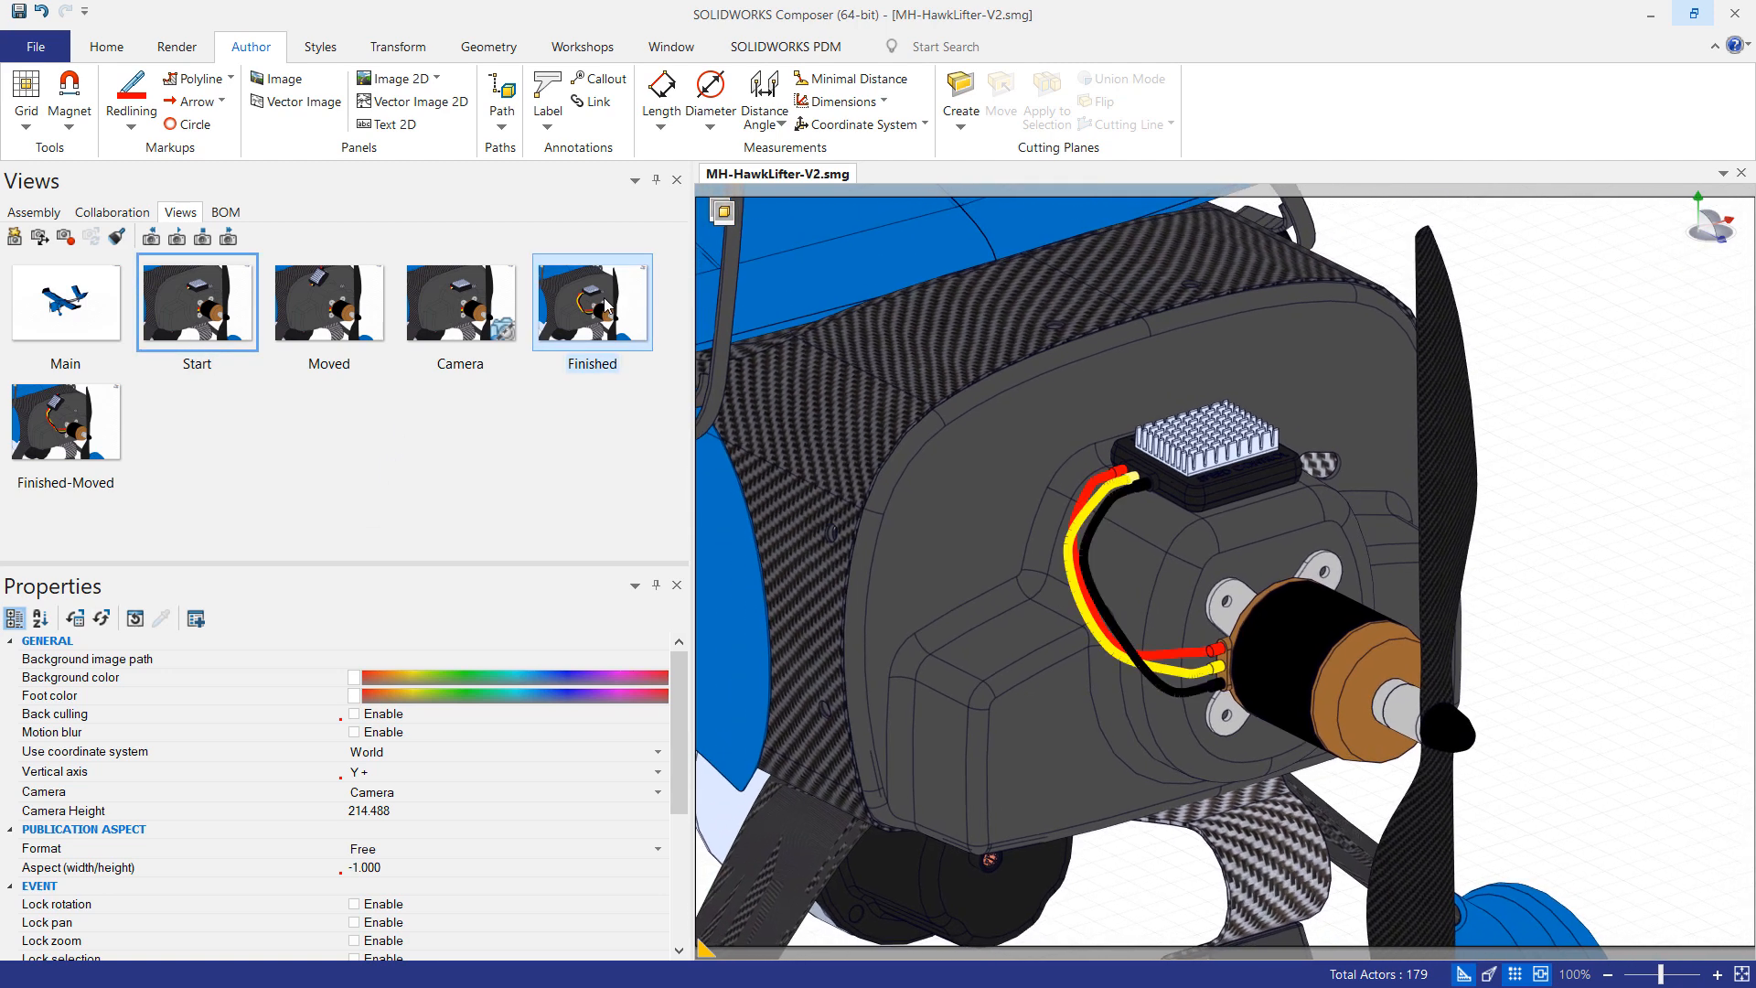
pyautogui.click(66, 421)
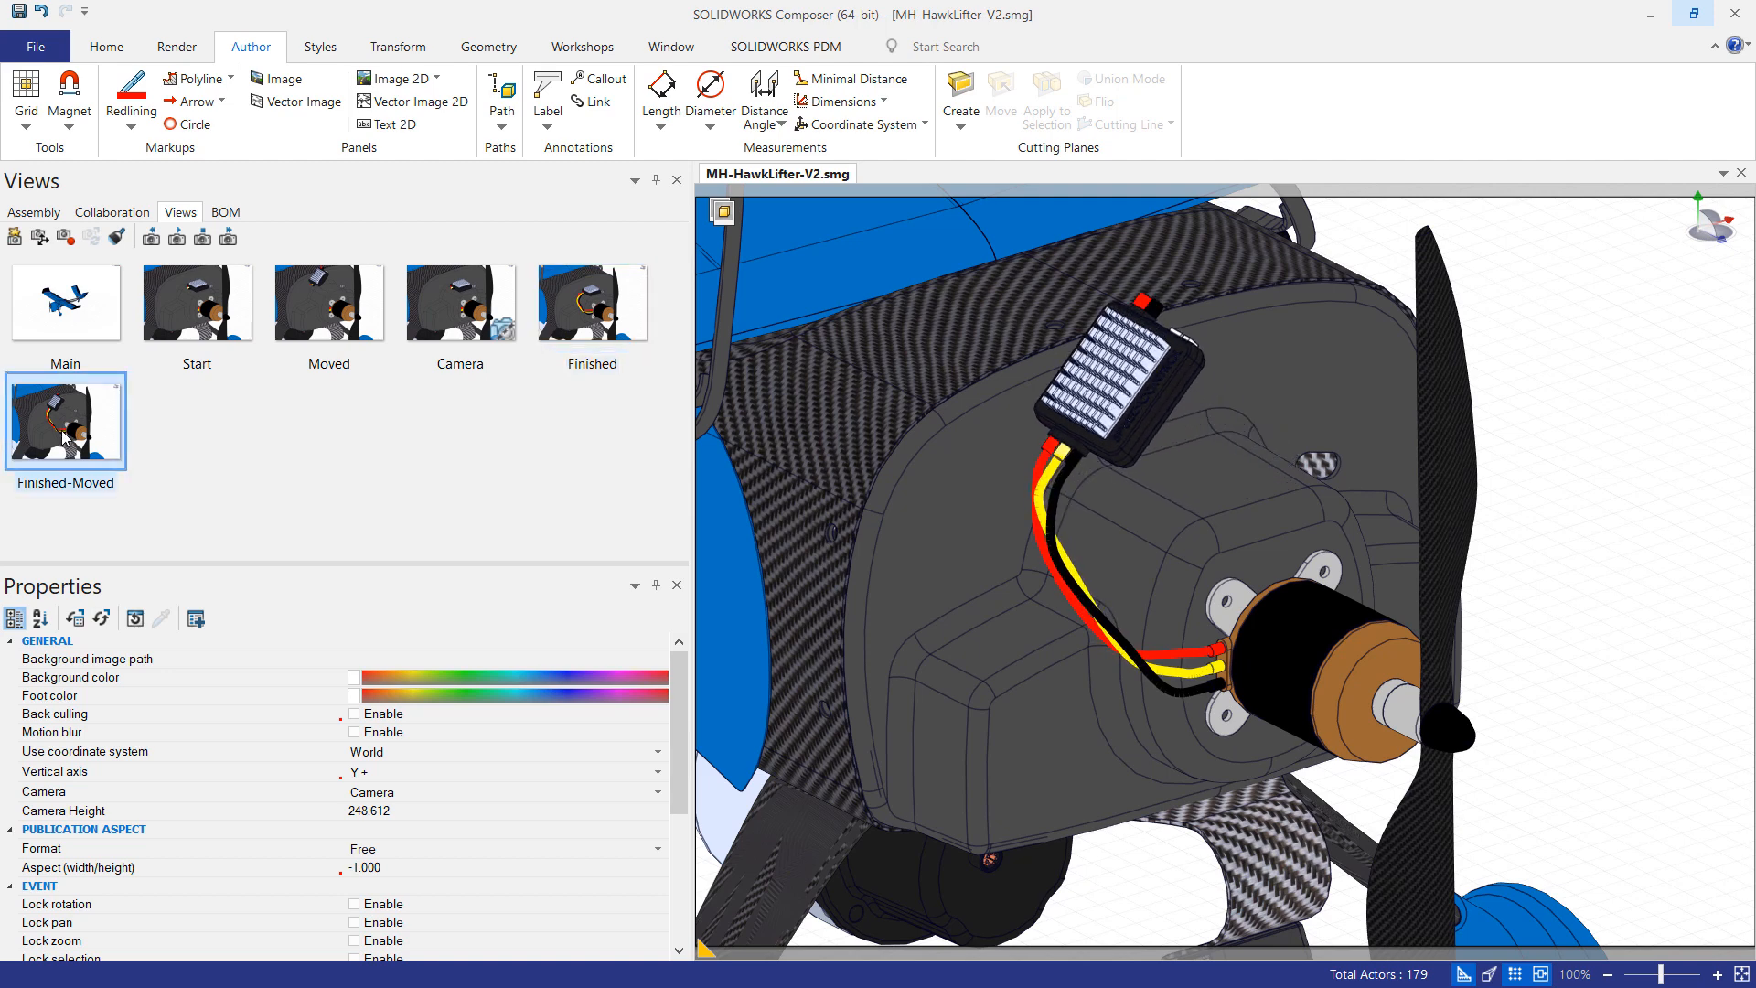
pyautogui.moveTo(209, 298)
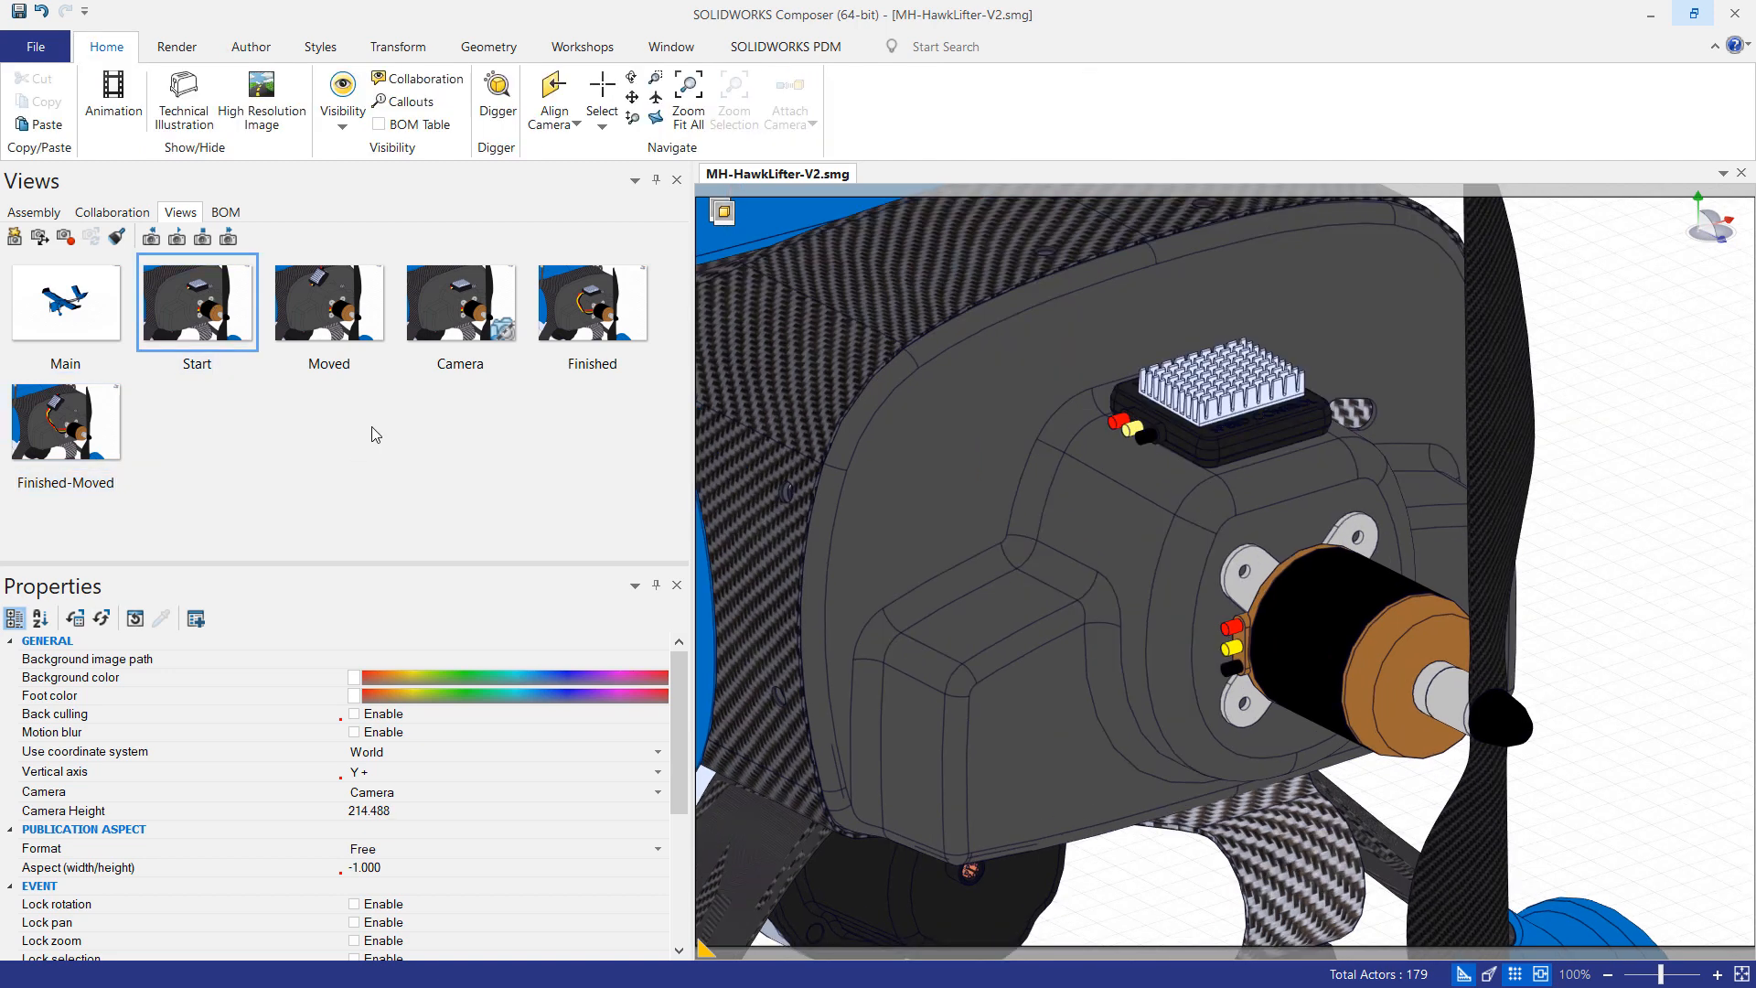
# Step: Draw a straight polyline wire from the controller's yellow terminal to the motor's yellow terminal
pyautogui.click(251, 47)
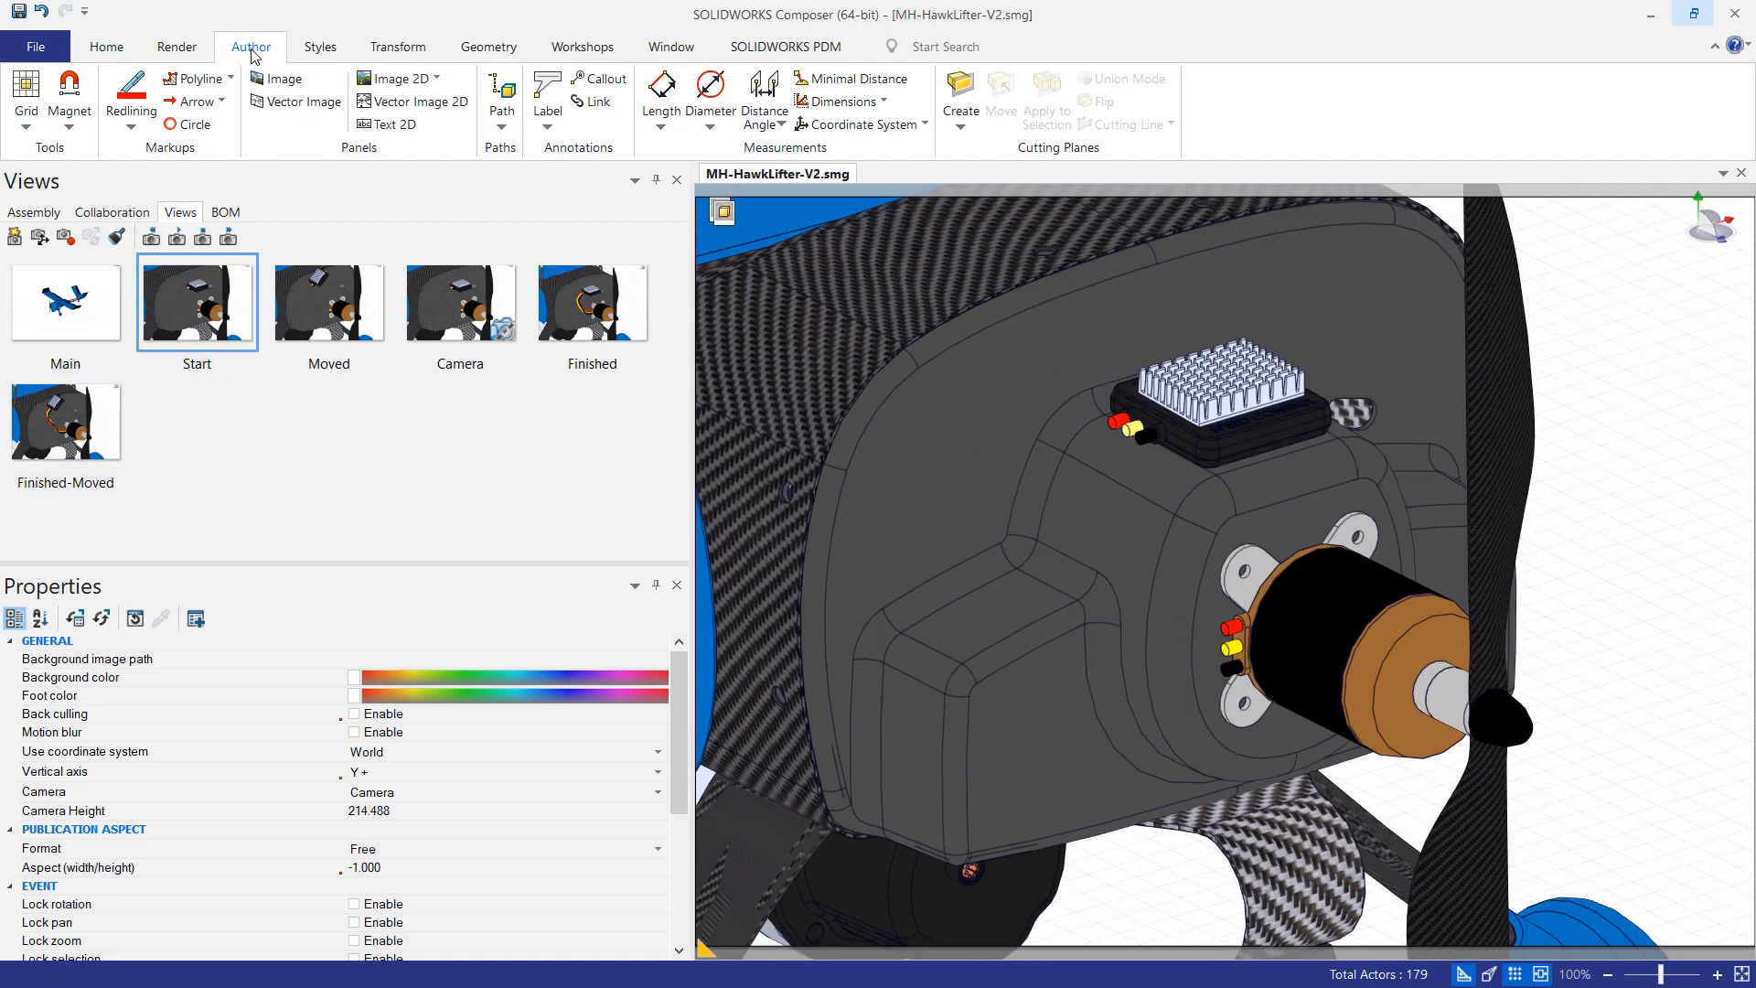
pyautogui.moveTo(198, 79)
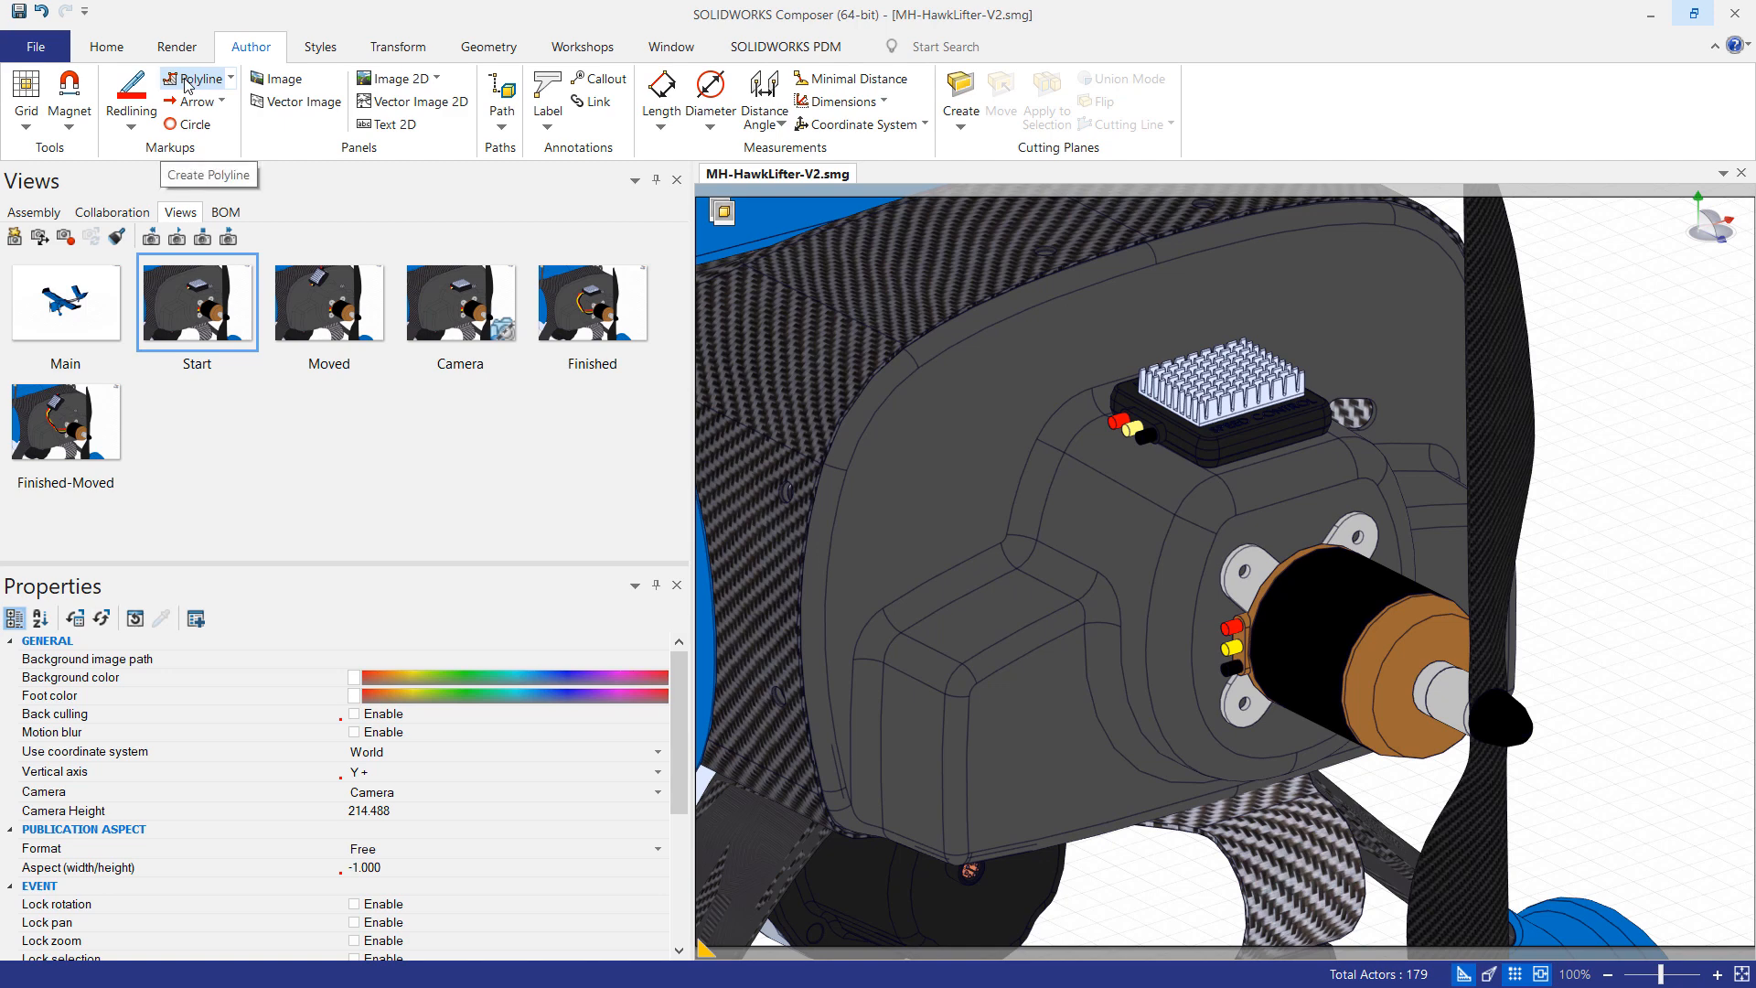
pyautogui.click(196, 77)
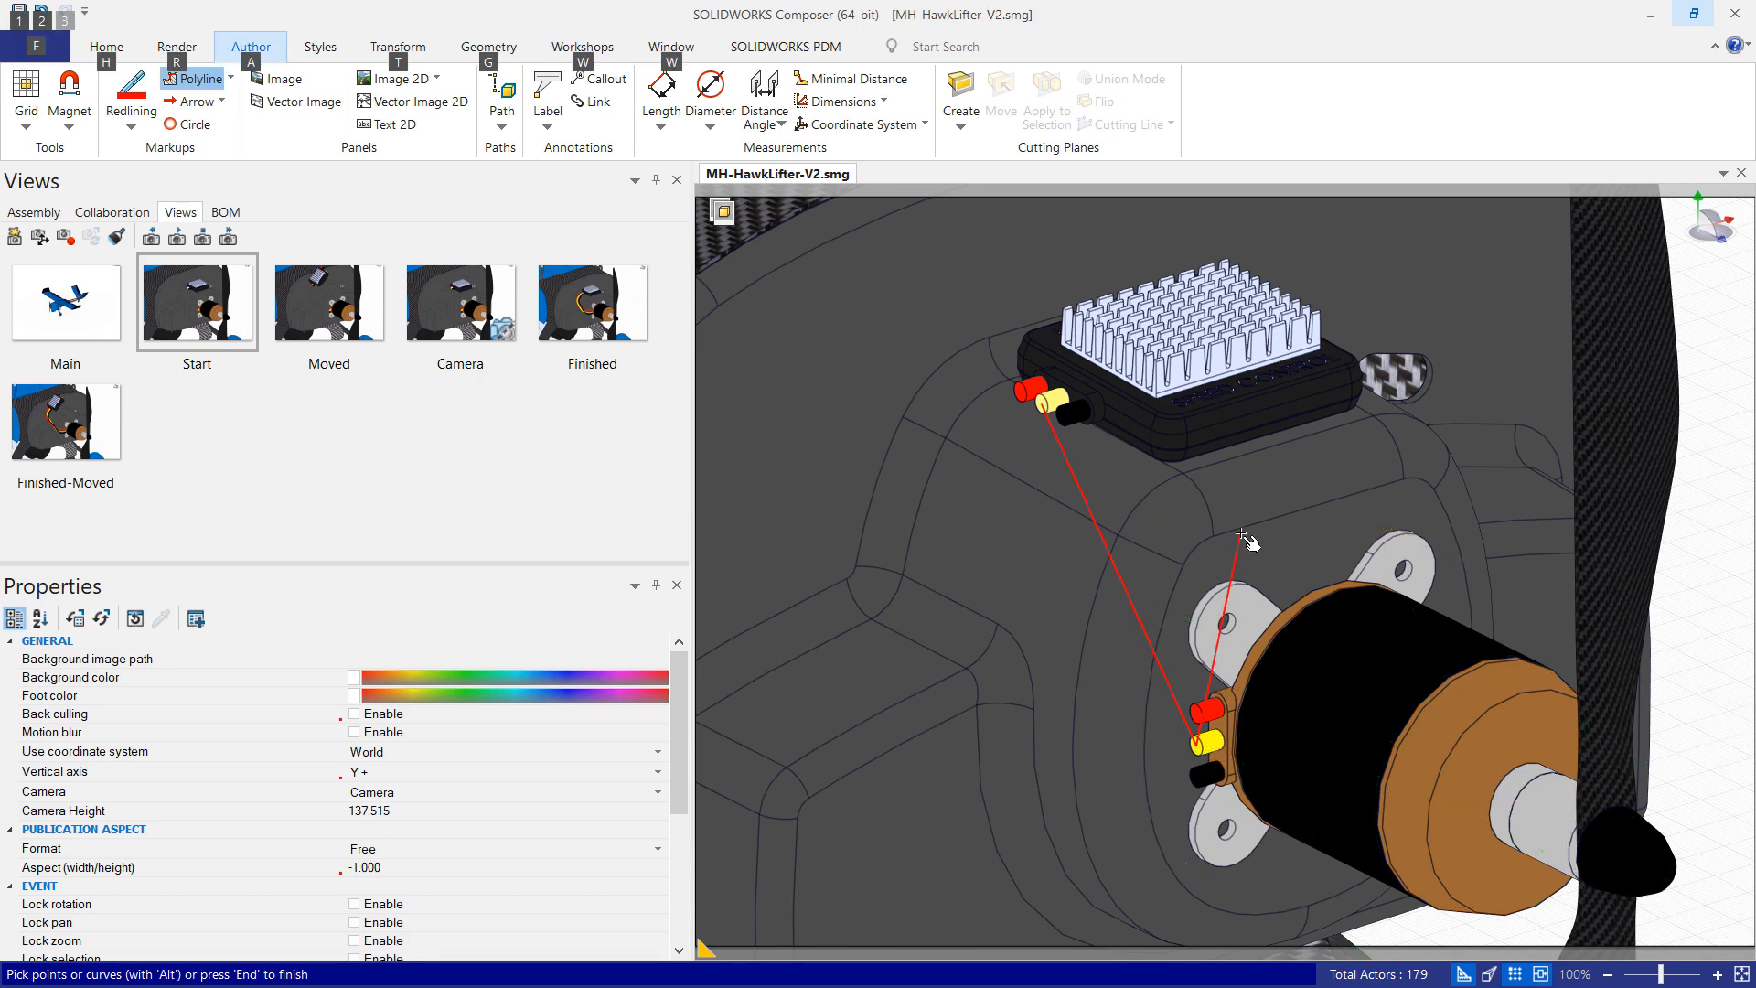
pyautogui.click(1240, 536)
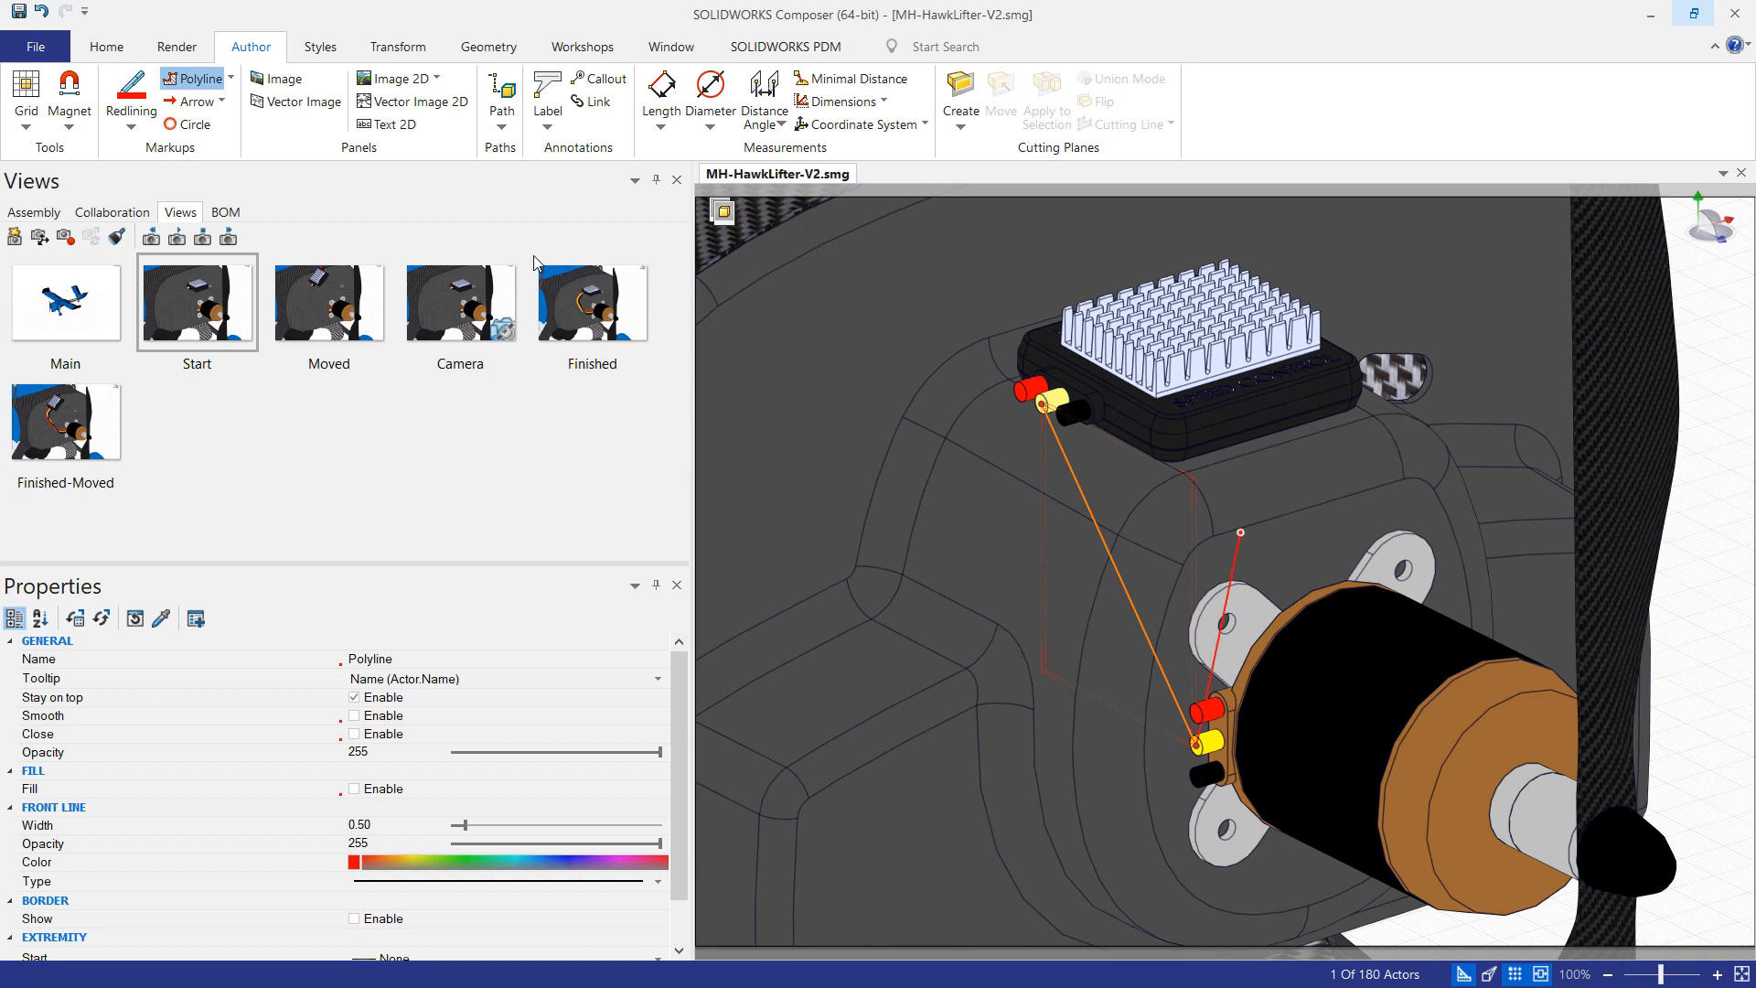
# Step: Insert extra nodes along the wire so it bends across the housing toward the motor
pyautogui.click(230, 79)
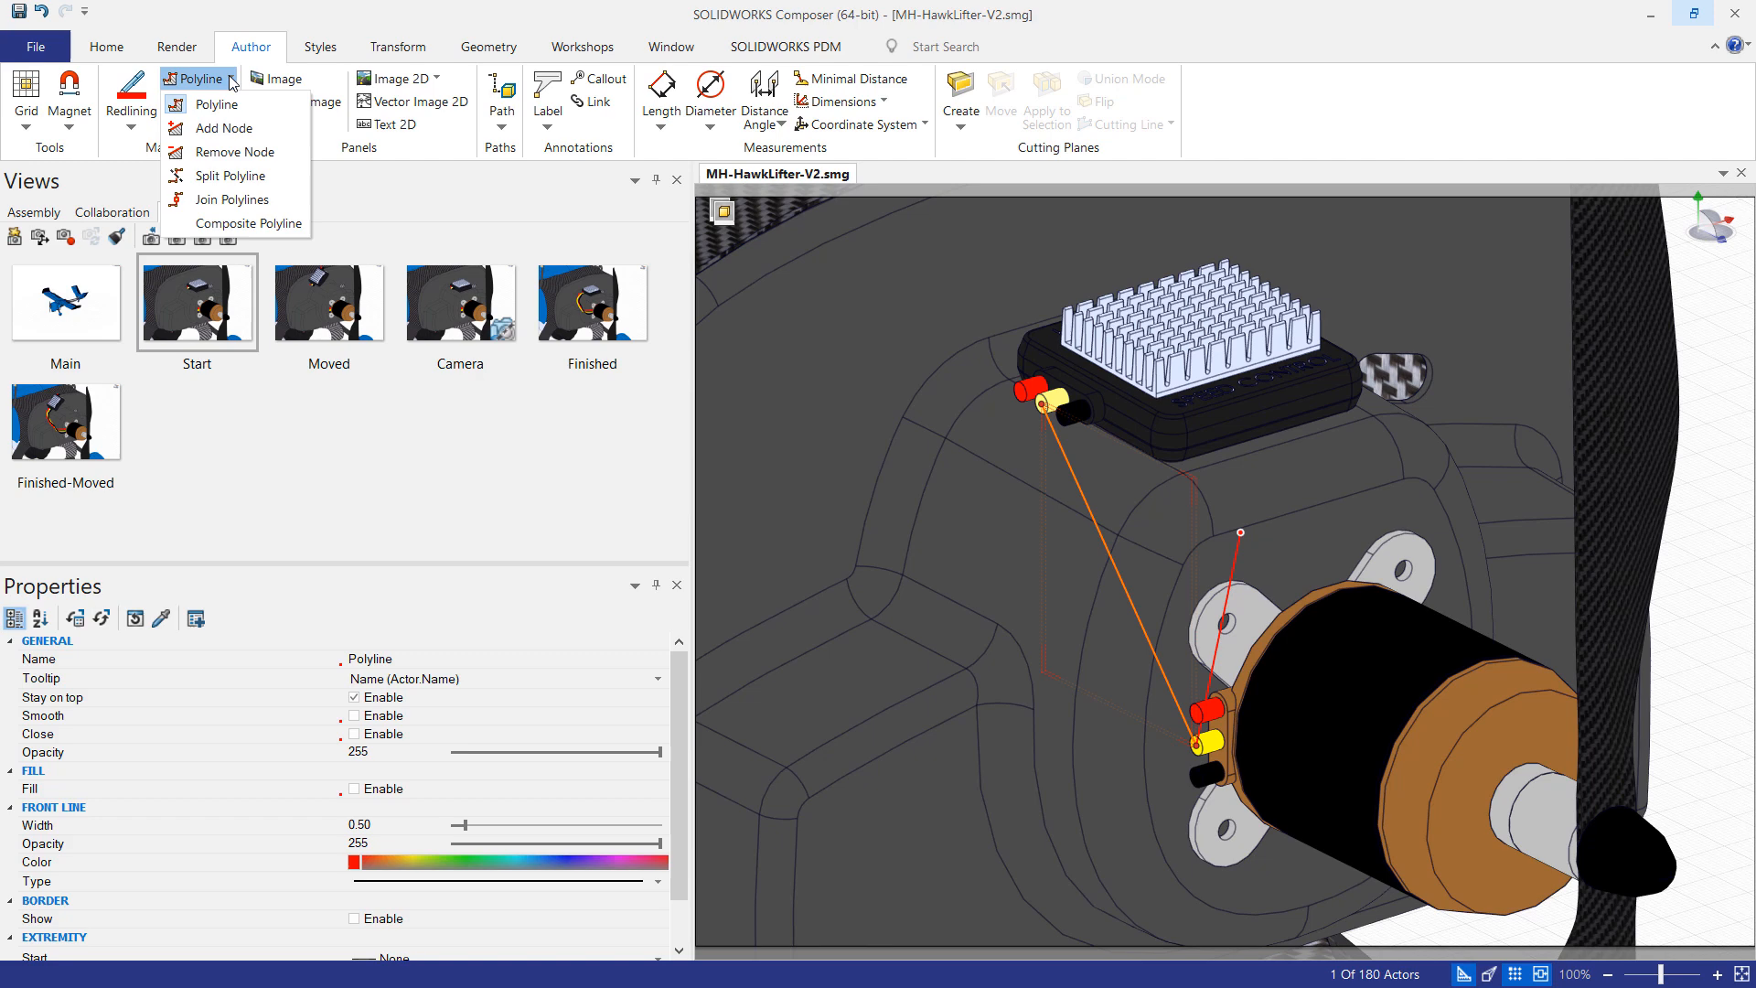
pyautogui.moveTo(225, 128)
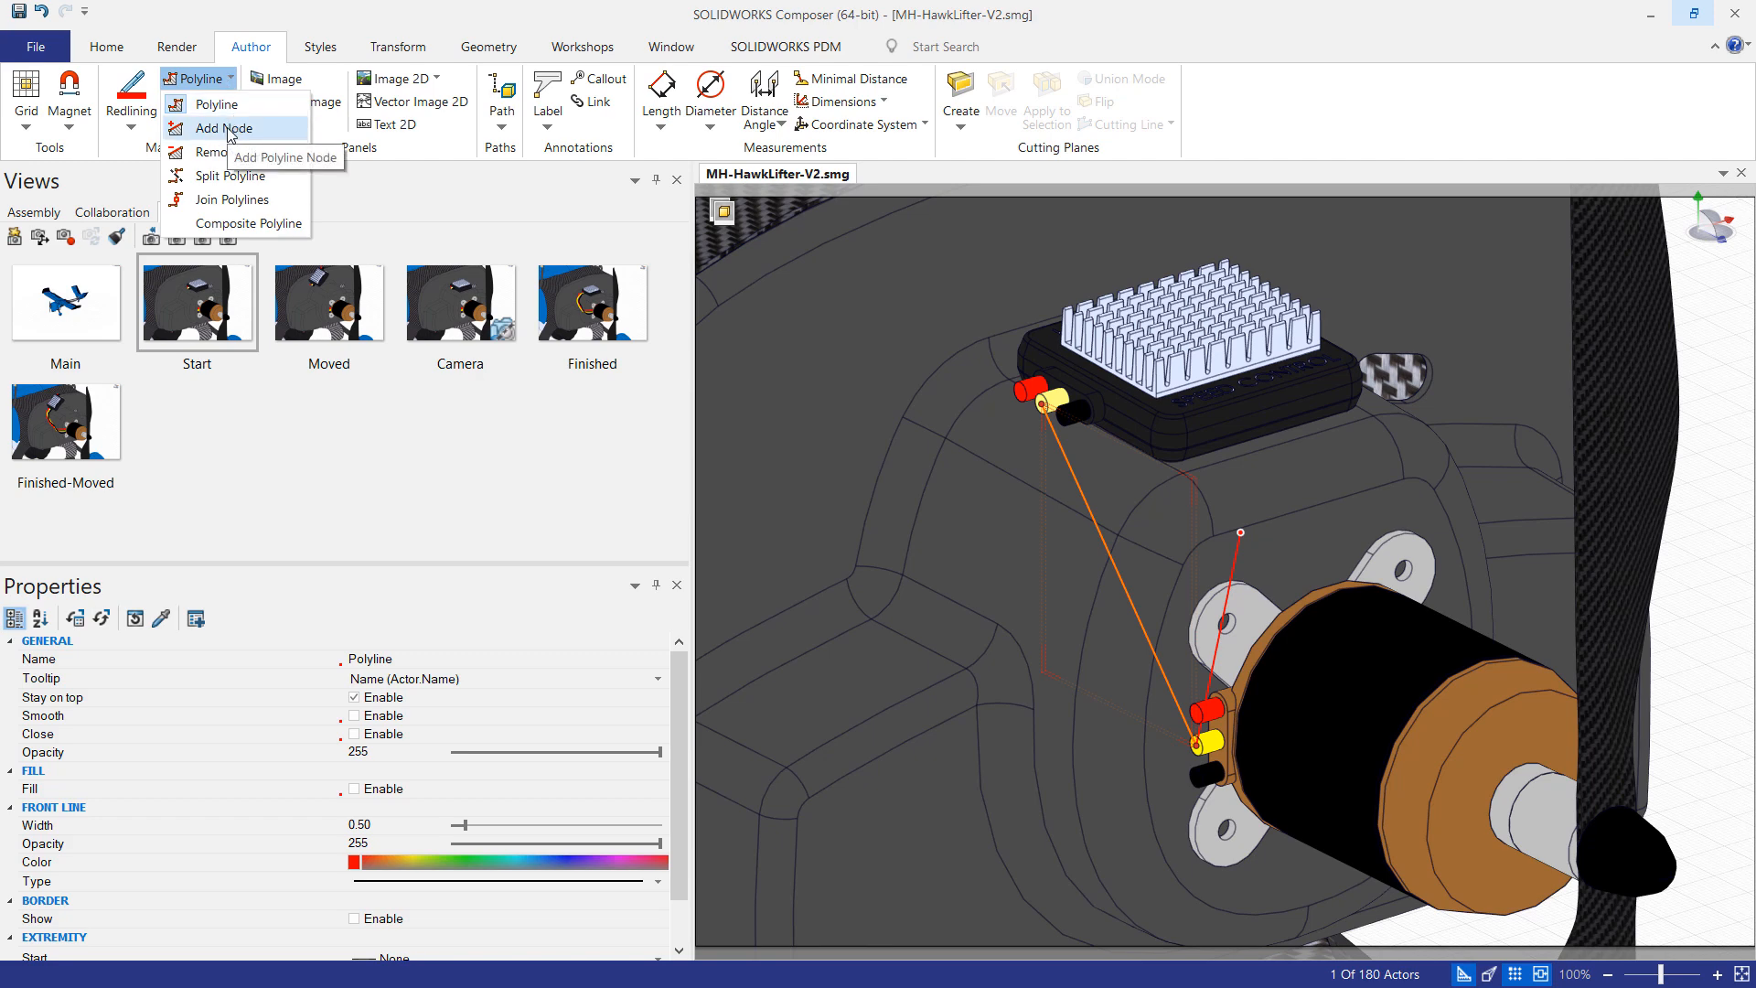
pyautogui.click(225, 128)
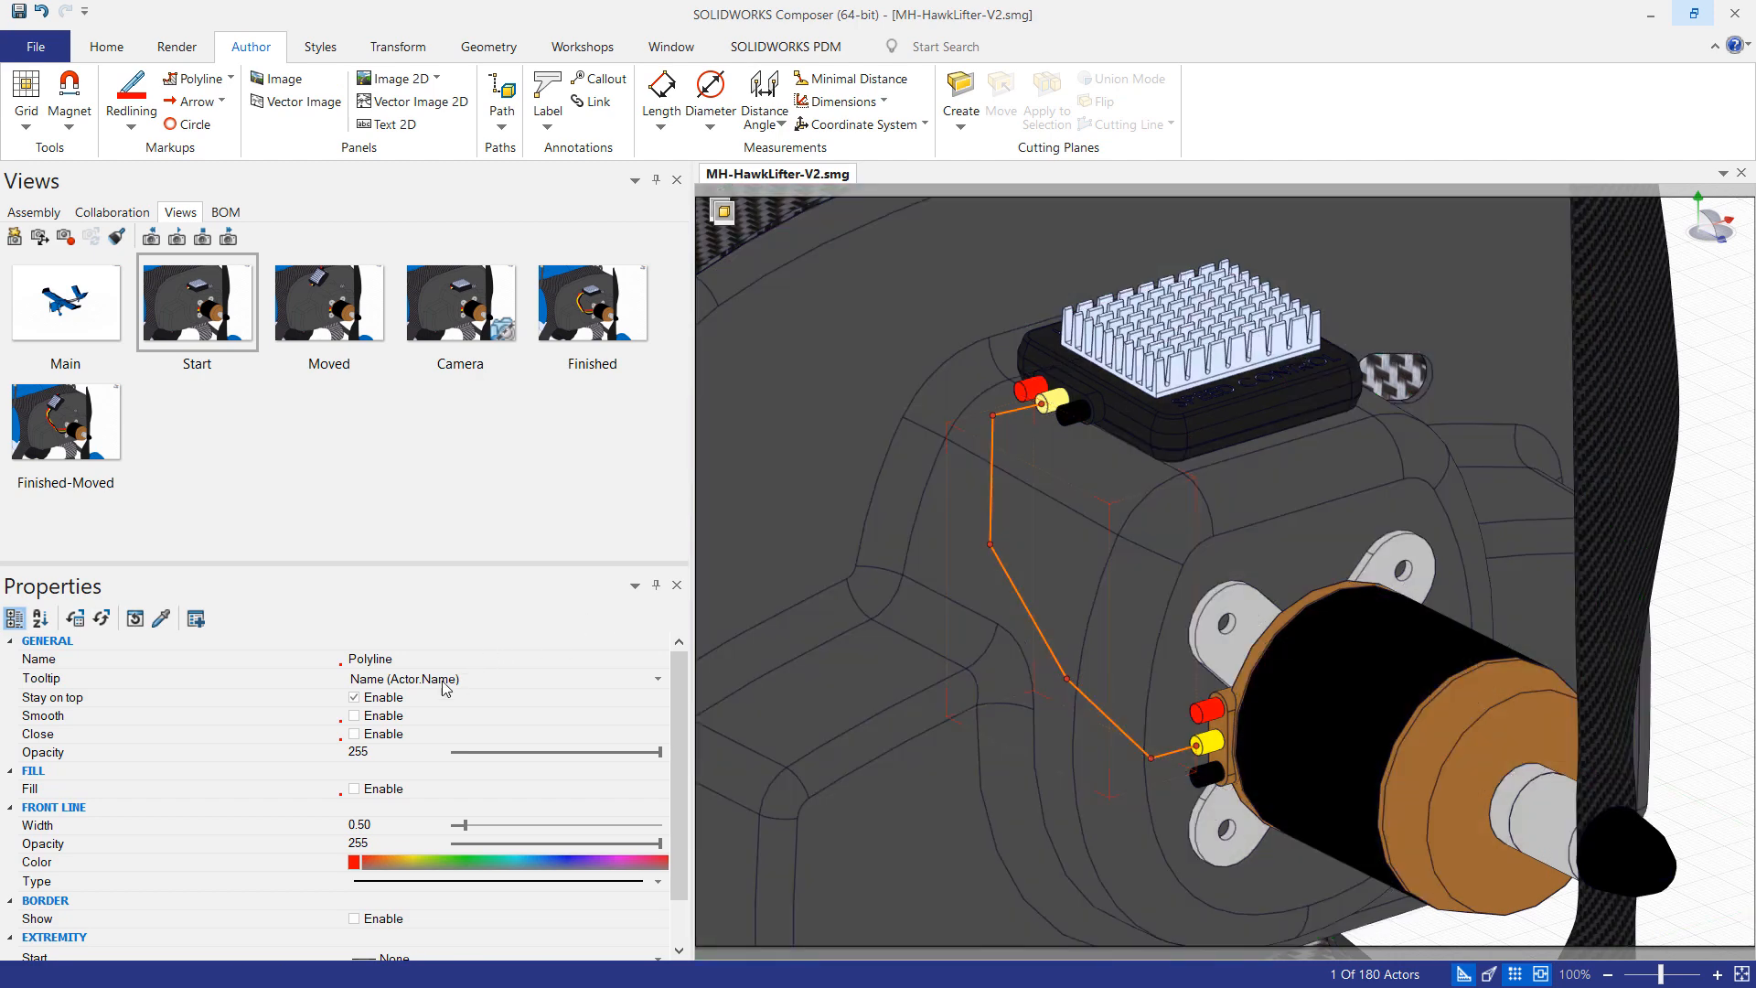
# Step: Enable Smooth on the polyline and drag its nodes so the wire arcs around the housing
pyautogui.click(353, 716)
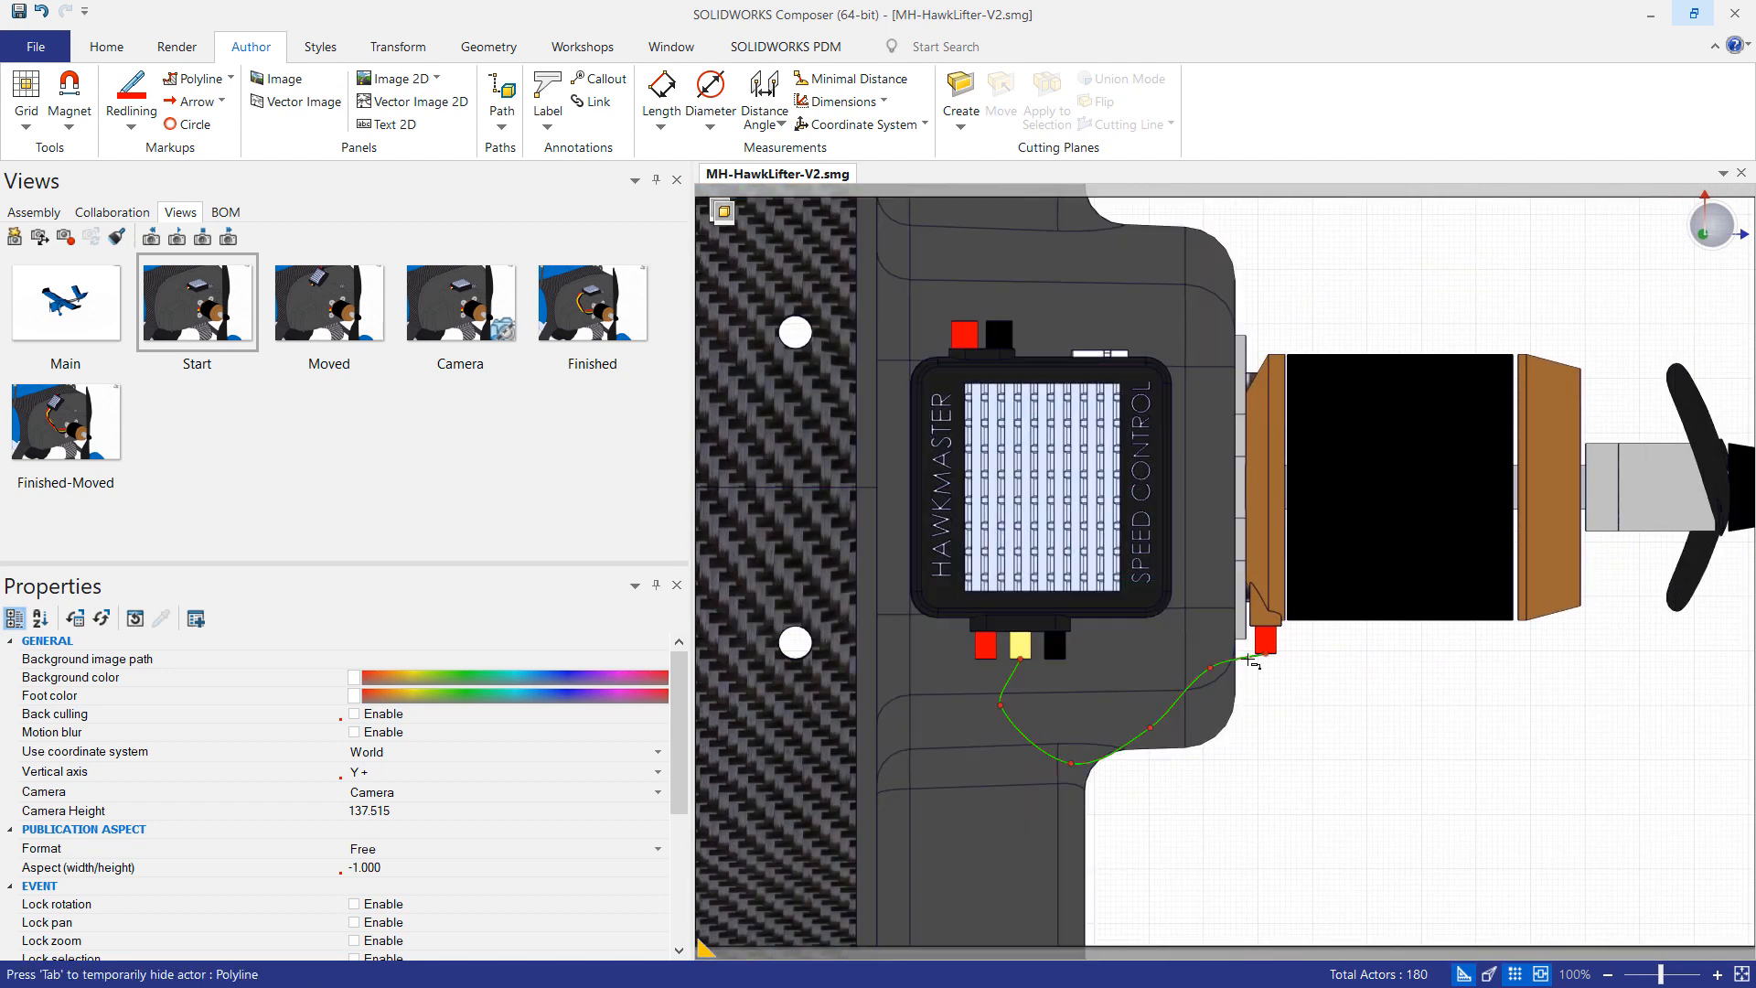
pyautogui.click(1108, 723)
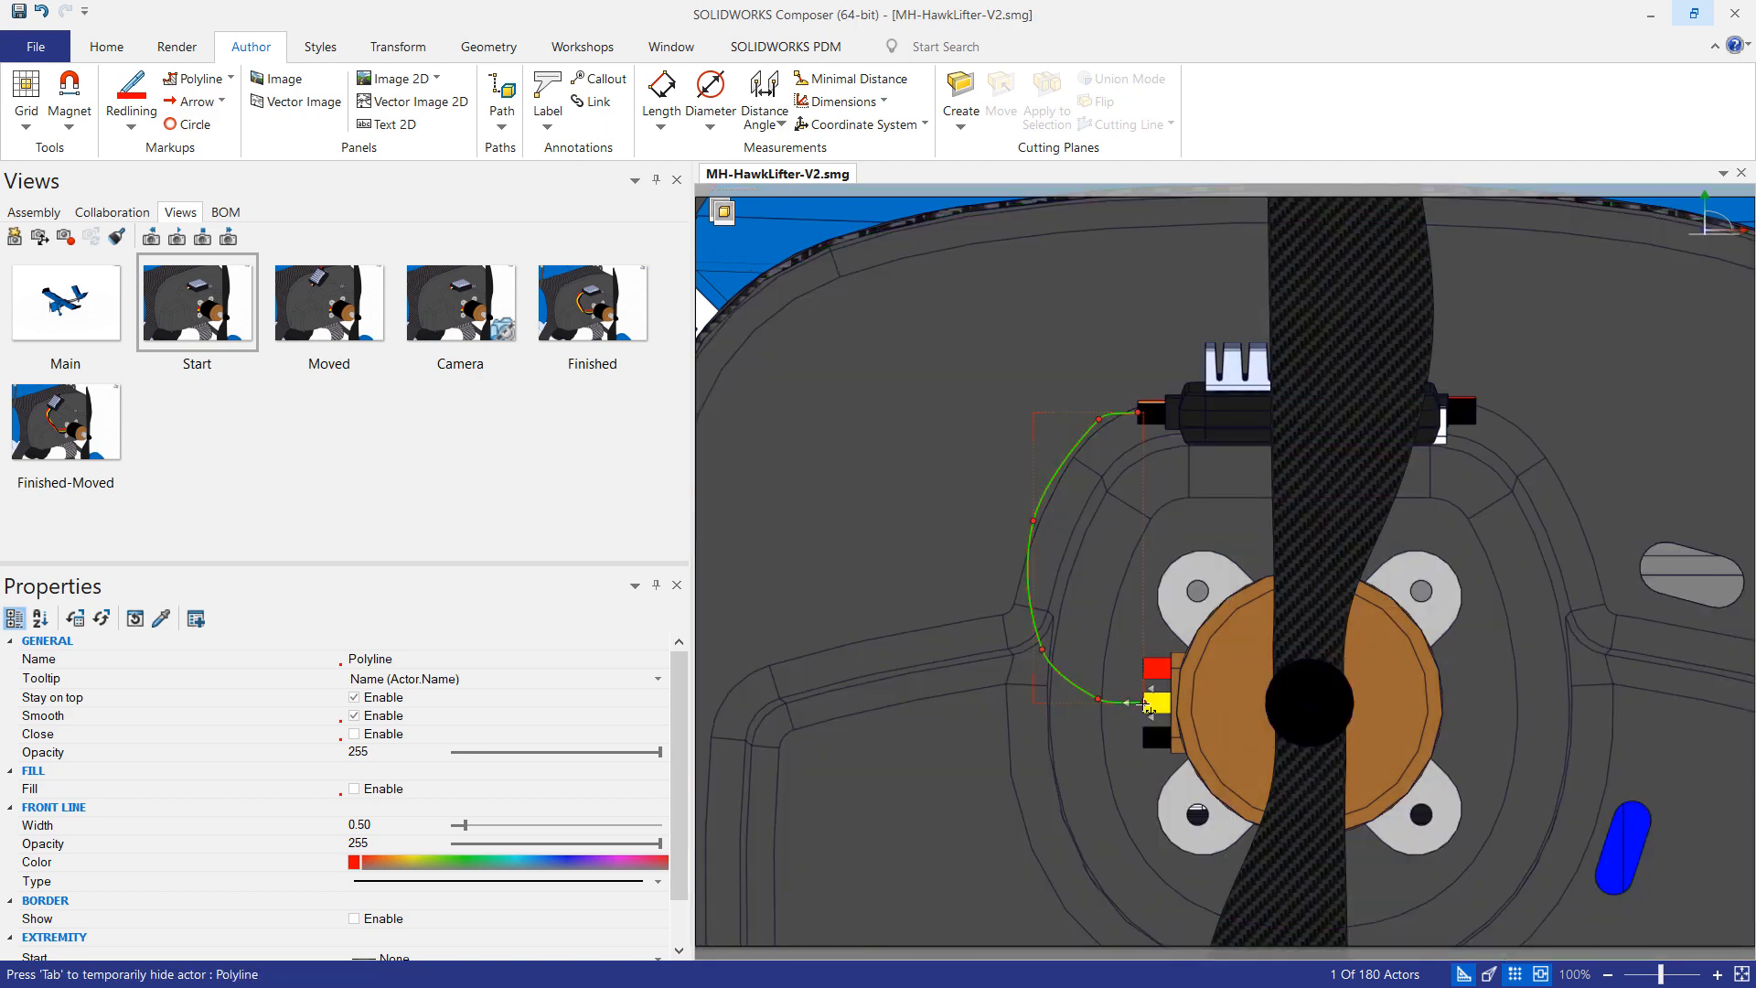
pyautogui.click(1149, 456)
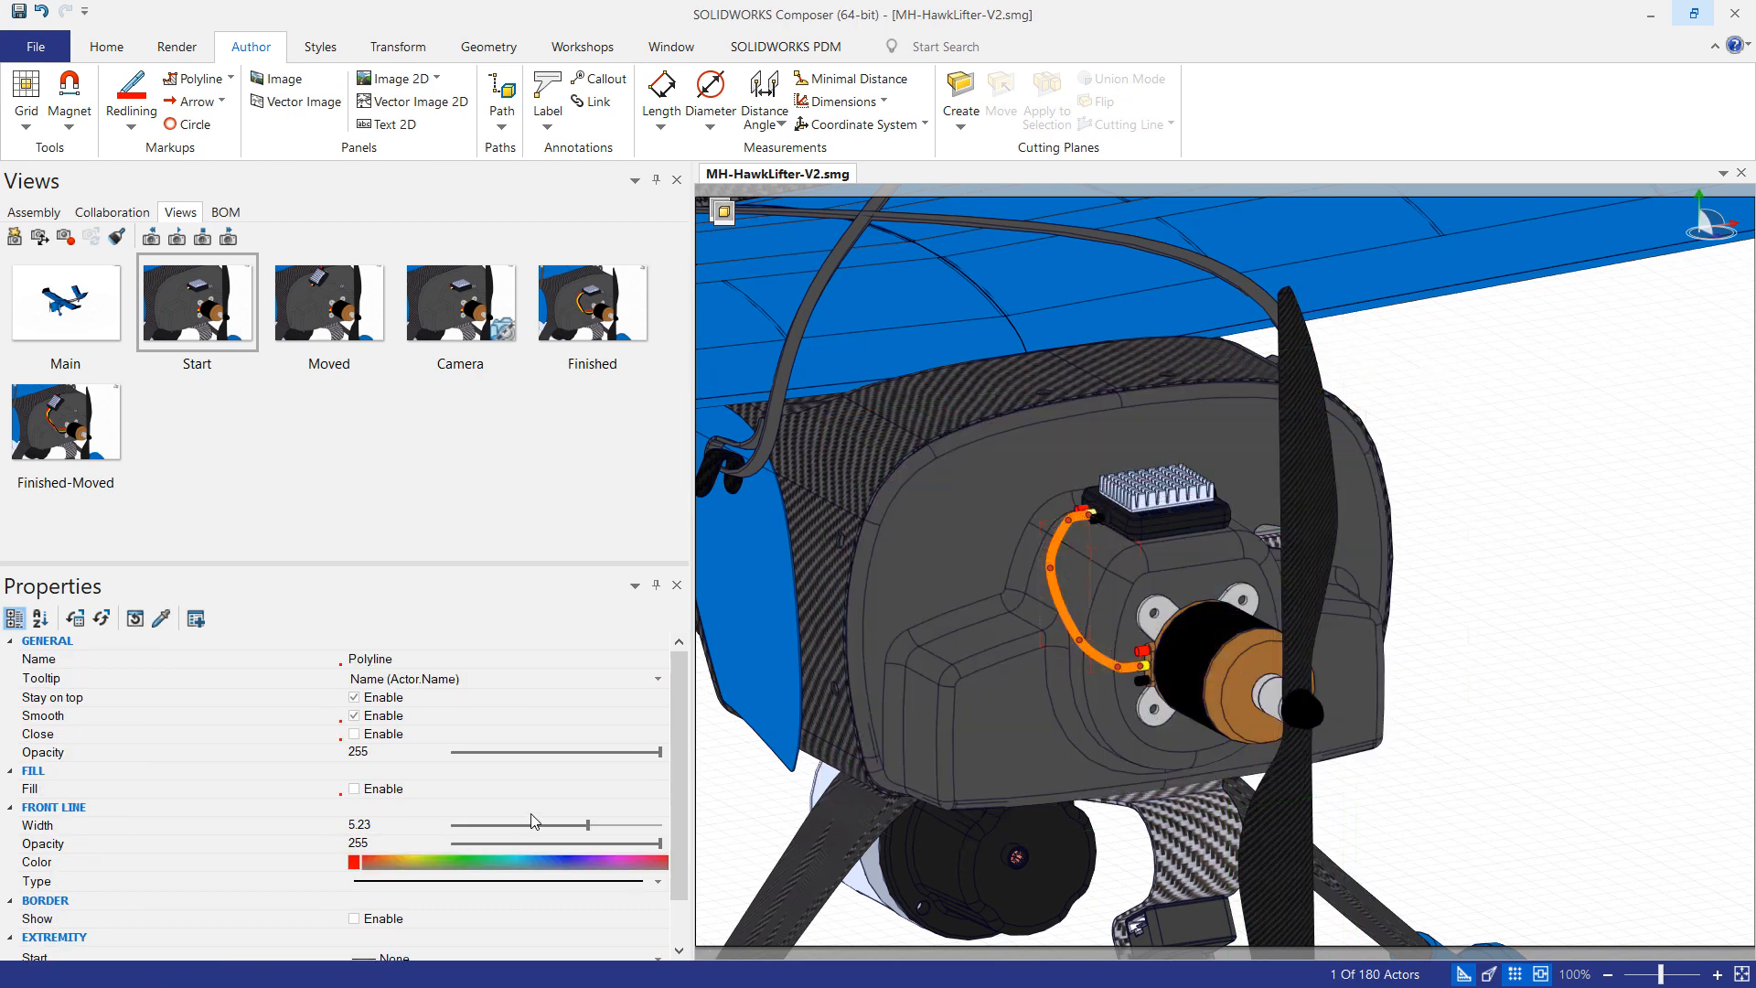
# Step: Colour the thickened wire yellow to match the terminals it joins
pyautogui.click(353, 862)
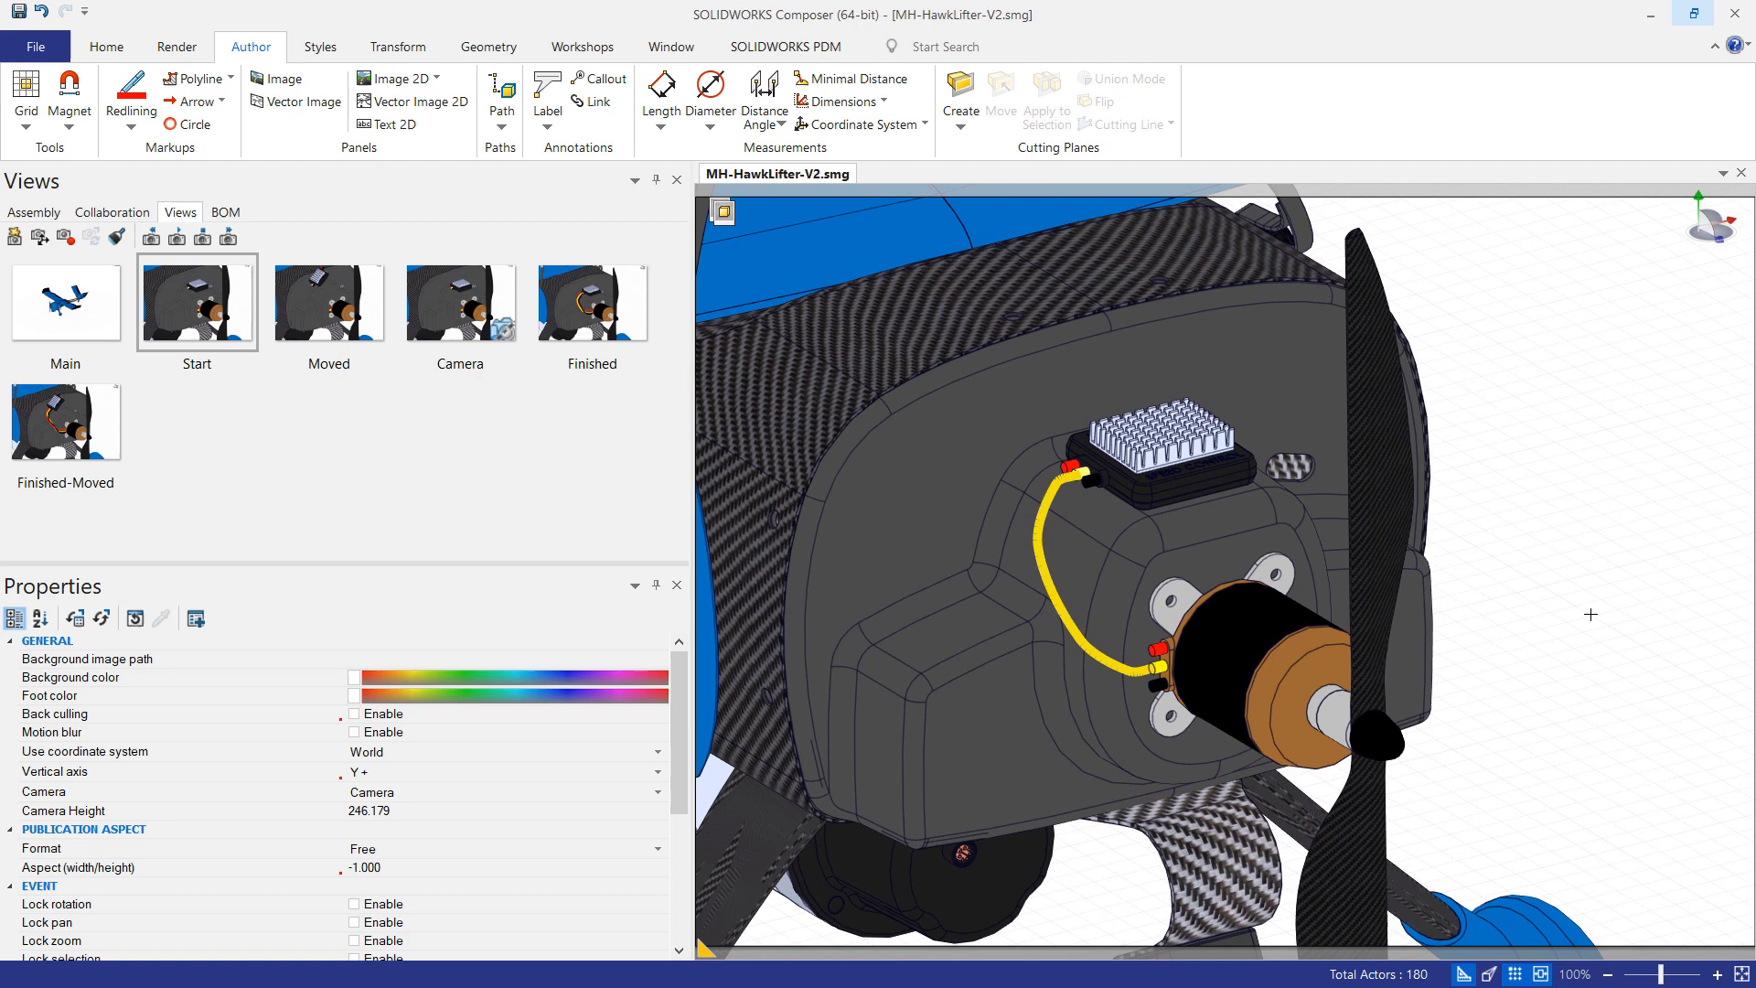
pyautogui.moveTo(66, 237)
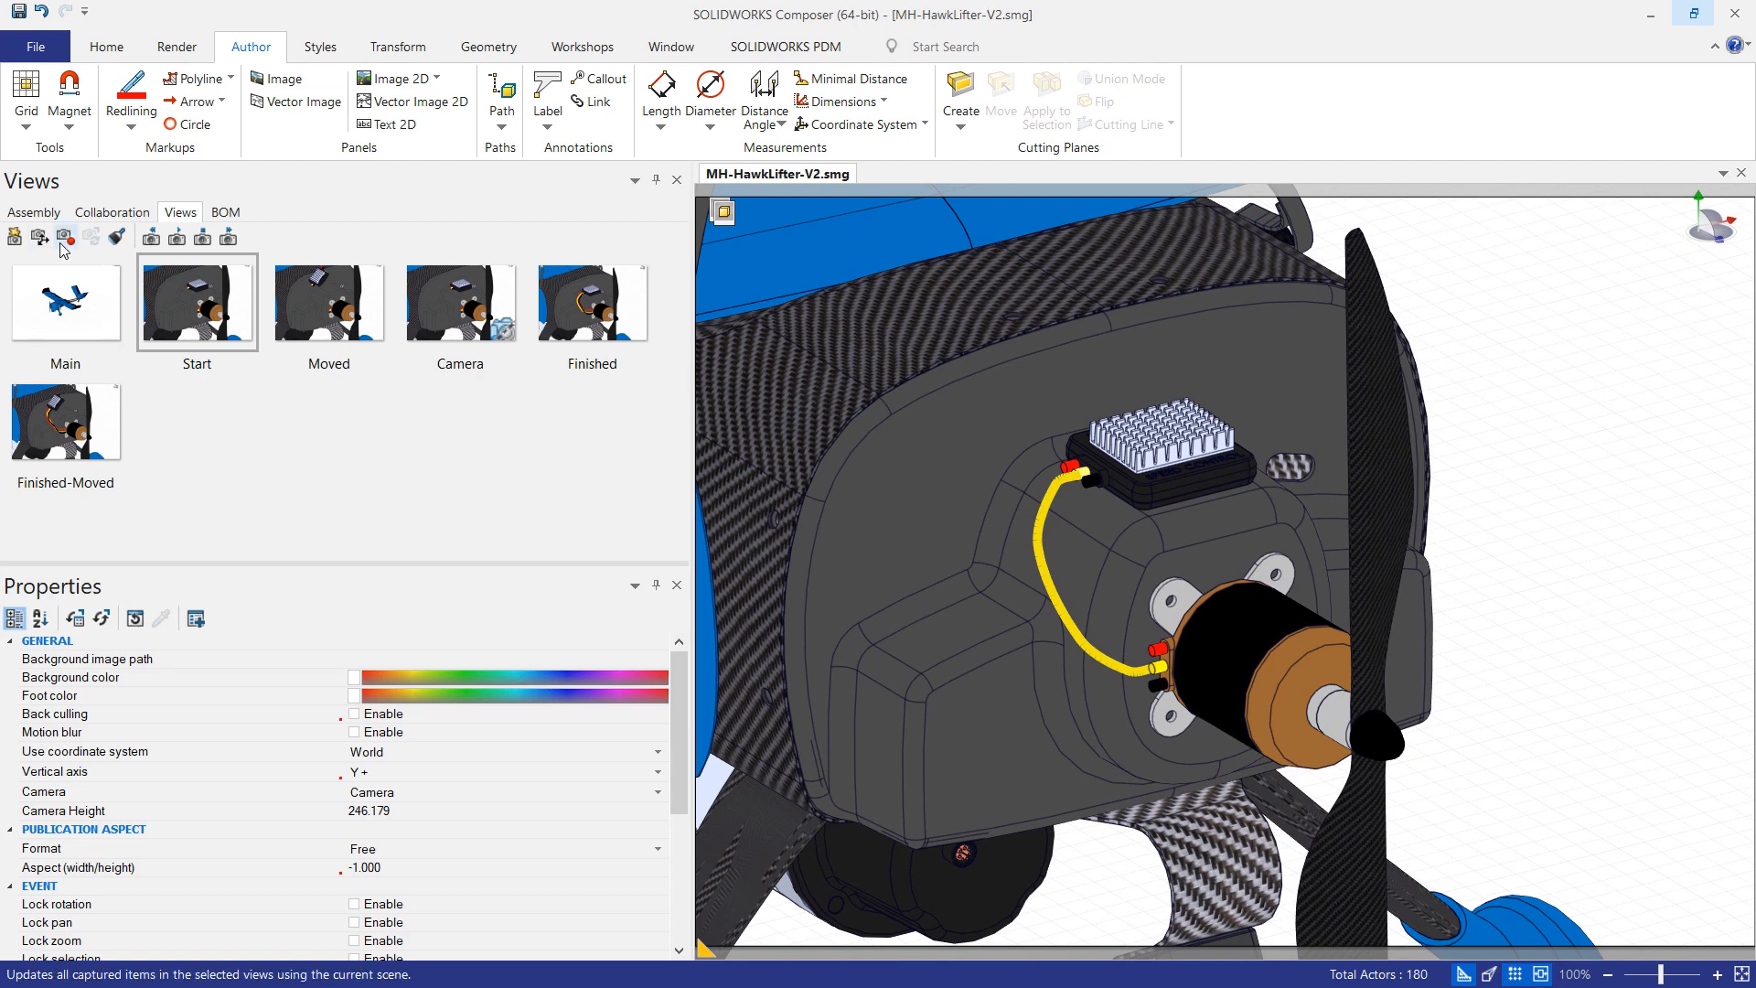
# Step: Store the yellow wire in the Start and Camera views, declining a new view, and select the Moved view
pyautogui.click(459, 302)
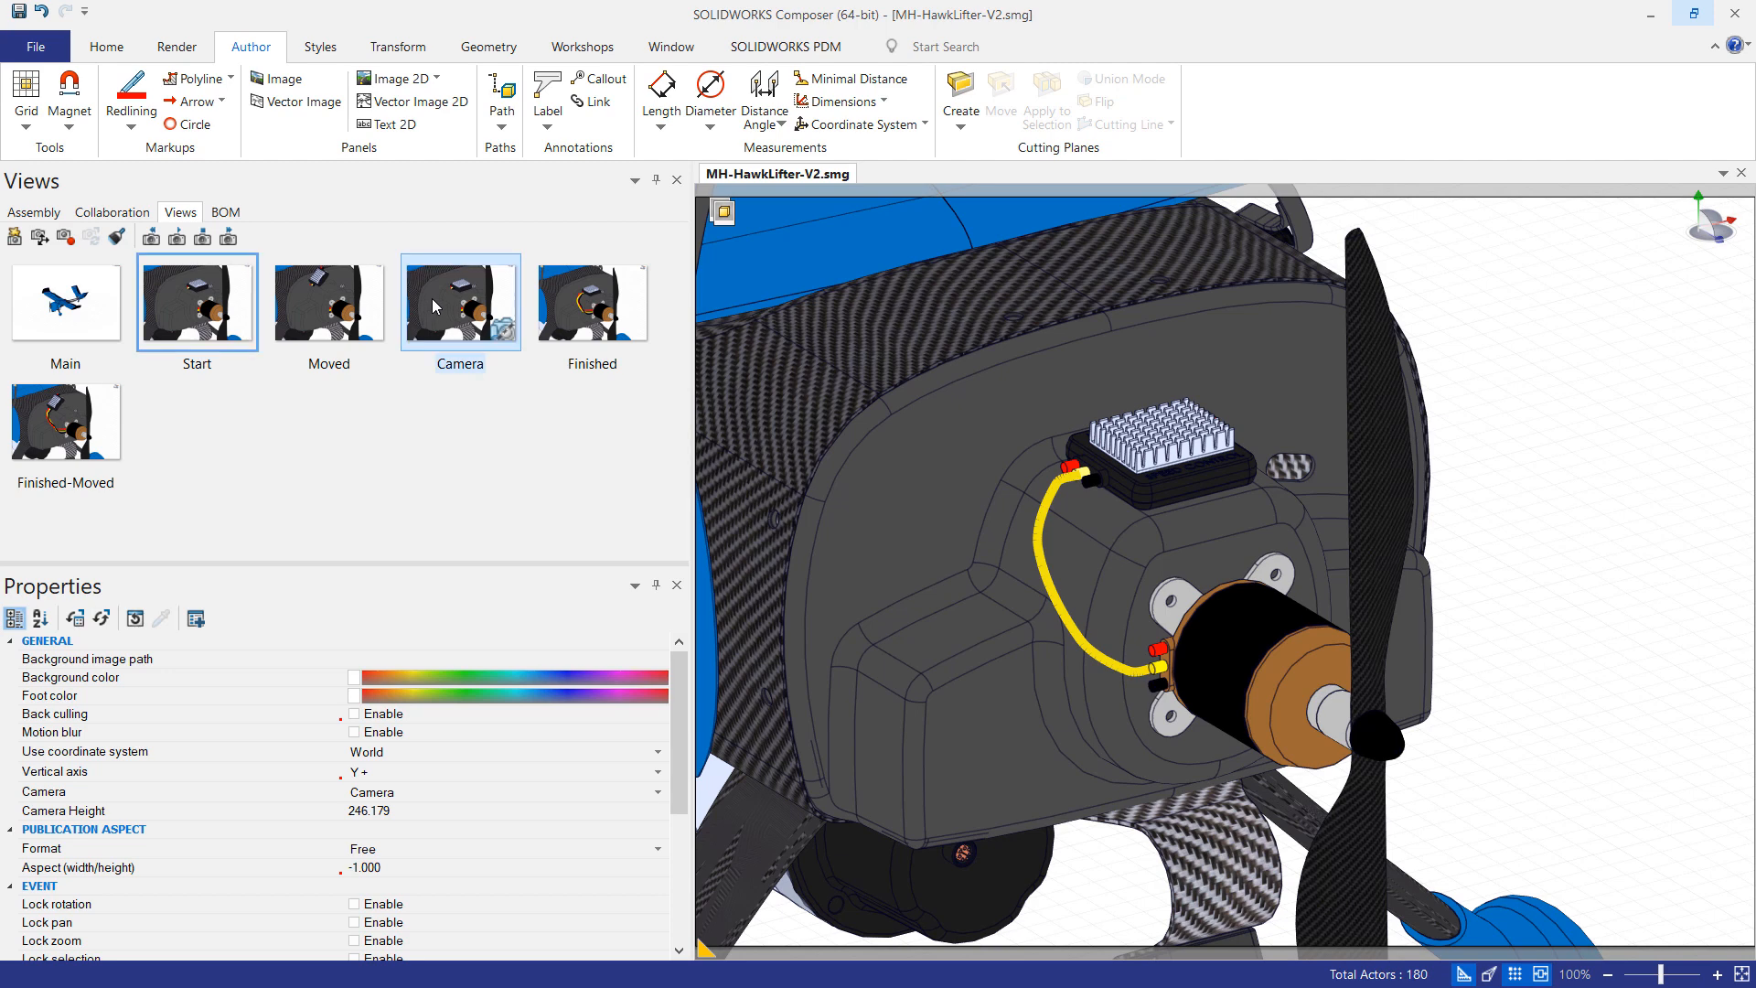
pyautogui.click(197, 302)
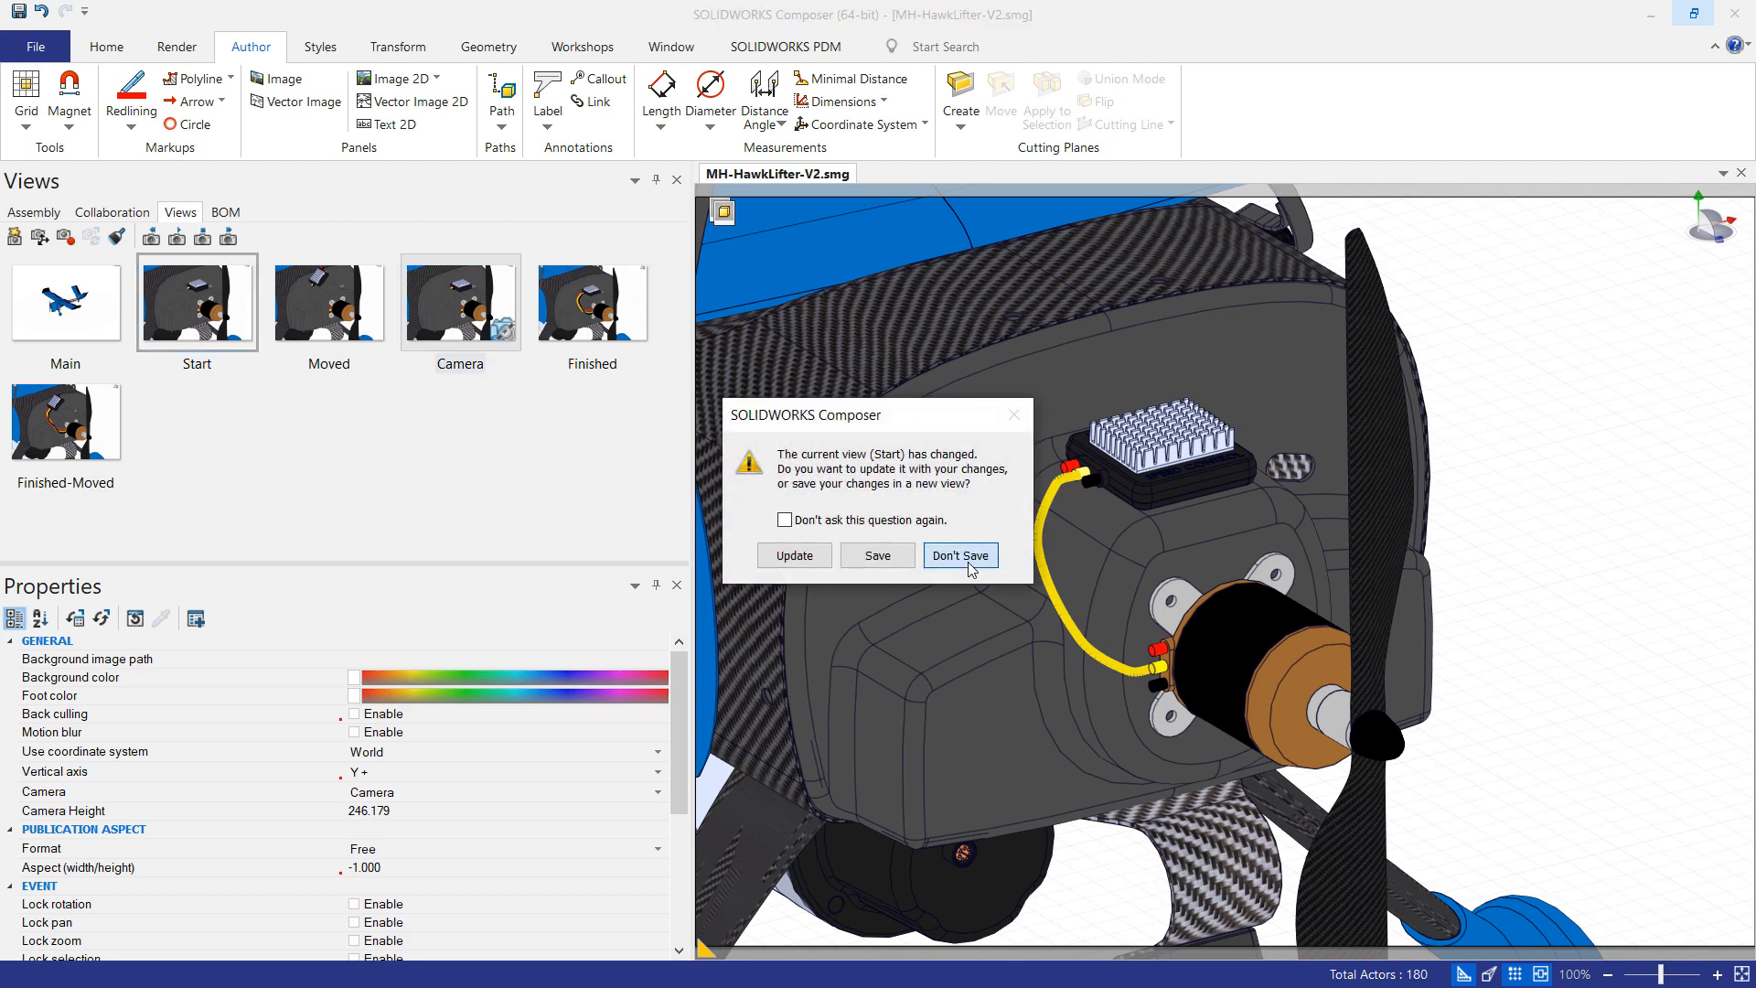
pyautogui.click(958, 557)
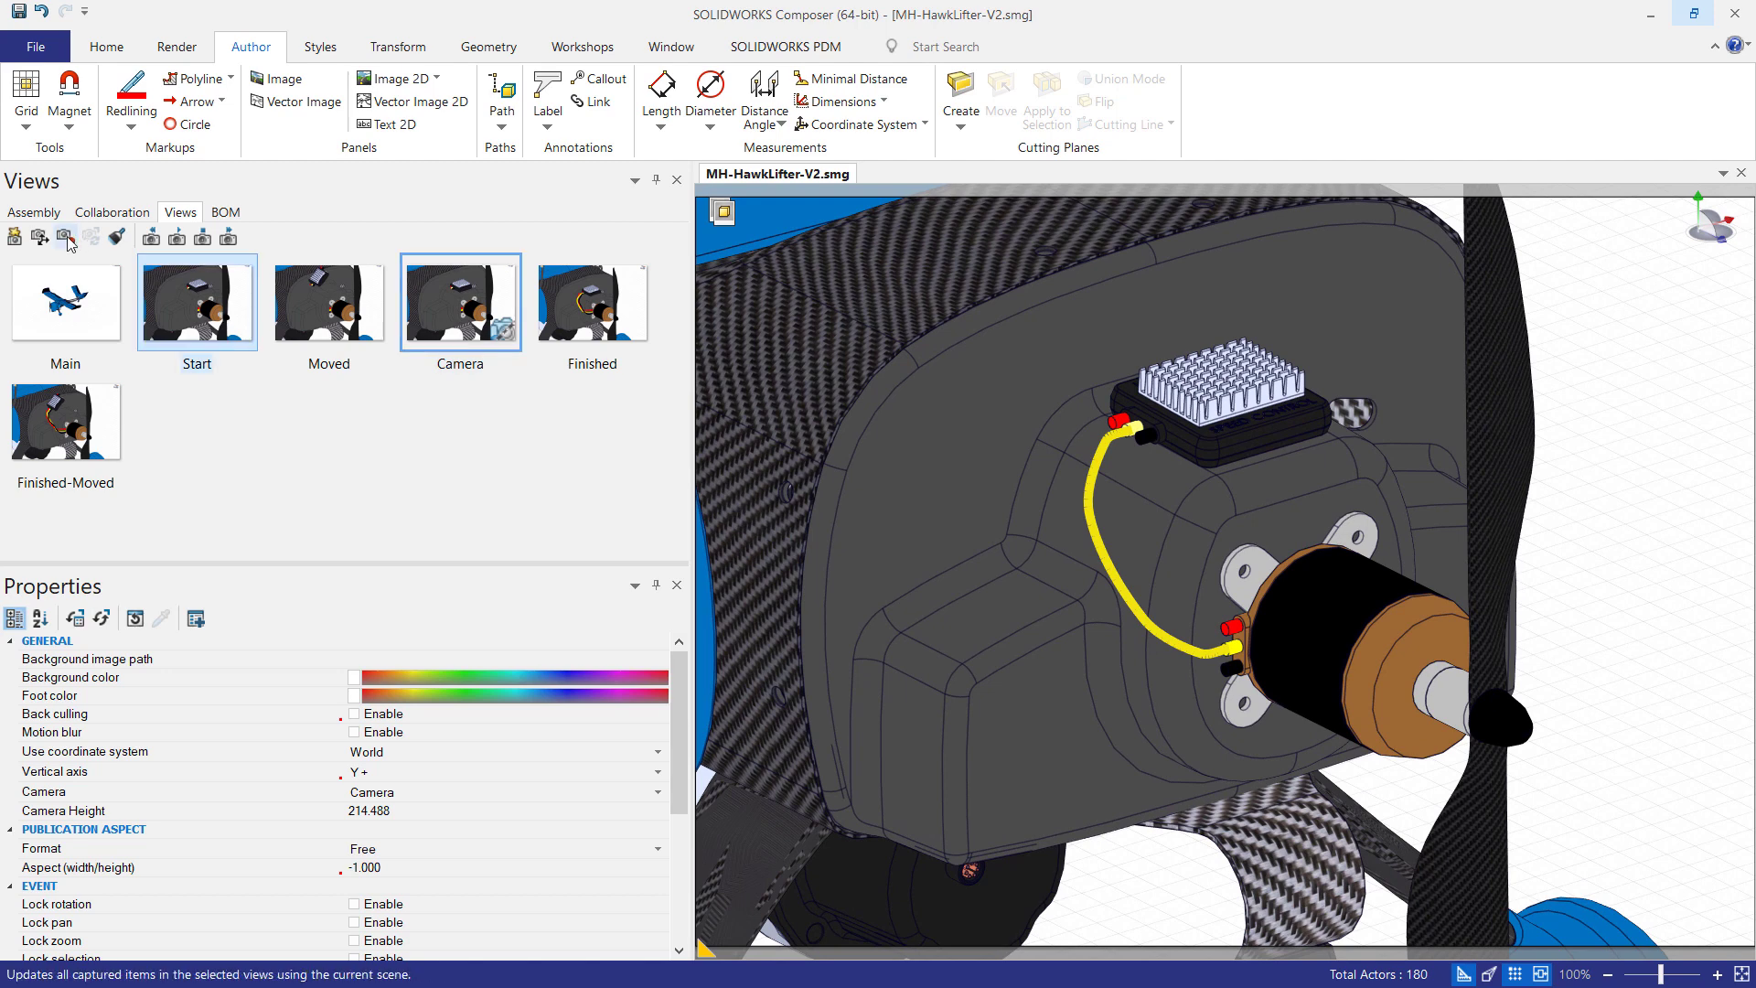
pyautogui.moveTo(70, 236)
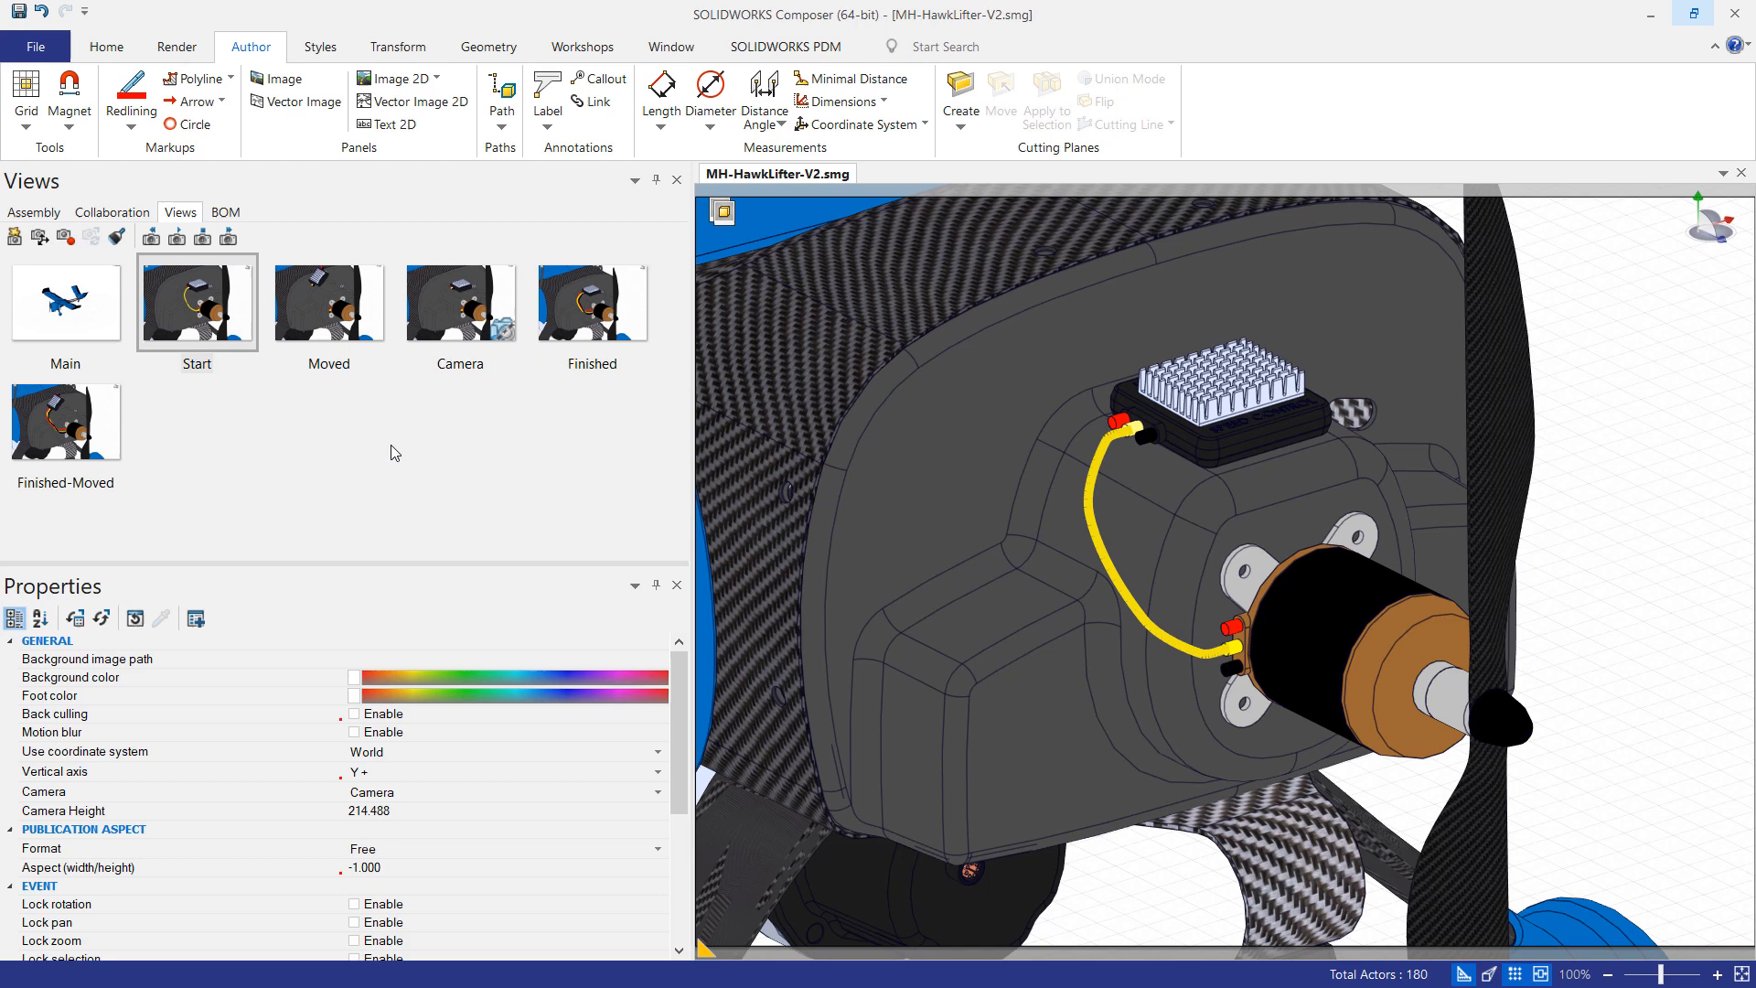
pyautogui.click(327, 300)
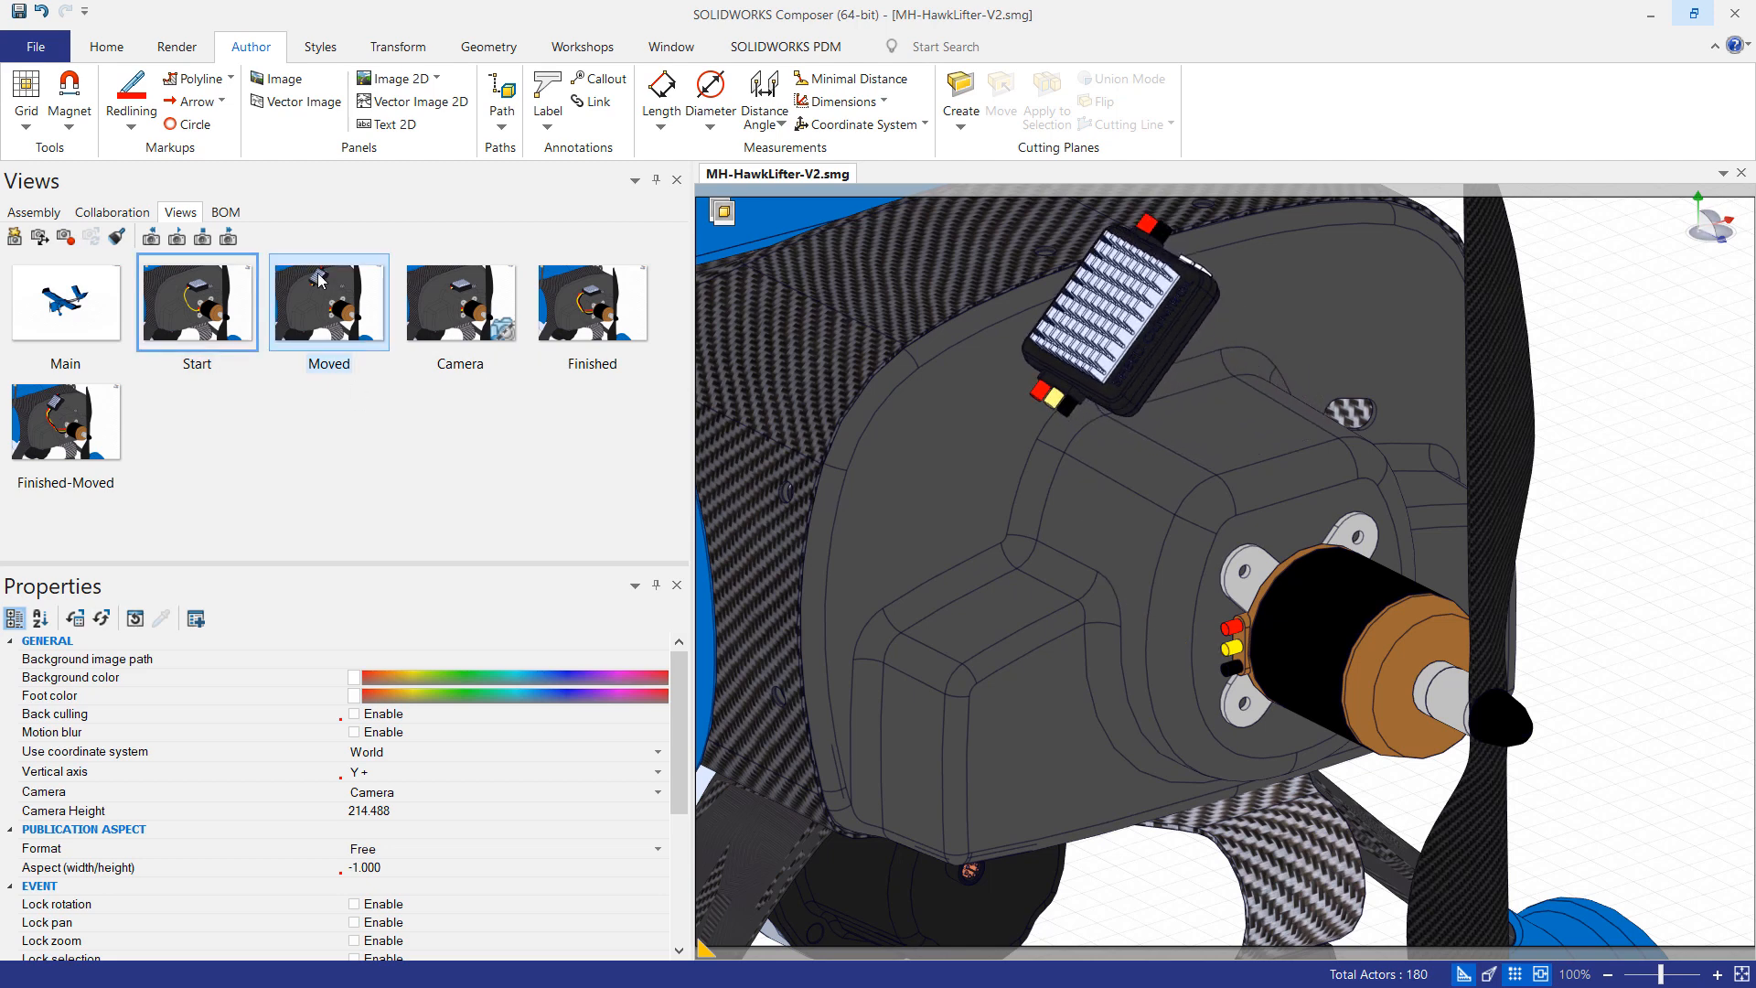
# Step: Activate the Moved view and show the hidden yellow polyline from the Markups actor group
pyautogui.click(328, 300)
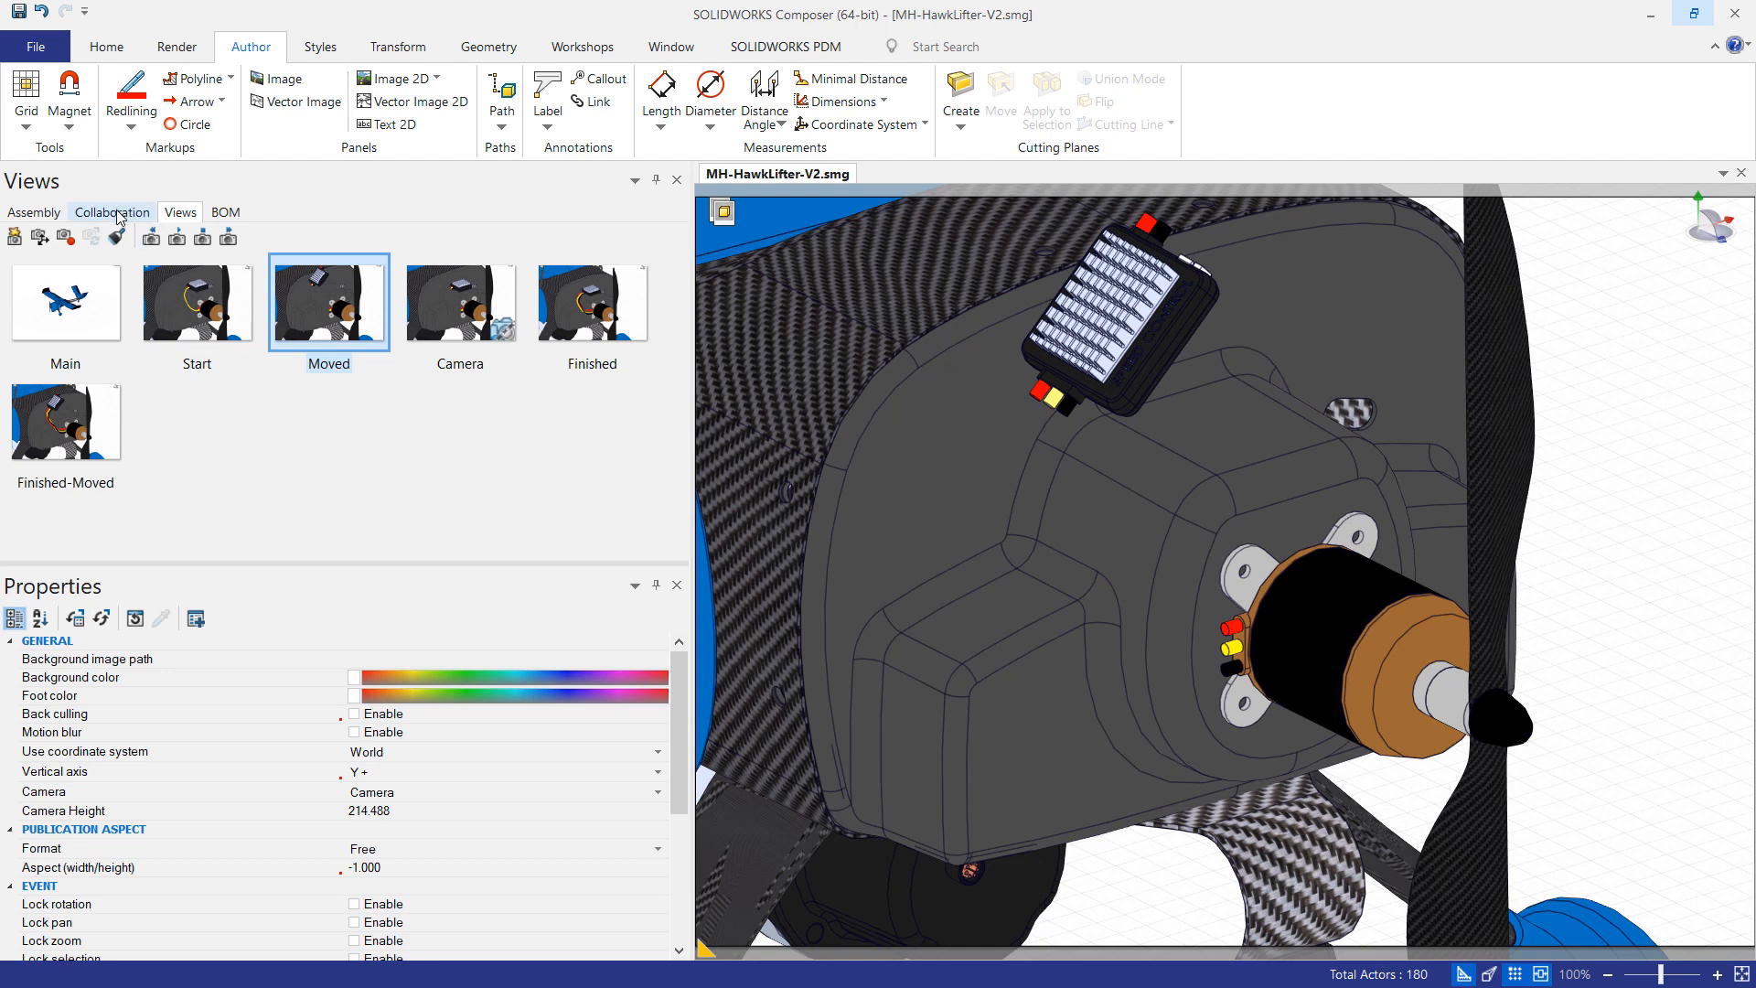
pyautogui.click(112, 212)
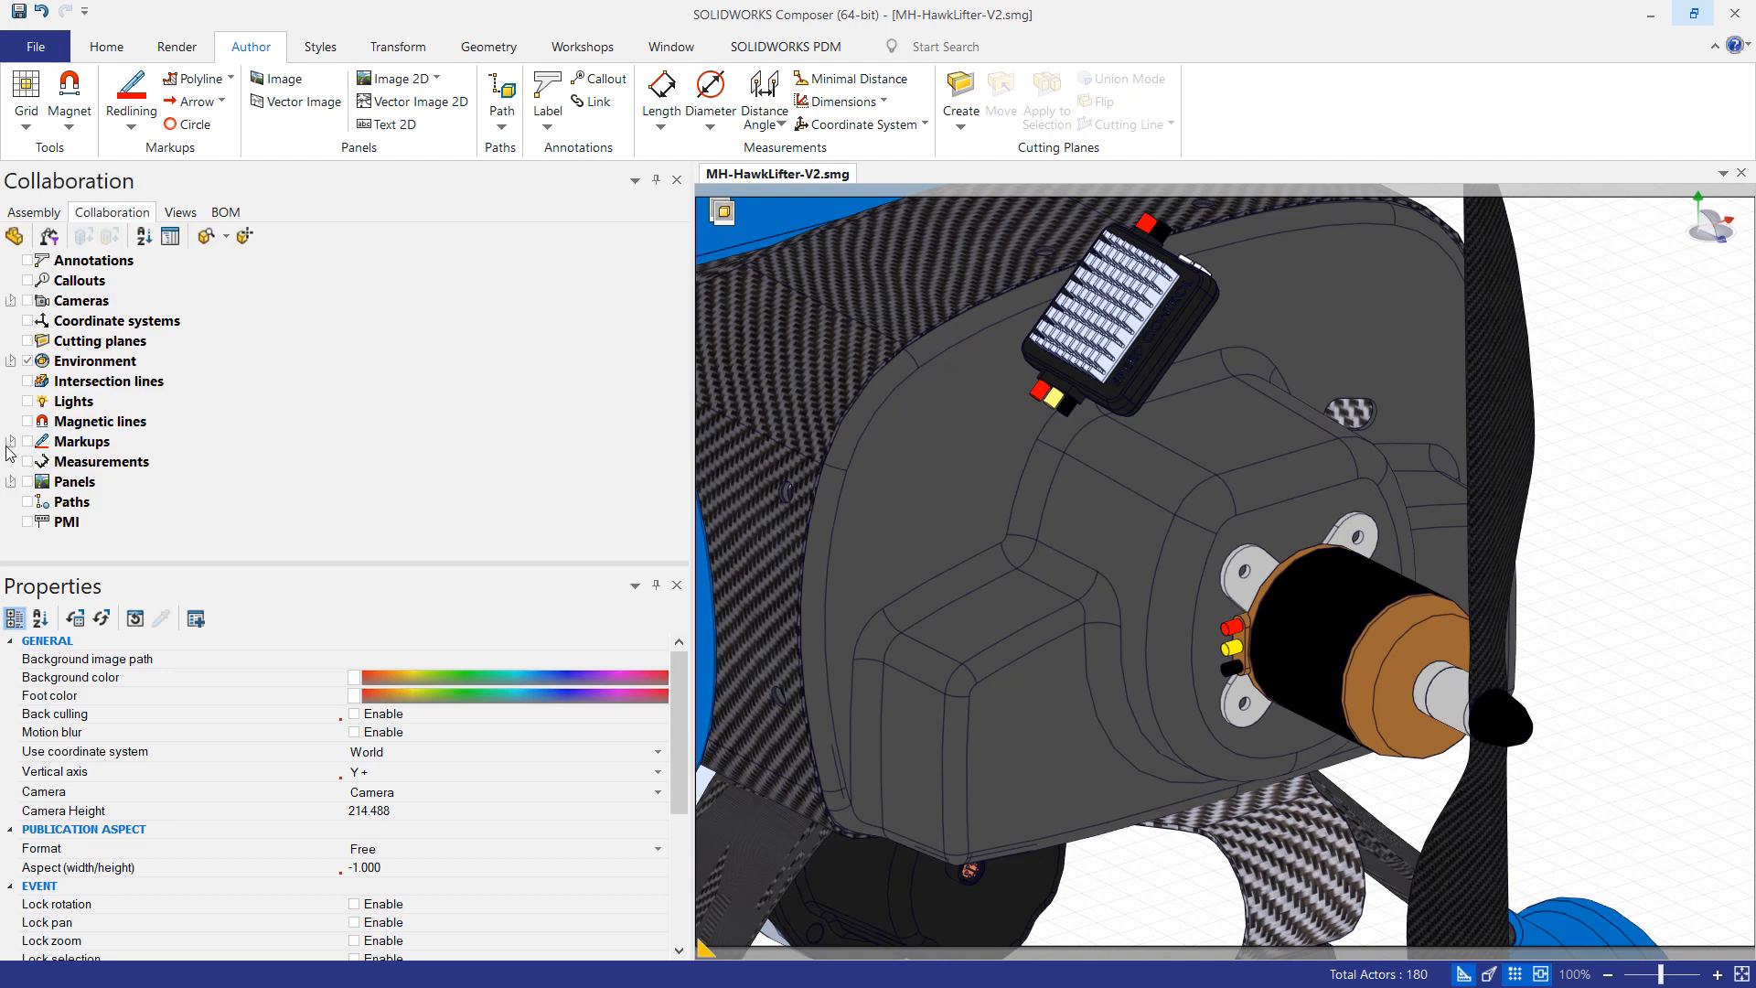
pyautogui.click(11, 441)
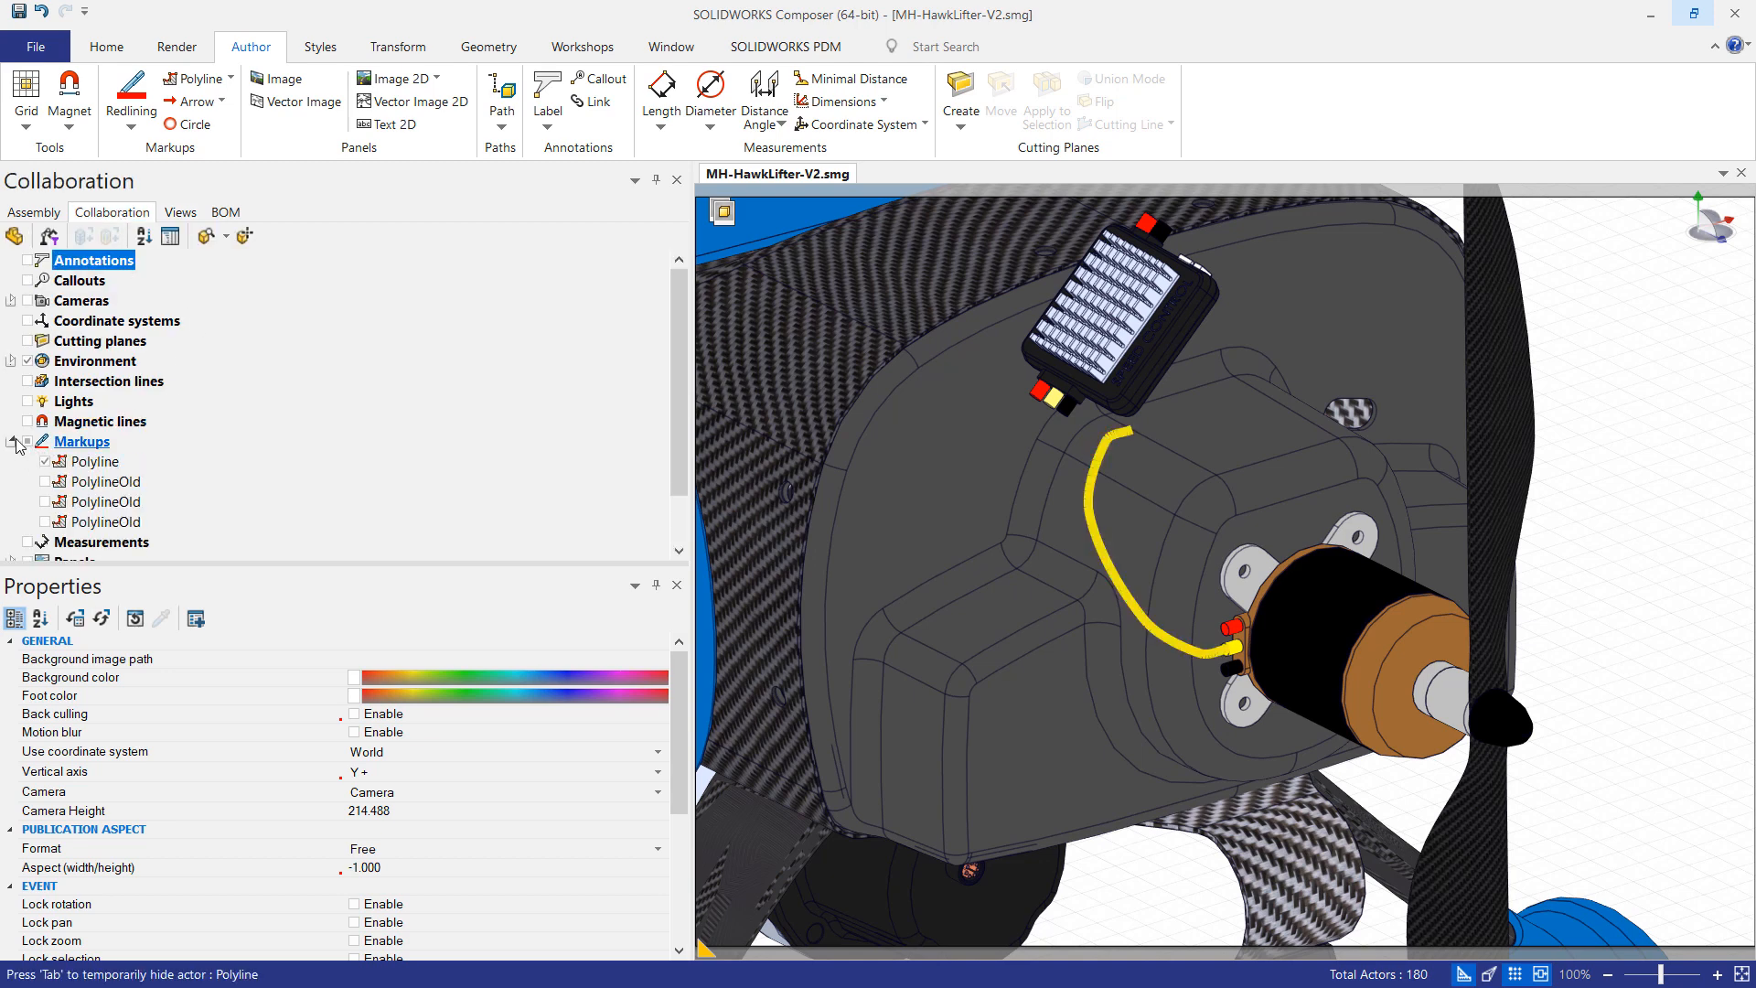
pyautogui.click(14, 441)
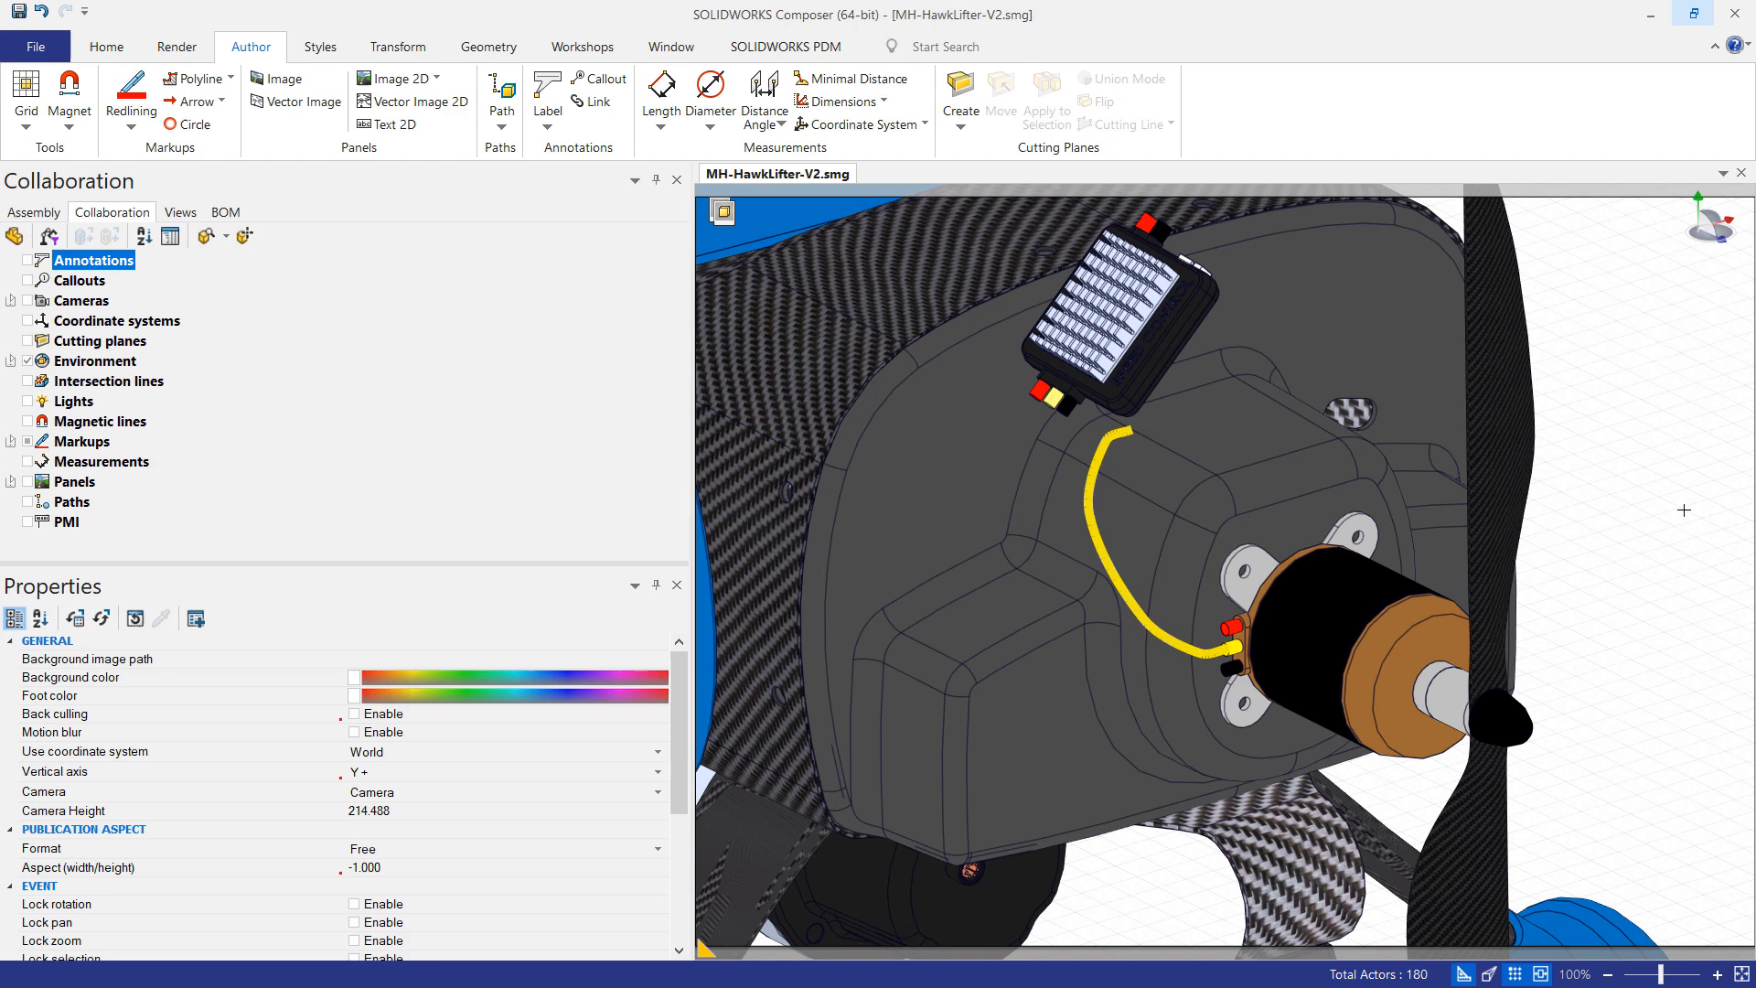
# Step: Reroute the yellow wire's end to the tilted speed controller's connector
pyautogui.click(1081, 470)
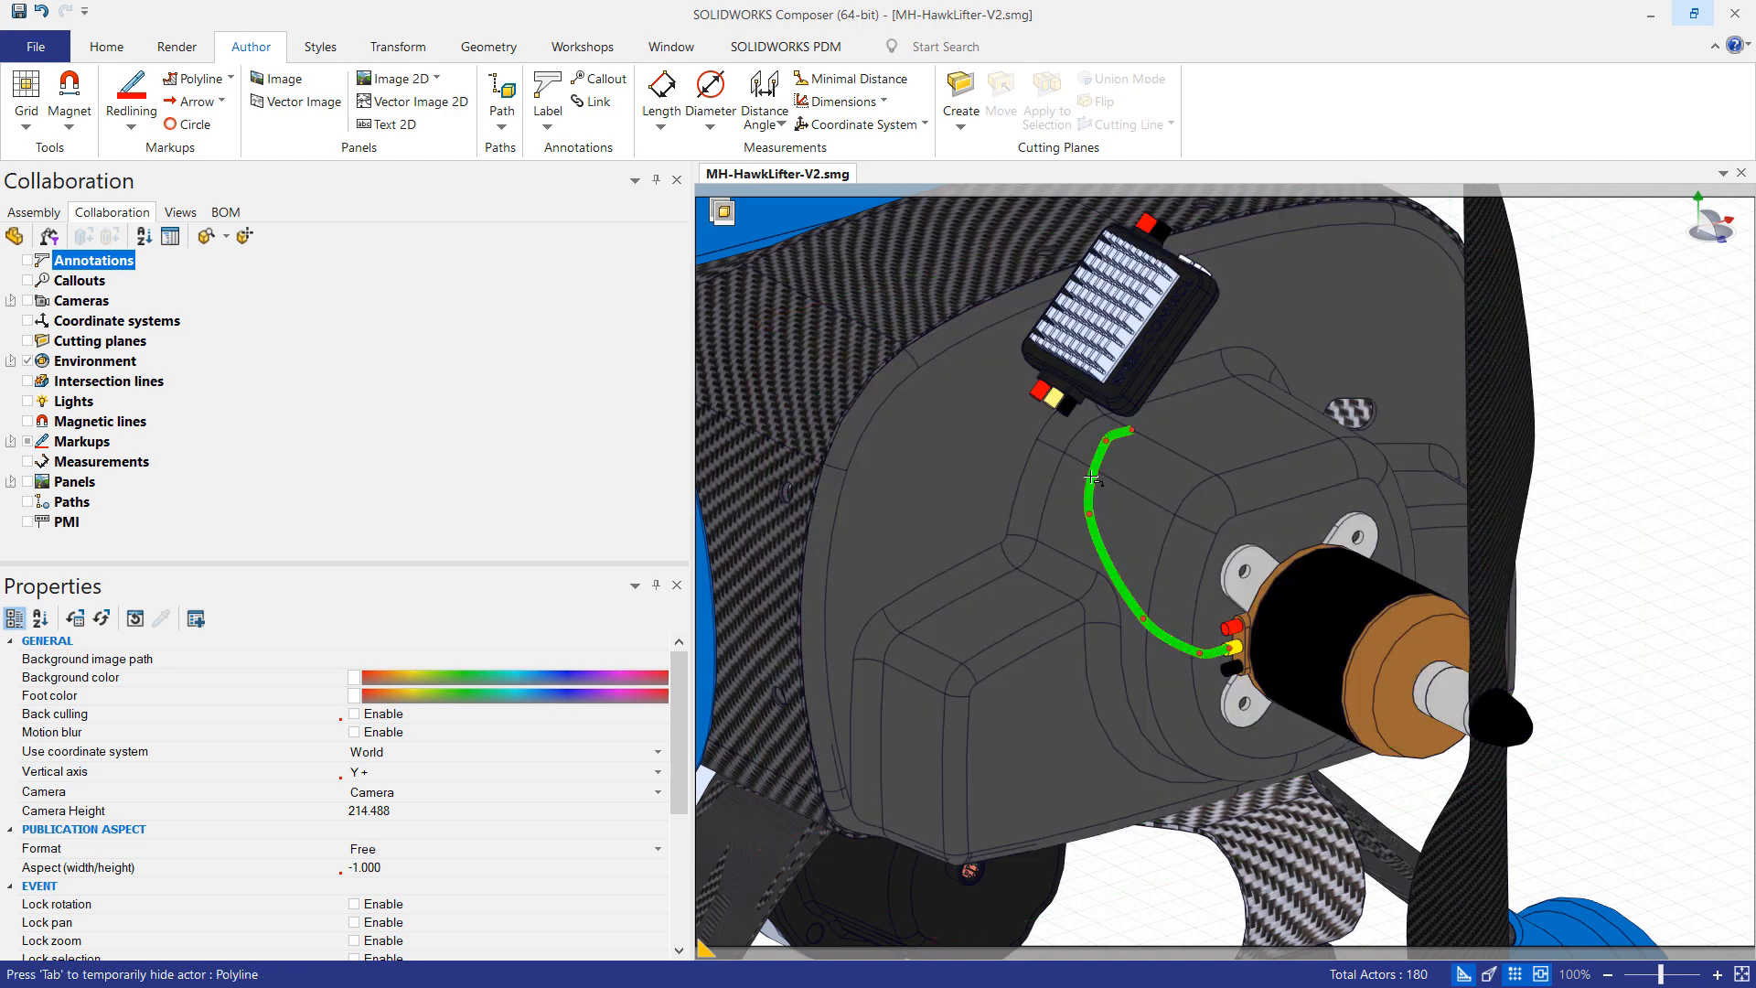
pyautogui.click(1091, 470)
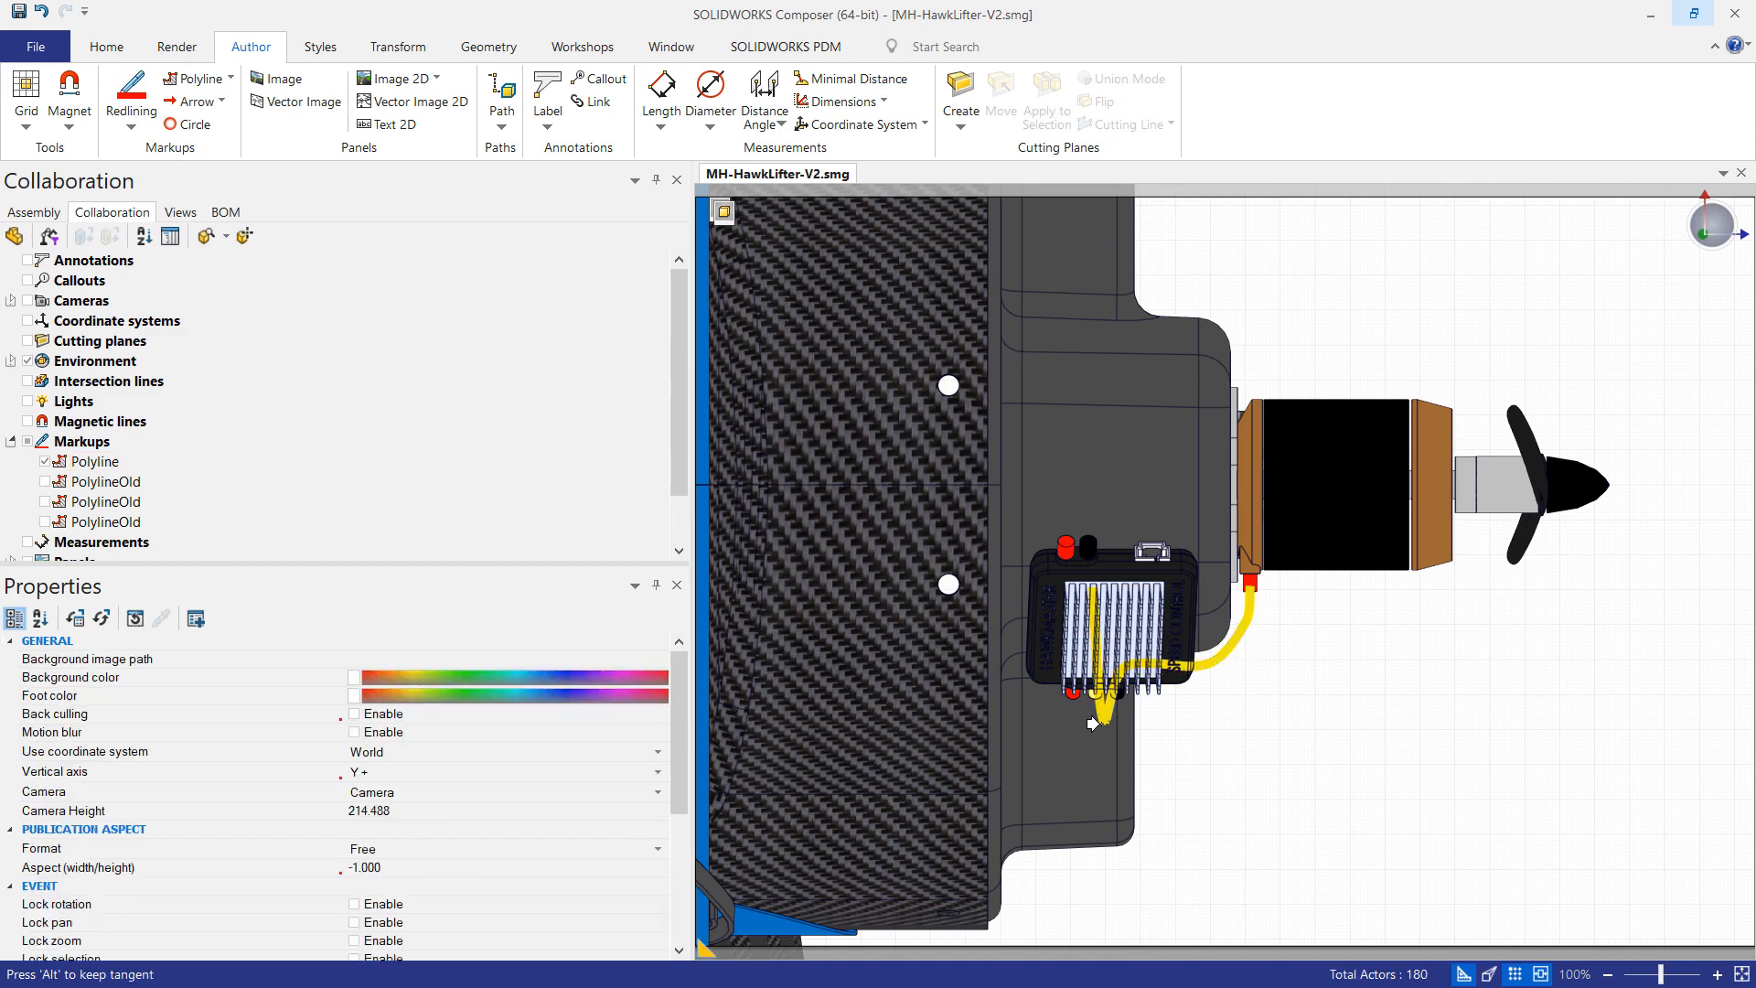
pyautogui.click(1104, 616)
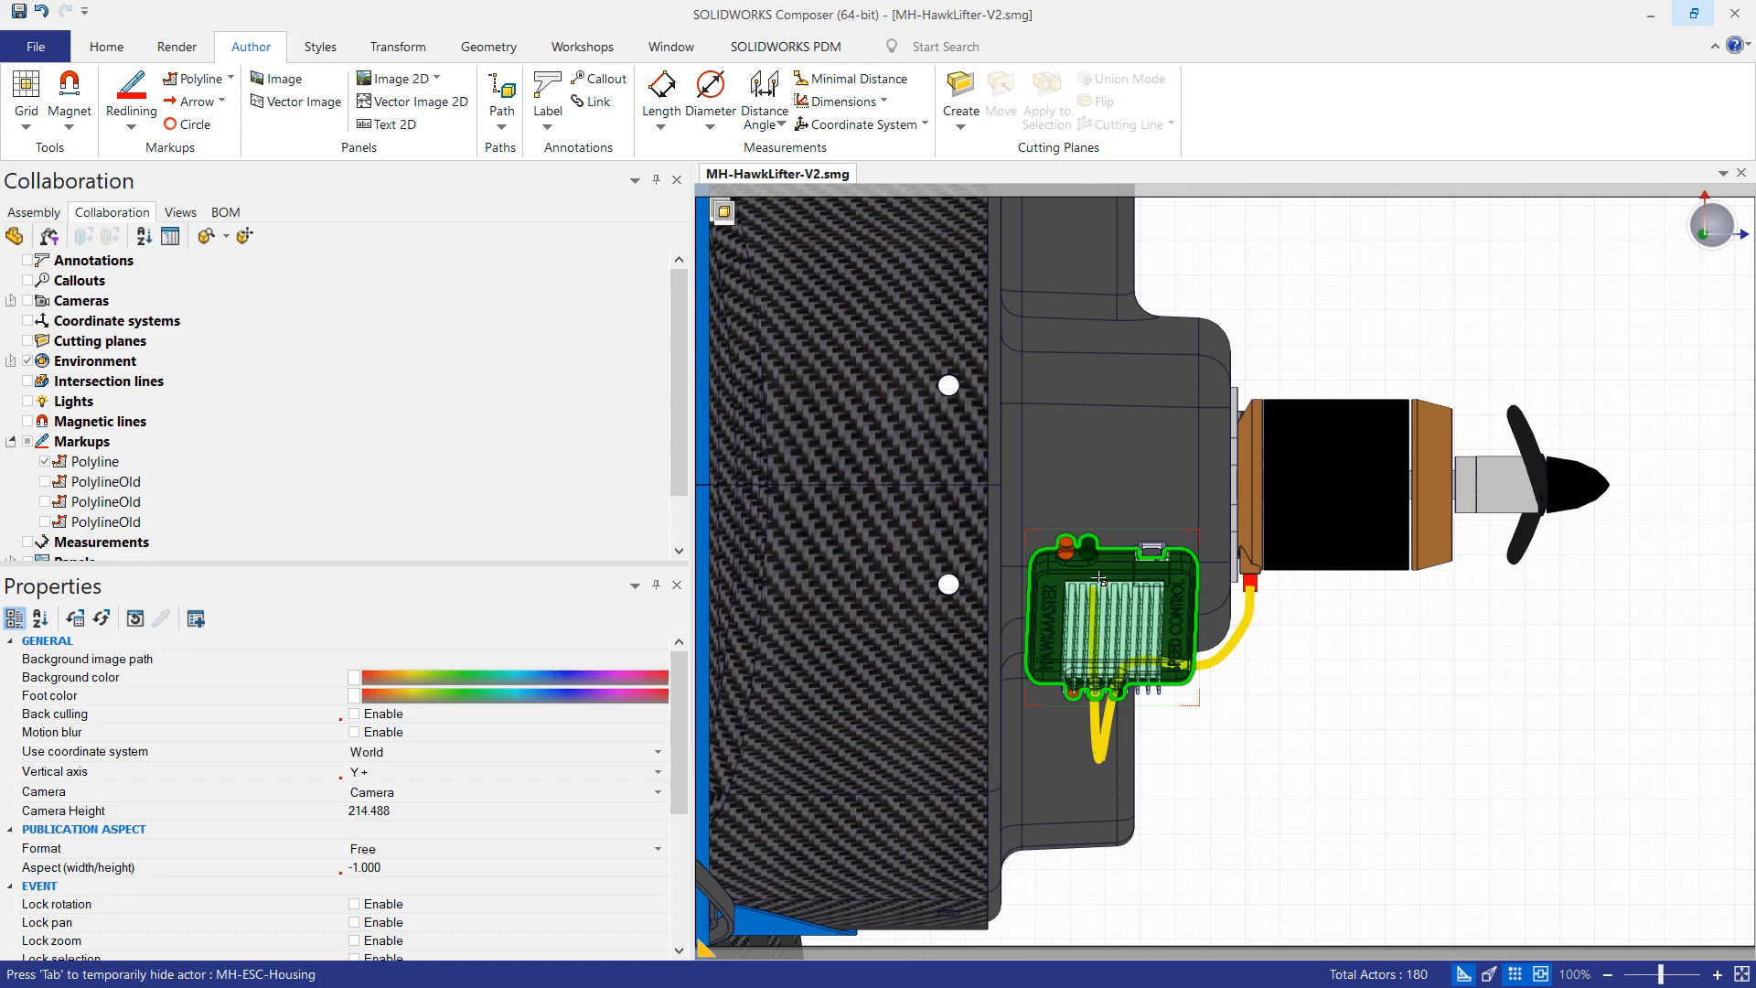
pyautogui.click(92, 461)
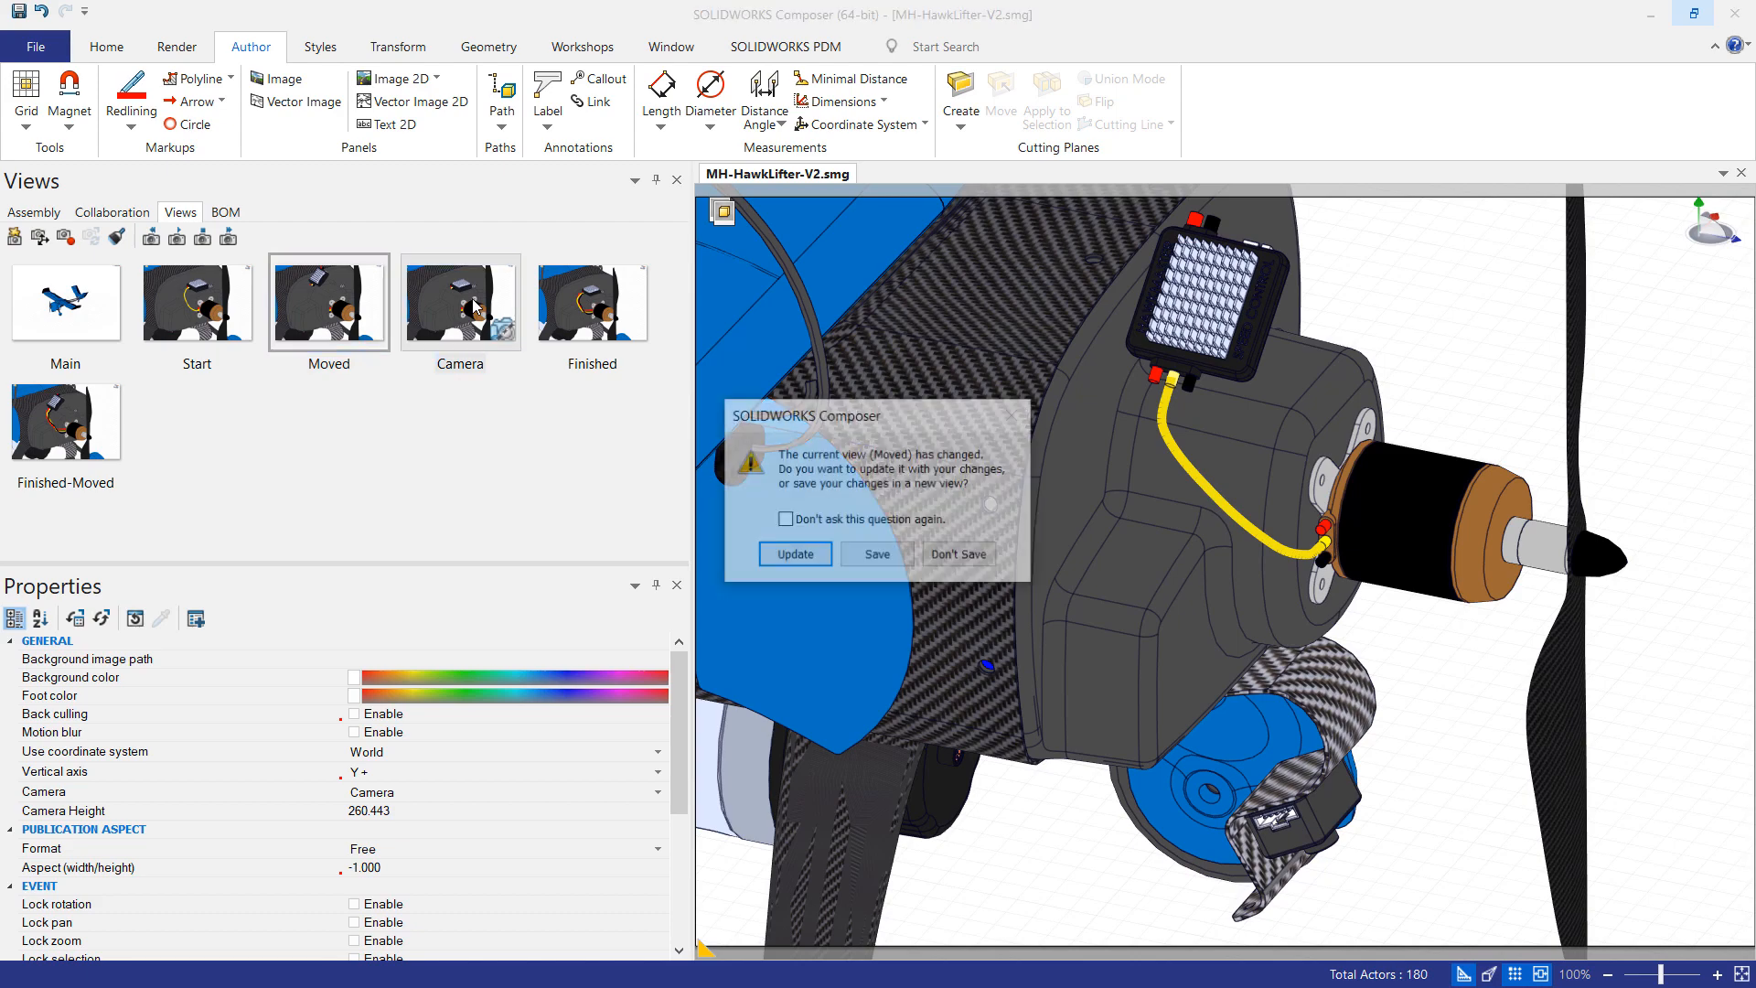
# Step: Update the Moved view with the rerouted wire and confirm both Start and Moved views keep it
pyautogui.click(794, 552)
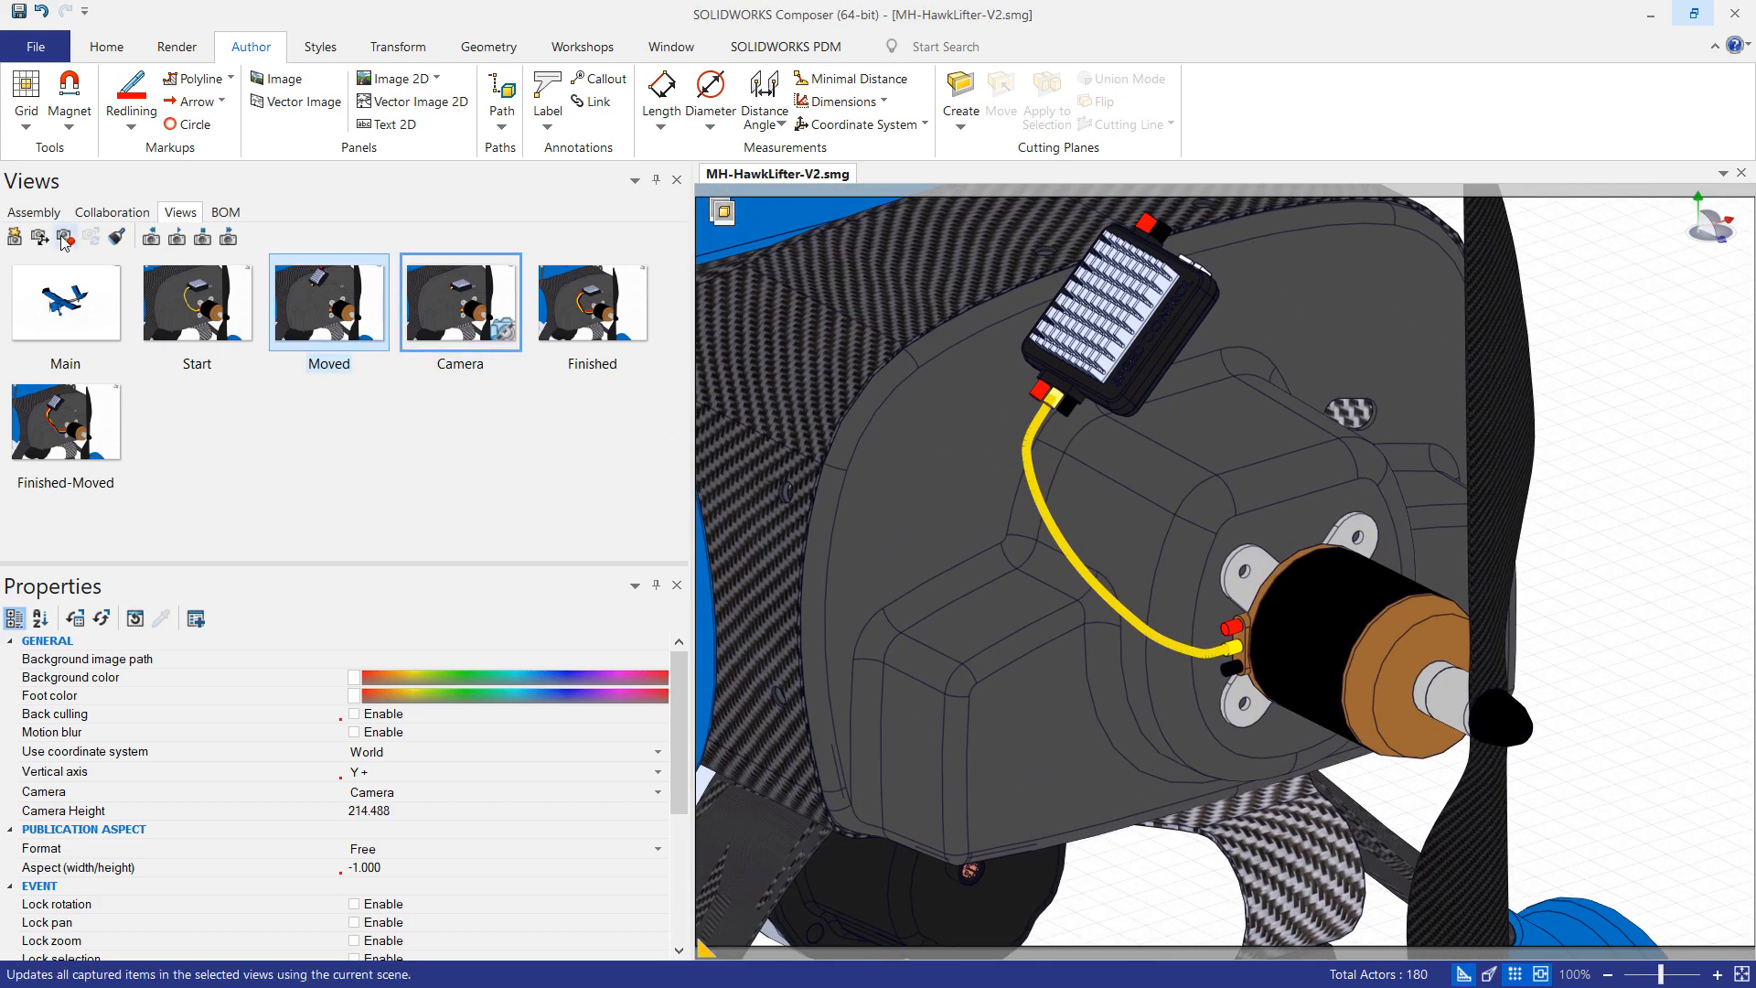
pyautogui.click(196, 302)
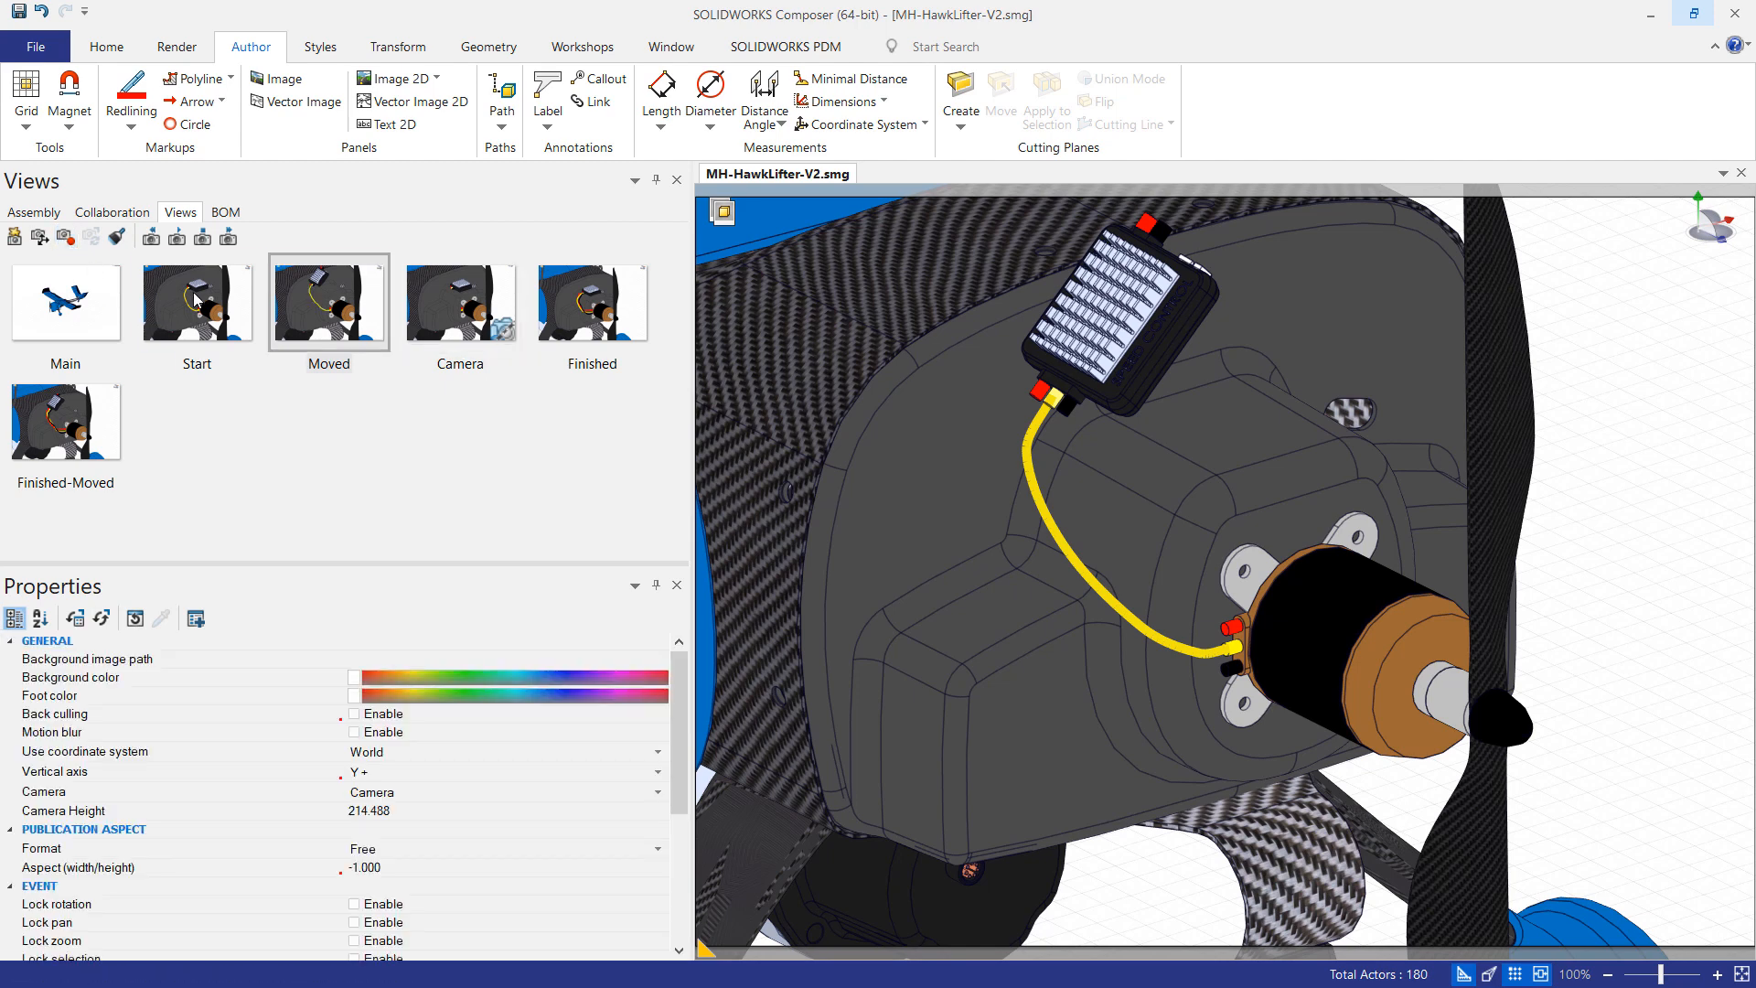
pyautogui.click(196, 302)
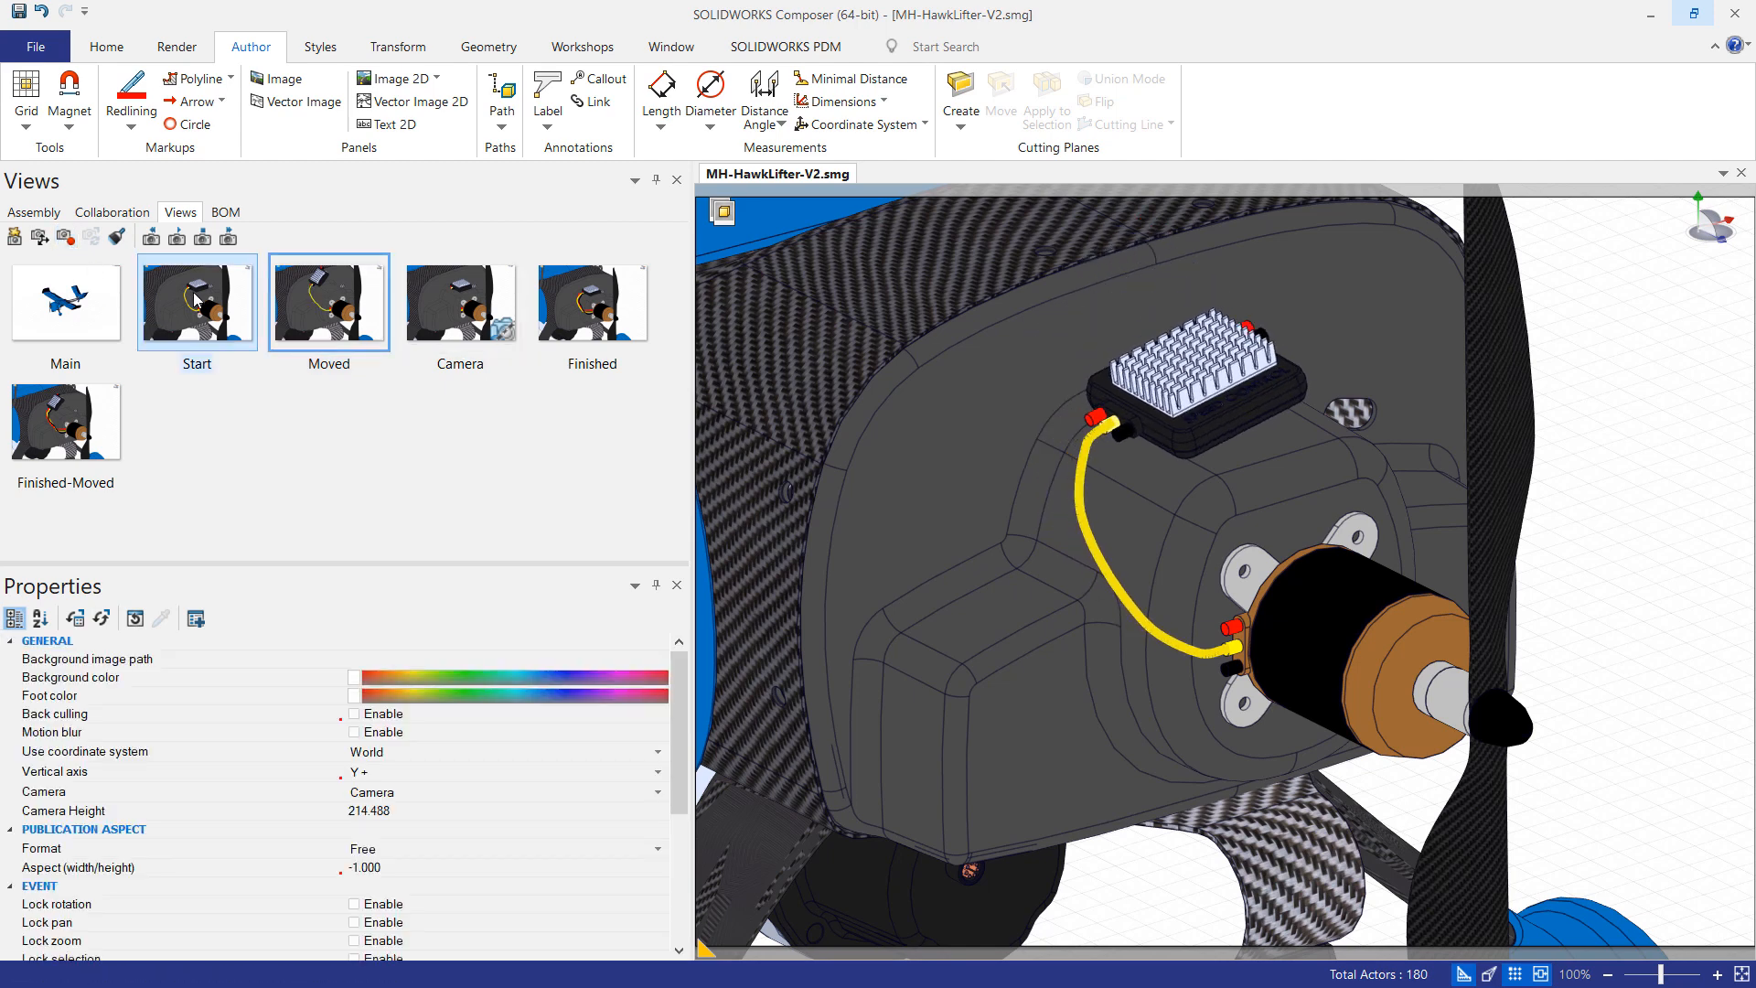
pyautogui.click(328, 298)
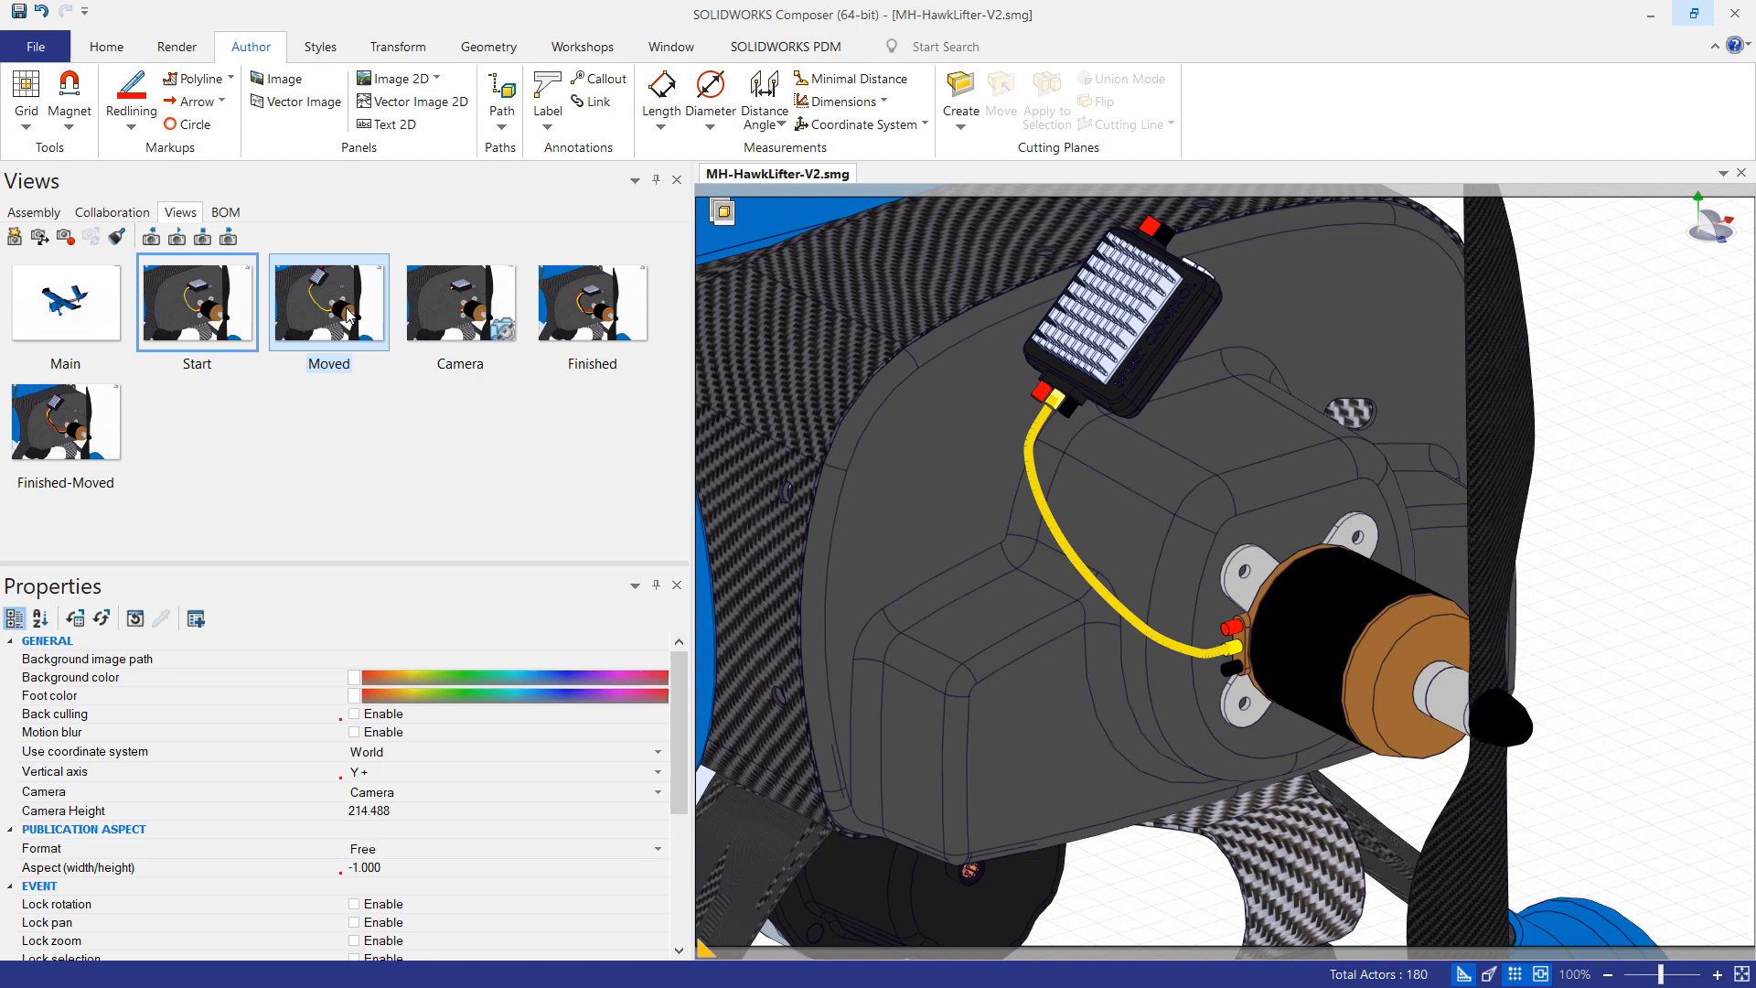
pyautogui.click(327, 300)
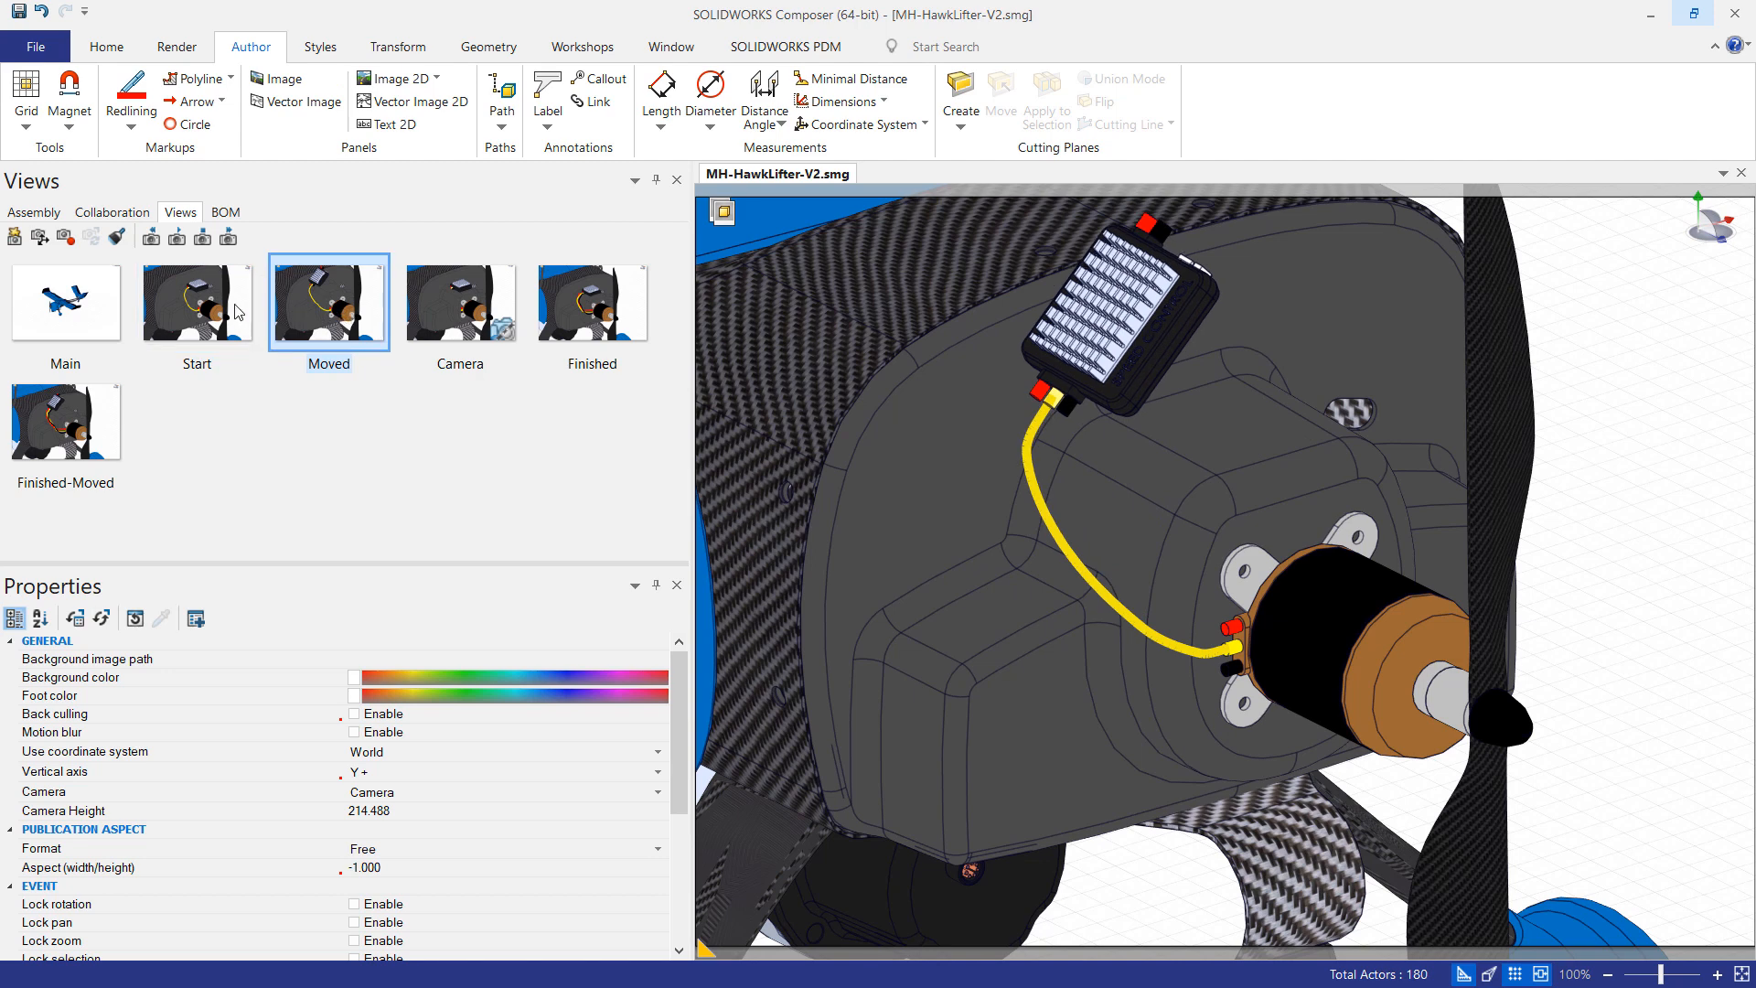
pyautogui.moveTo(428, 470)
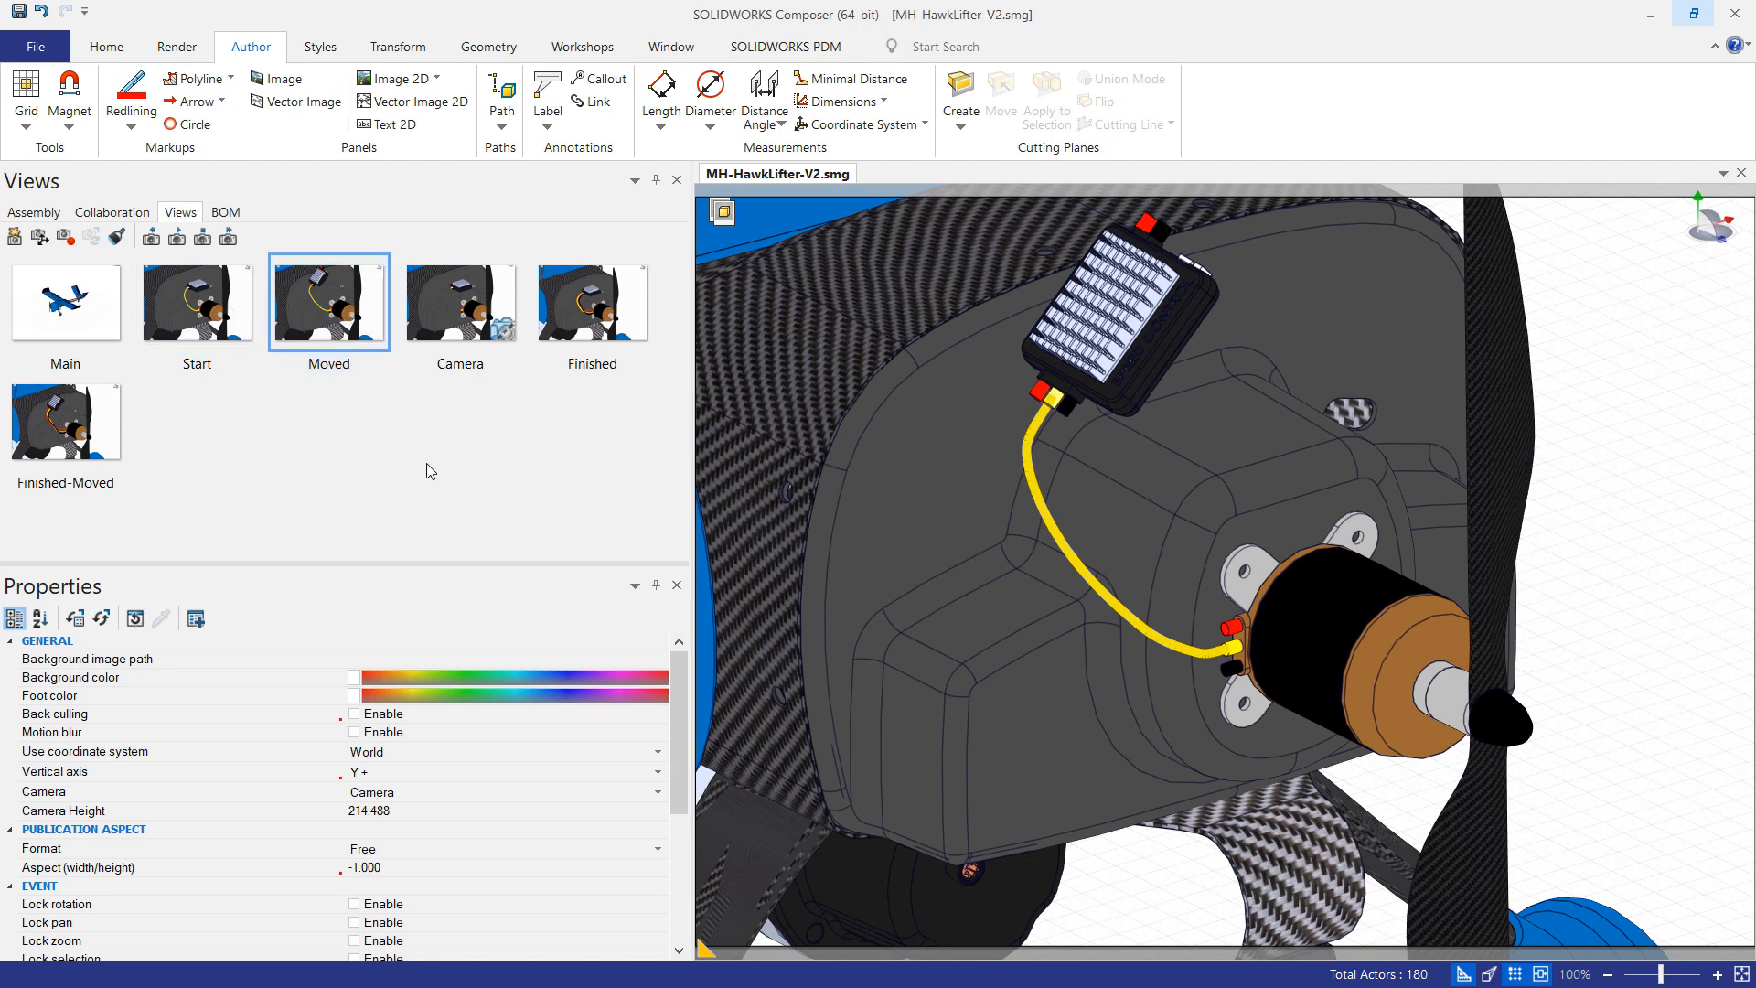
# Step: Show the Finished then Finished-Moved view with three cables and switch to the Transform tools
pyautogui.click(591, 302)
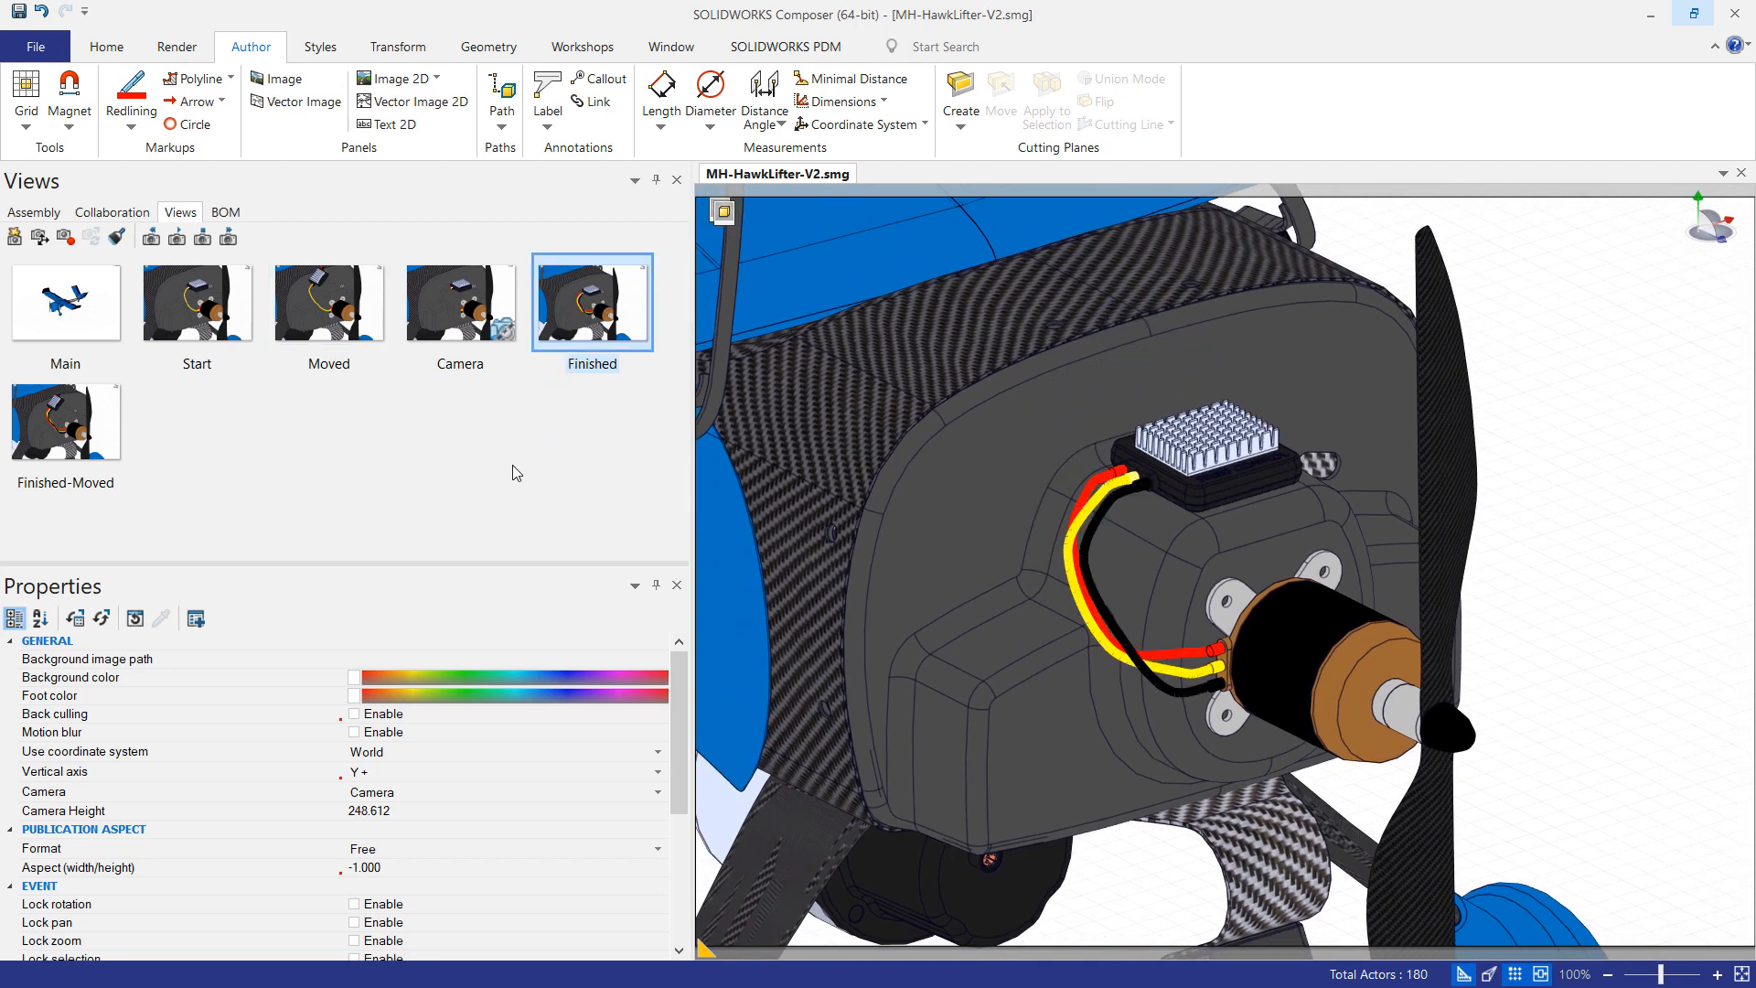
pyautogui.moveTo(501, 479)
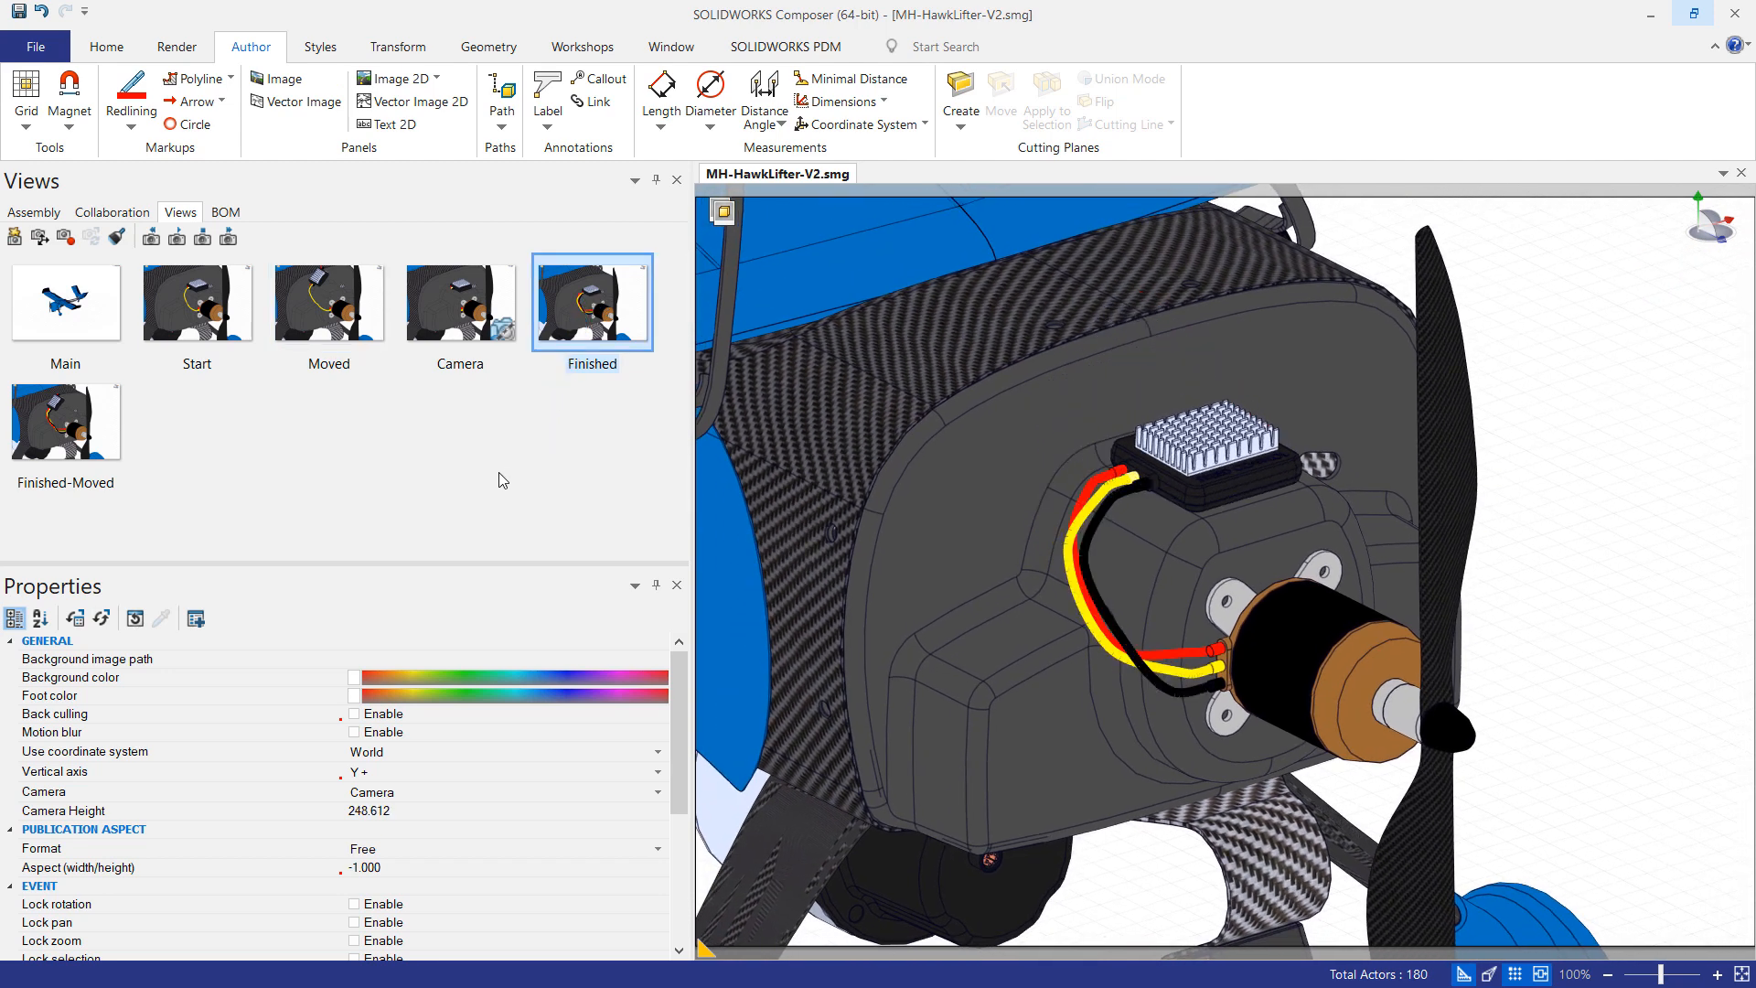
pyautogui.click(66, 421)
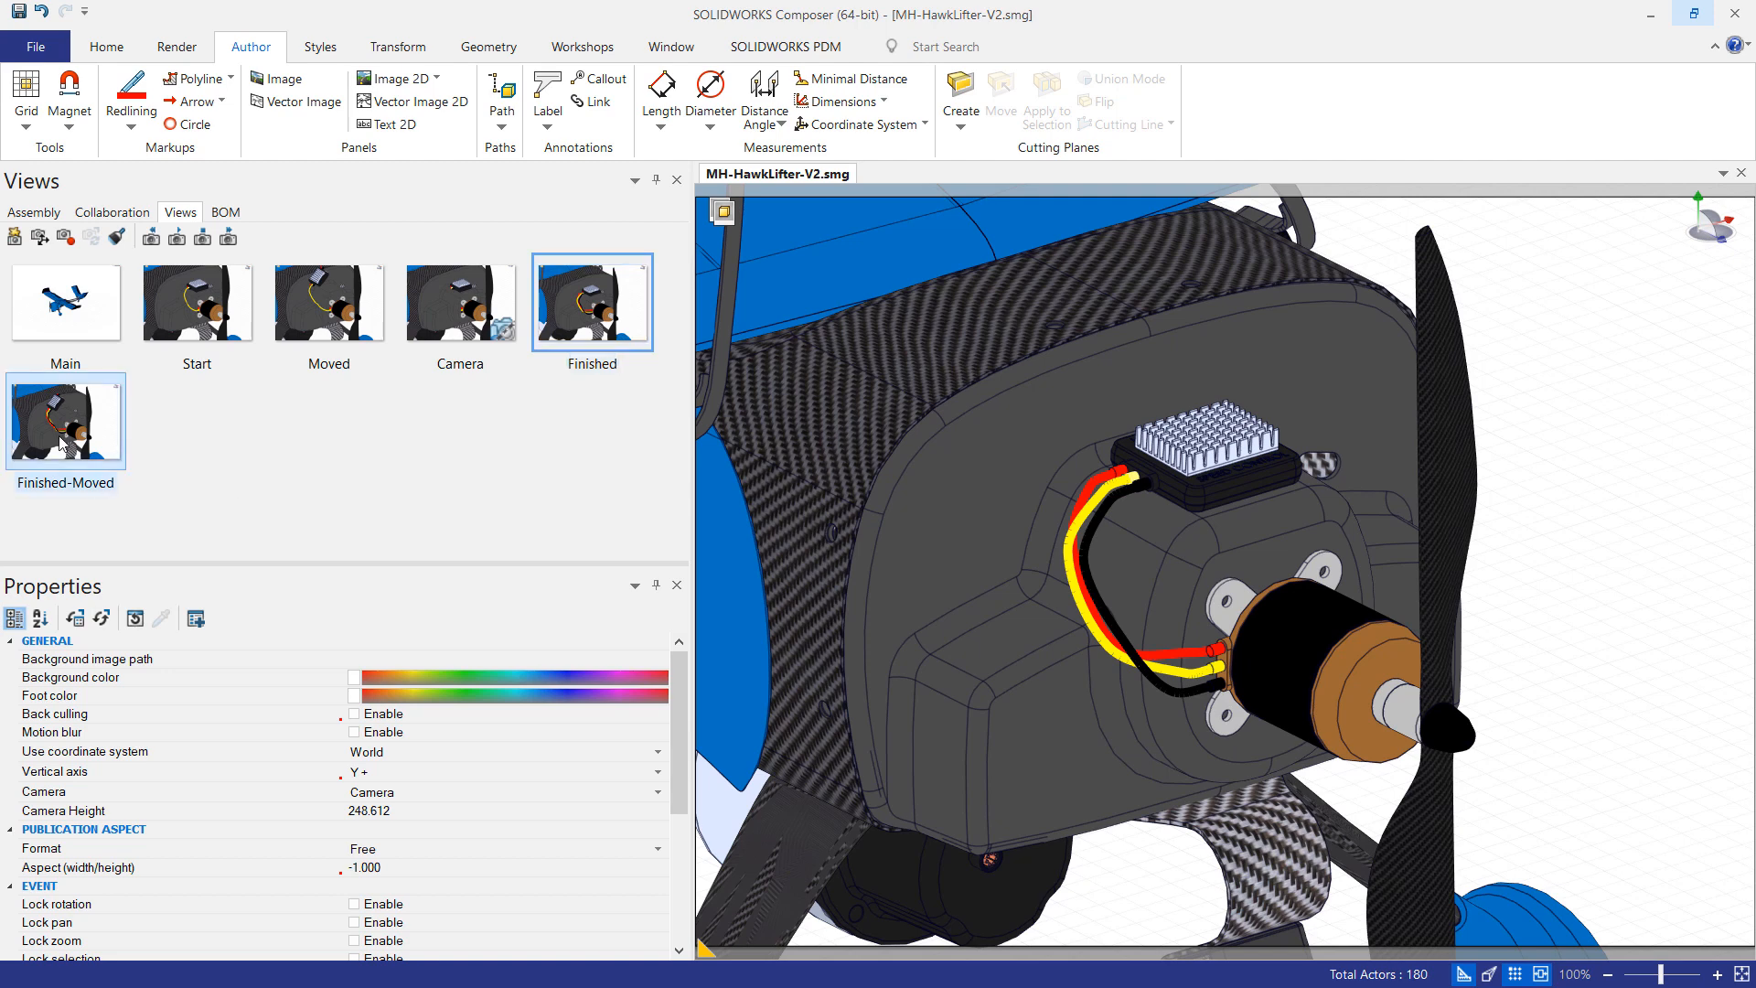
pyautogui.click(66, 422)
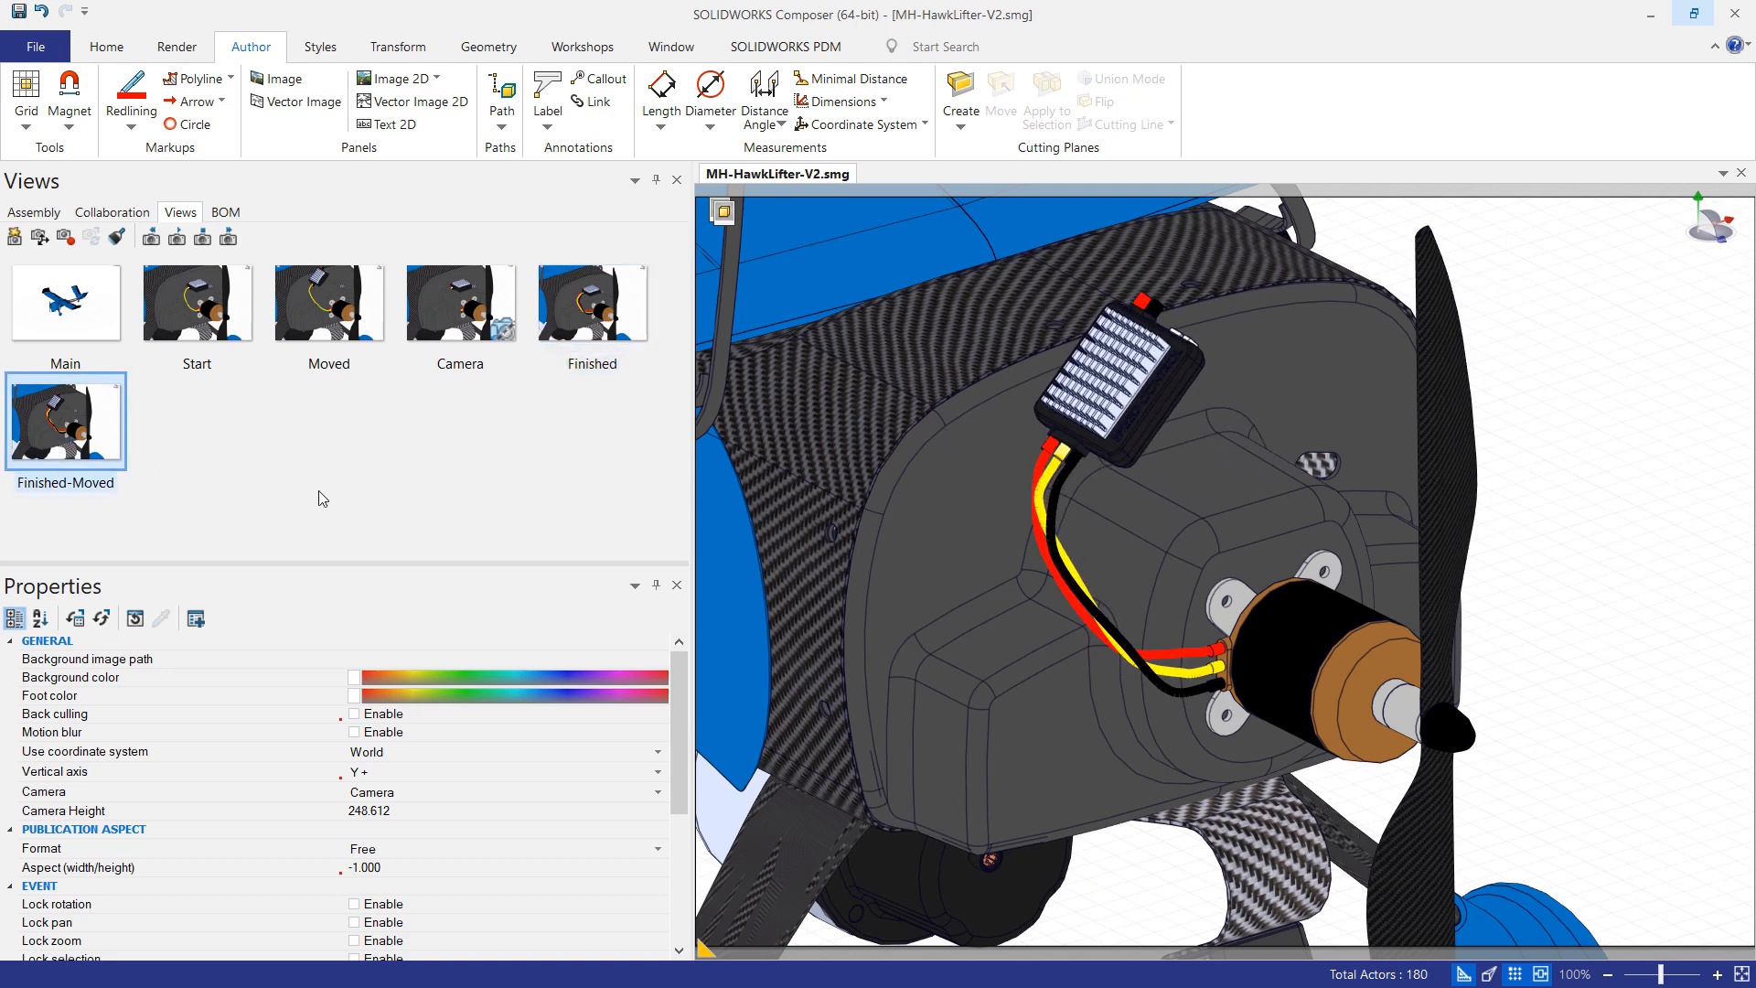
pyautogui.click(395, 46)
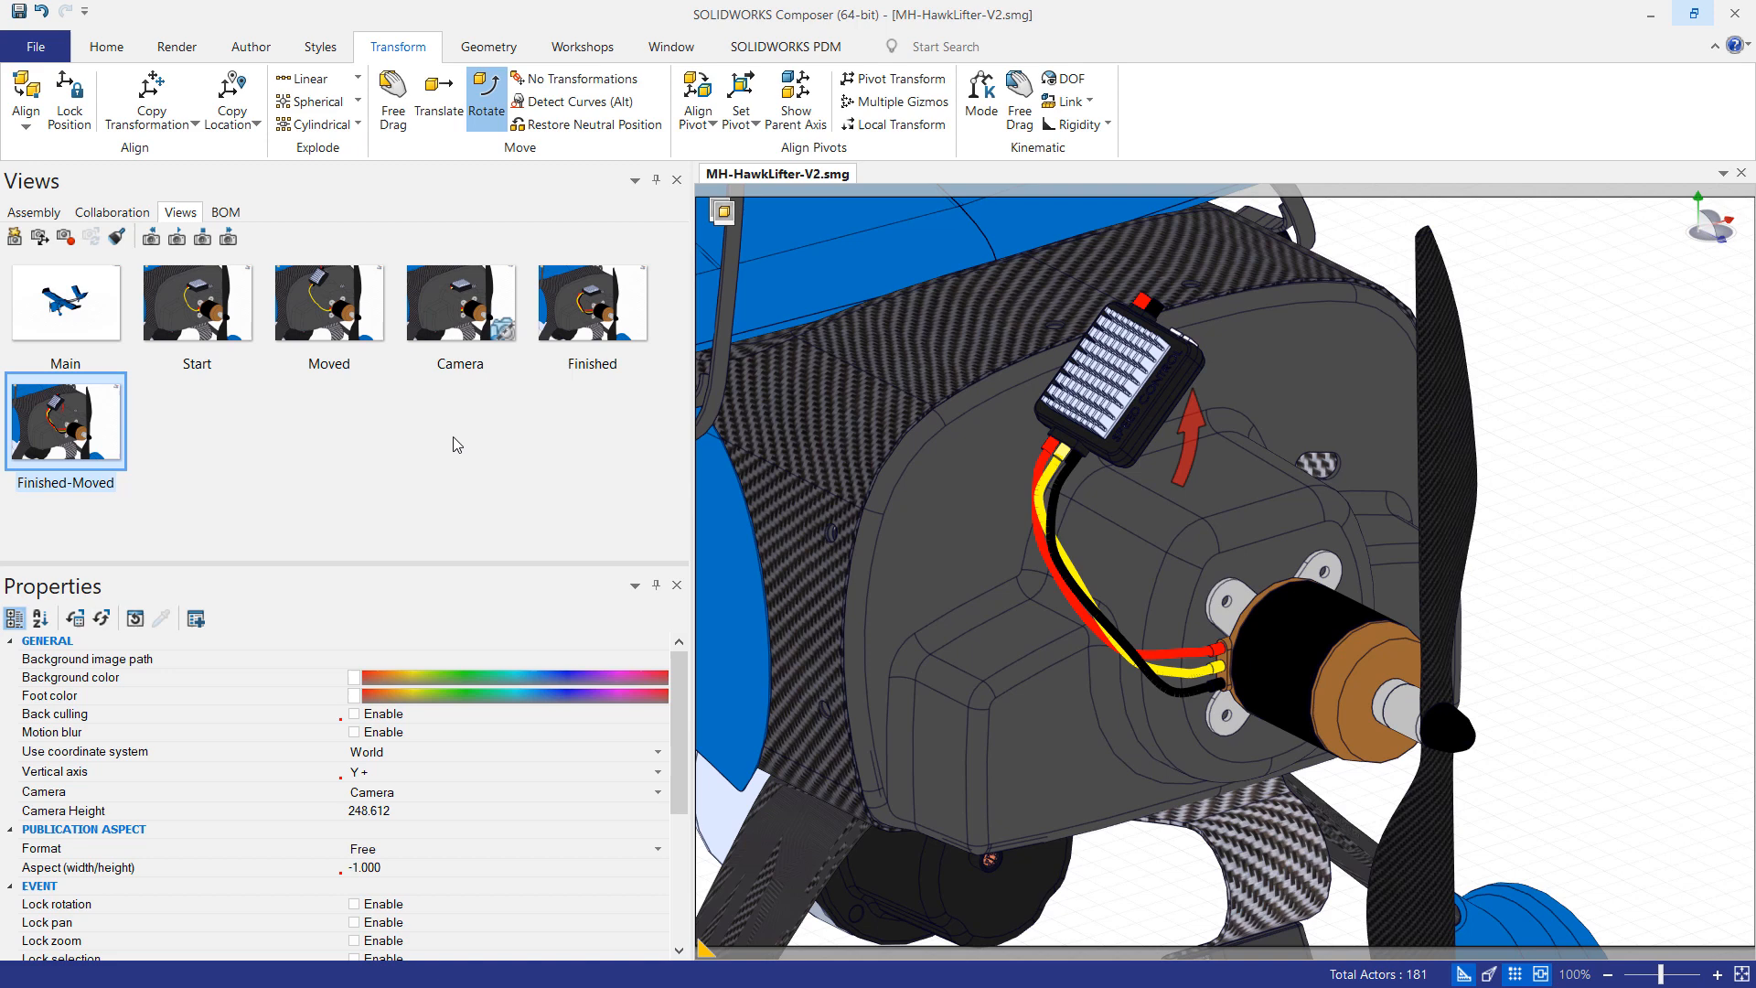
pyautogui.moveTo(549, 486)
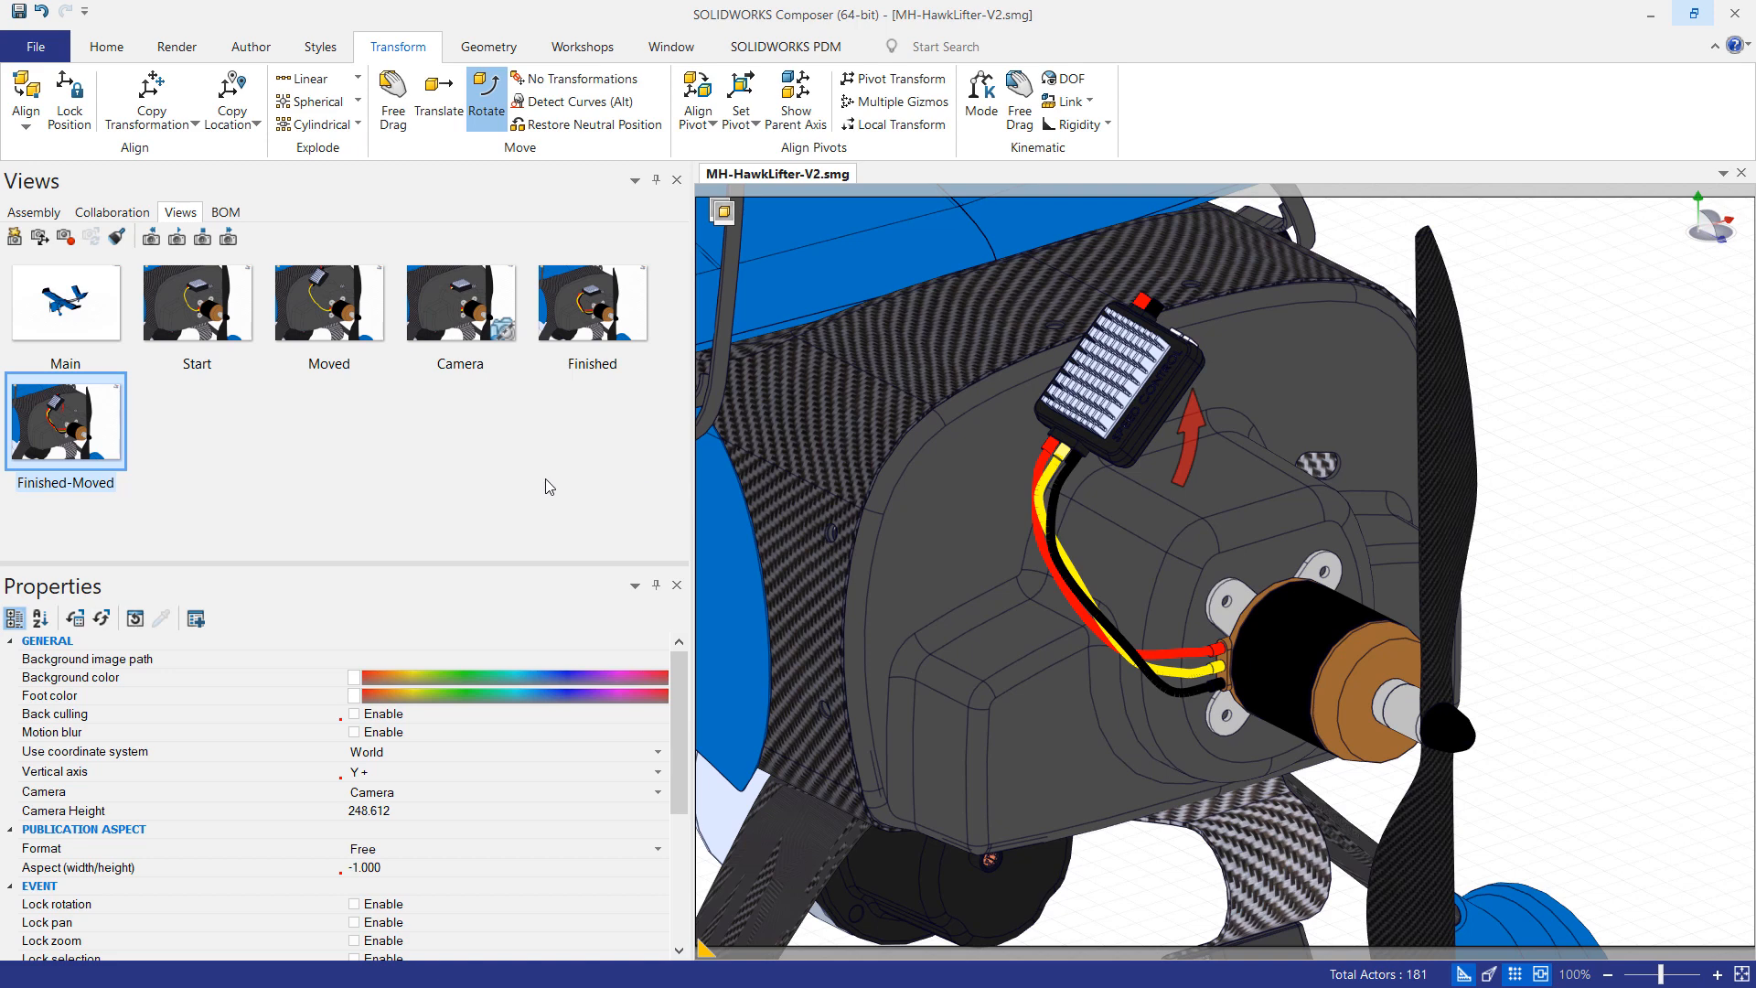